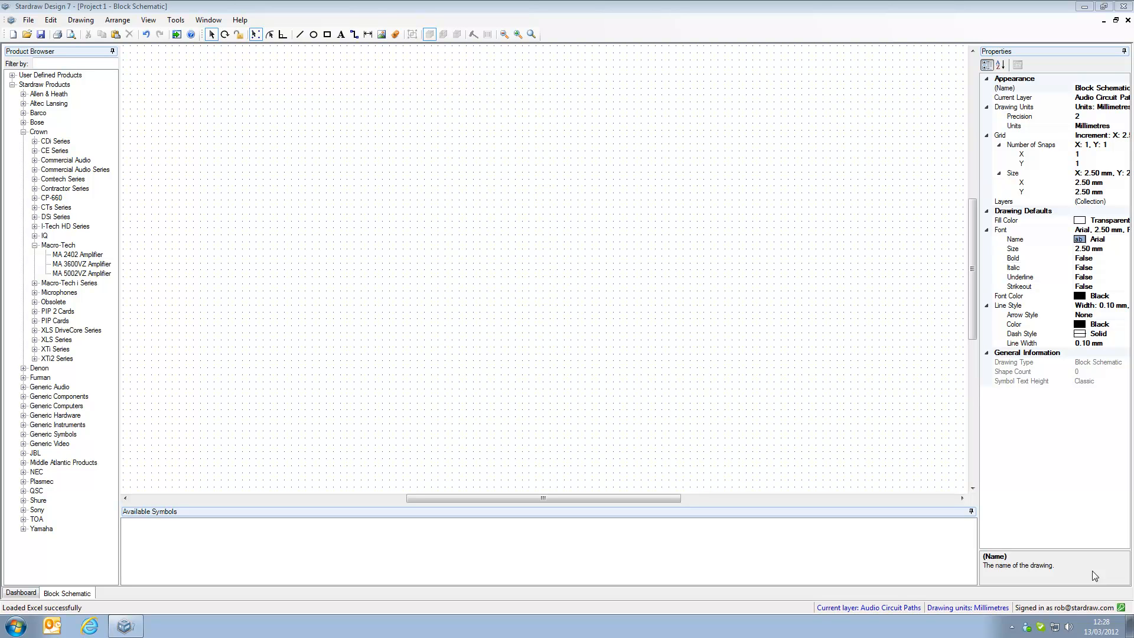
mouse_move(205, 346)
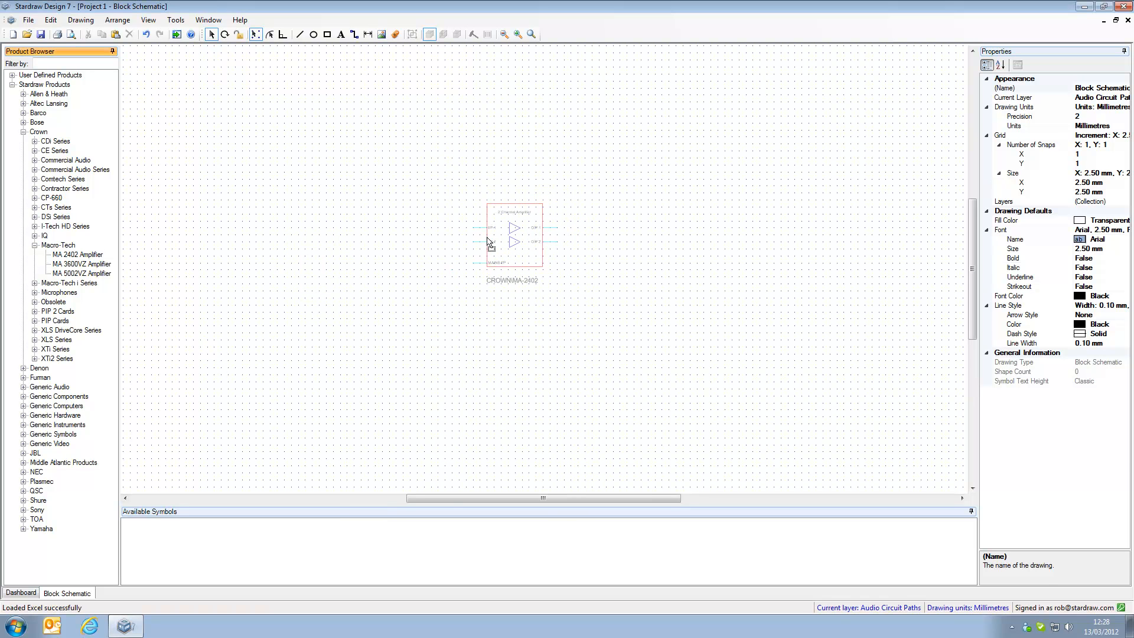
Select the placed Crown MA 2402 amplifier to show its product attributes
left_click(513, 239)
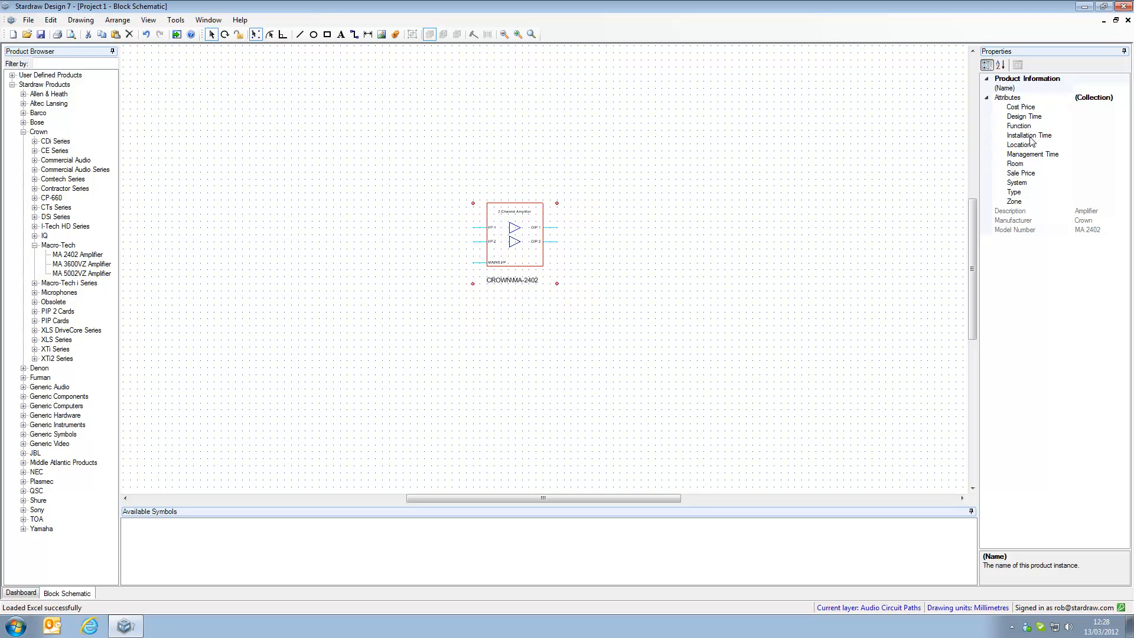
mouse_move(1028, 201)
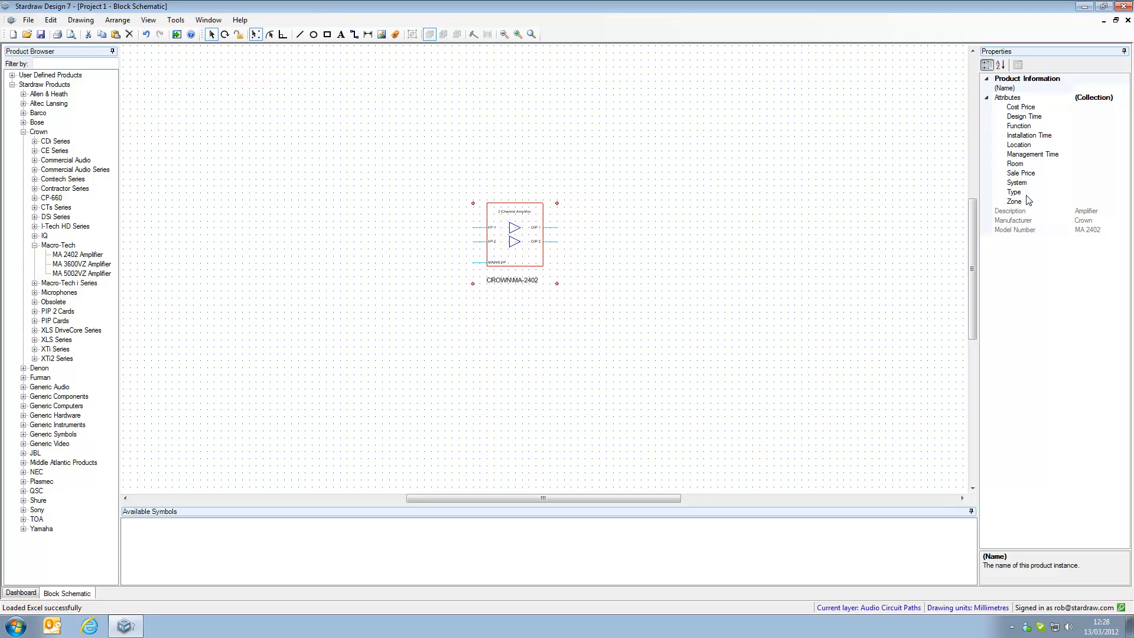
mouse_move(1094, 108)
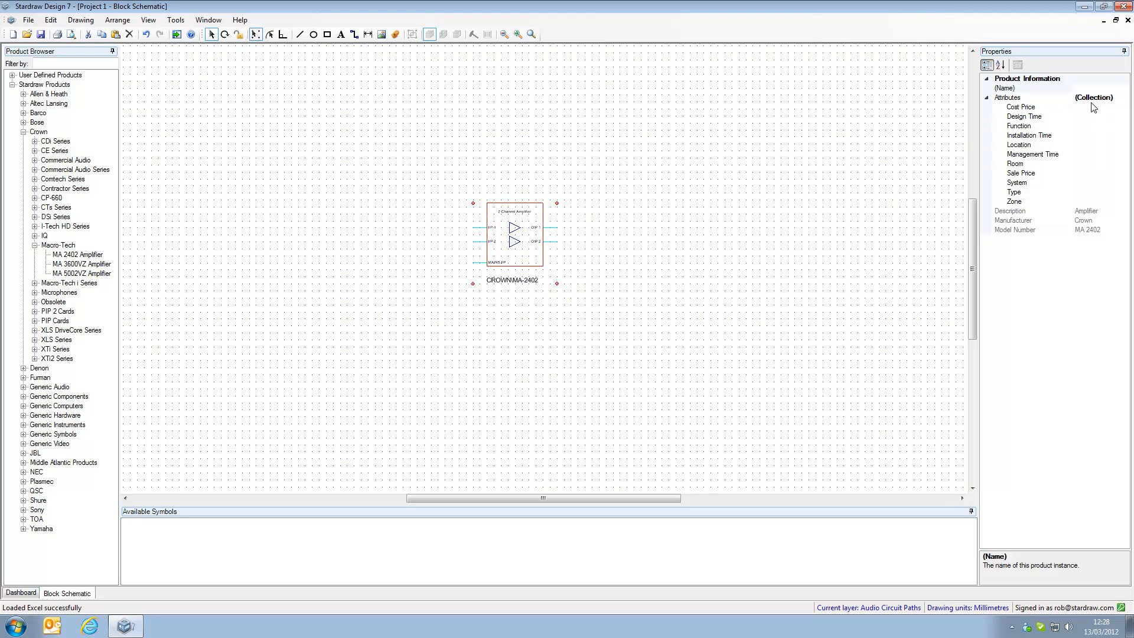
mouse_move(1089, 202)
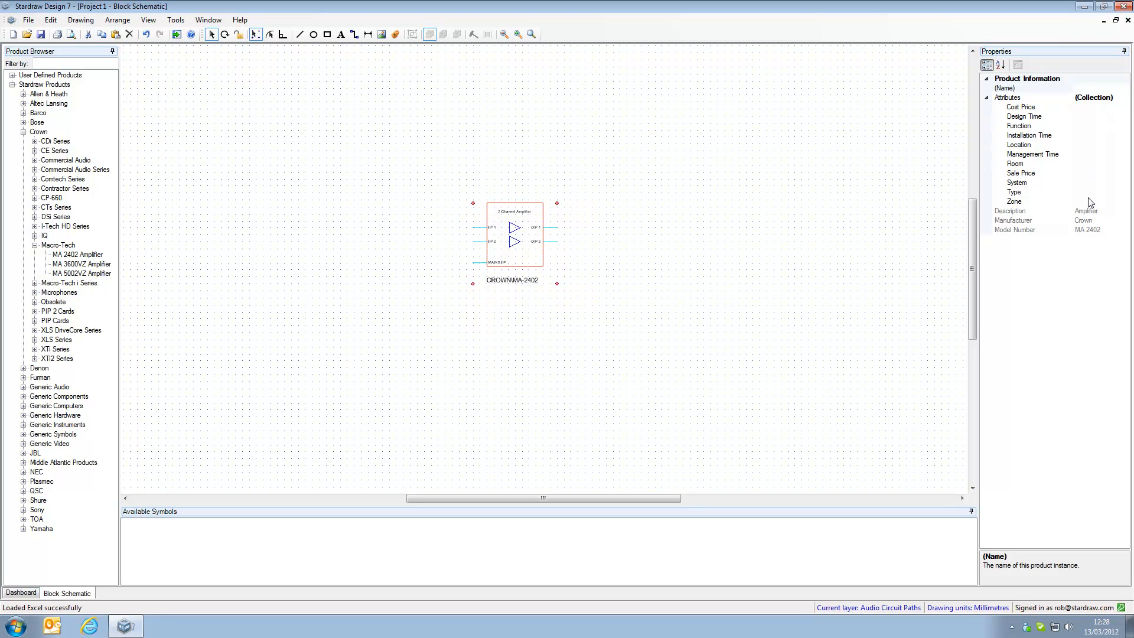
mouse_move(1092, 178)
type("Rack Room")
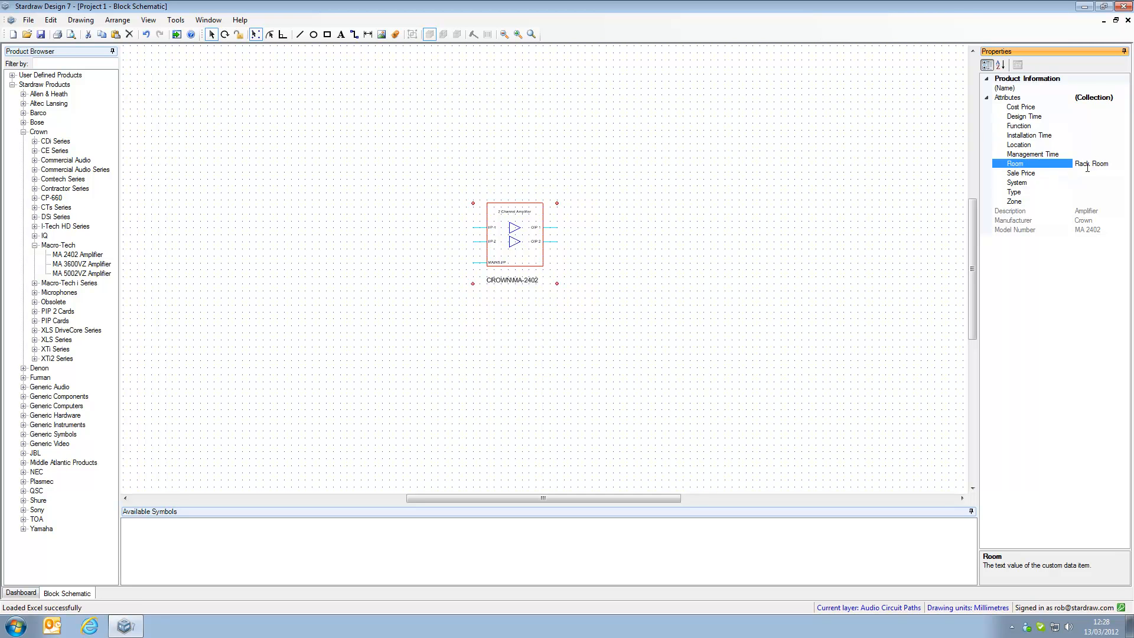
mouse_move(643, 268)
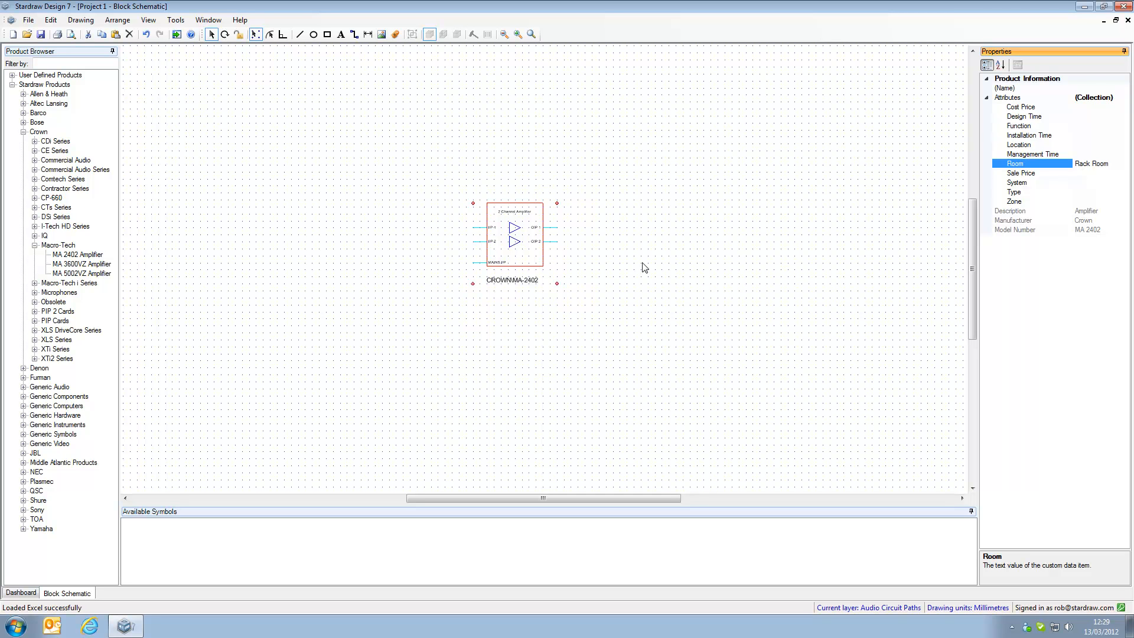
mouse_move(448, 299)
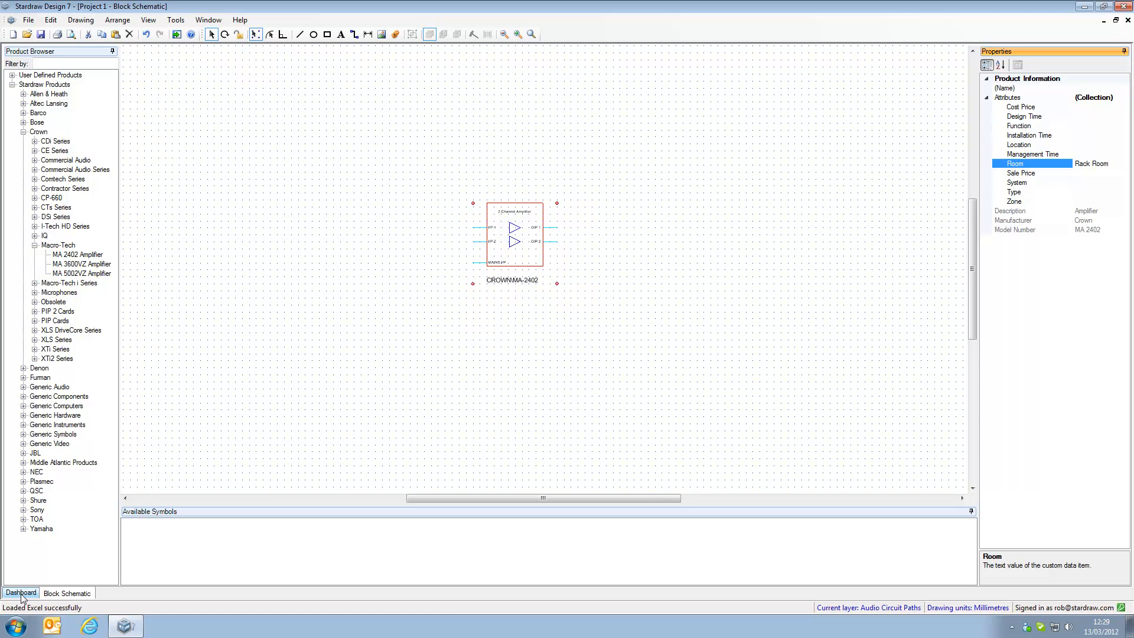
On the Dashboard Products grid, set the amplifier's Location to Rack 01 and return to the schematic
left_click(20, 591)
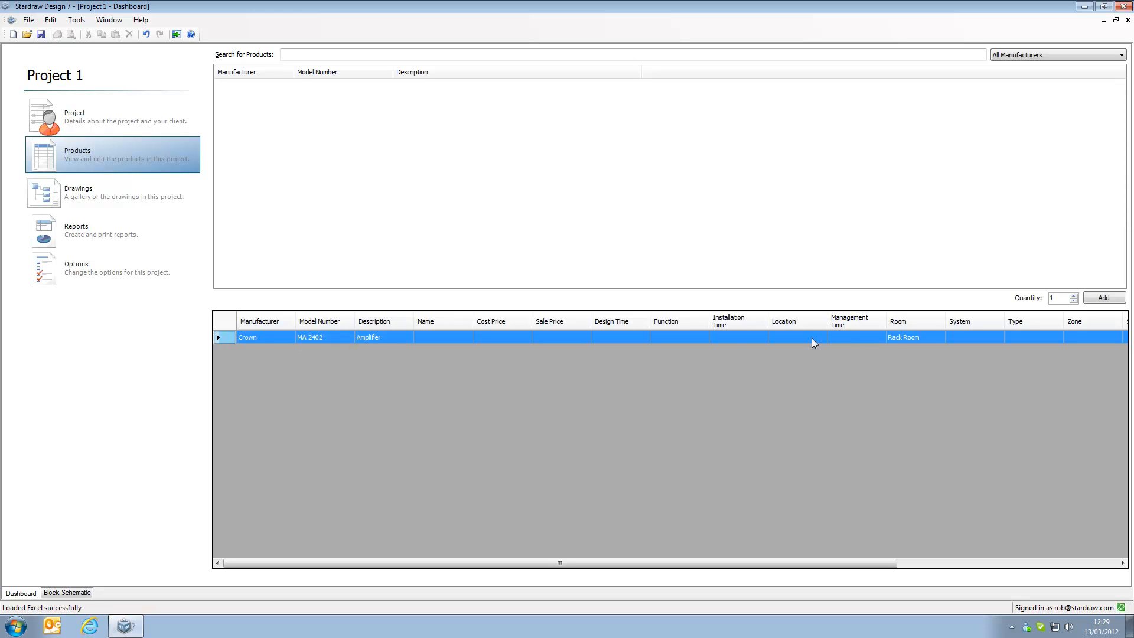
mouse_move(908, 344)
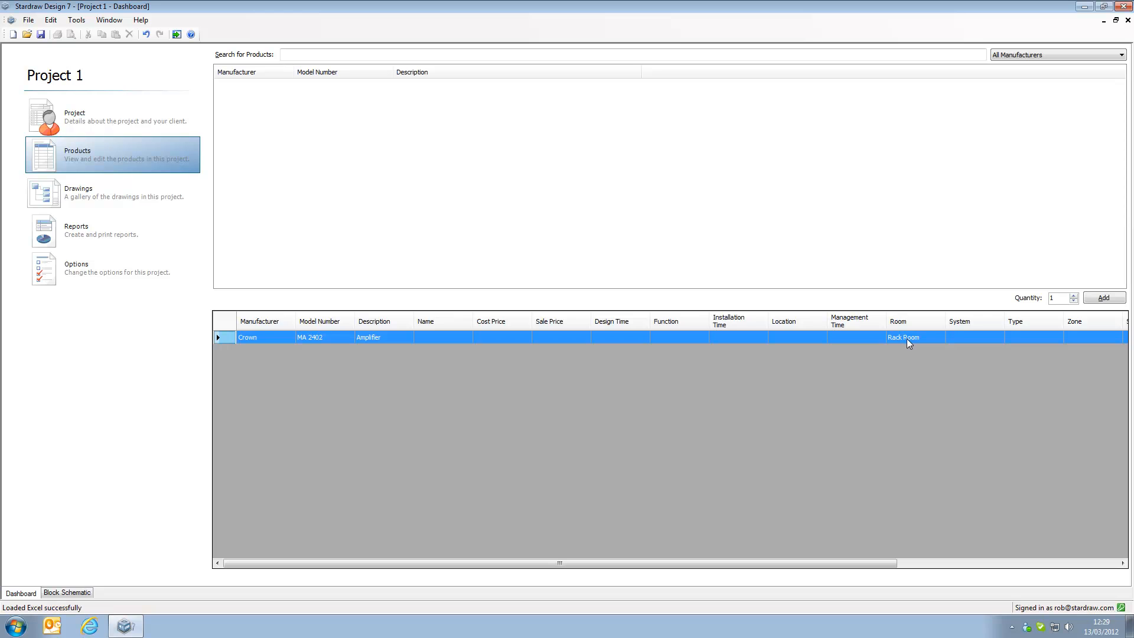
mouse_move(803, 341)
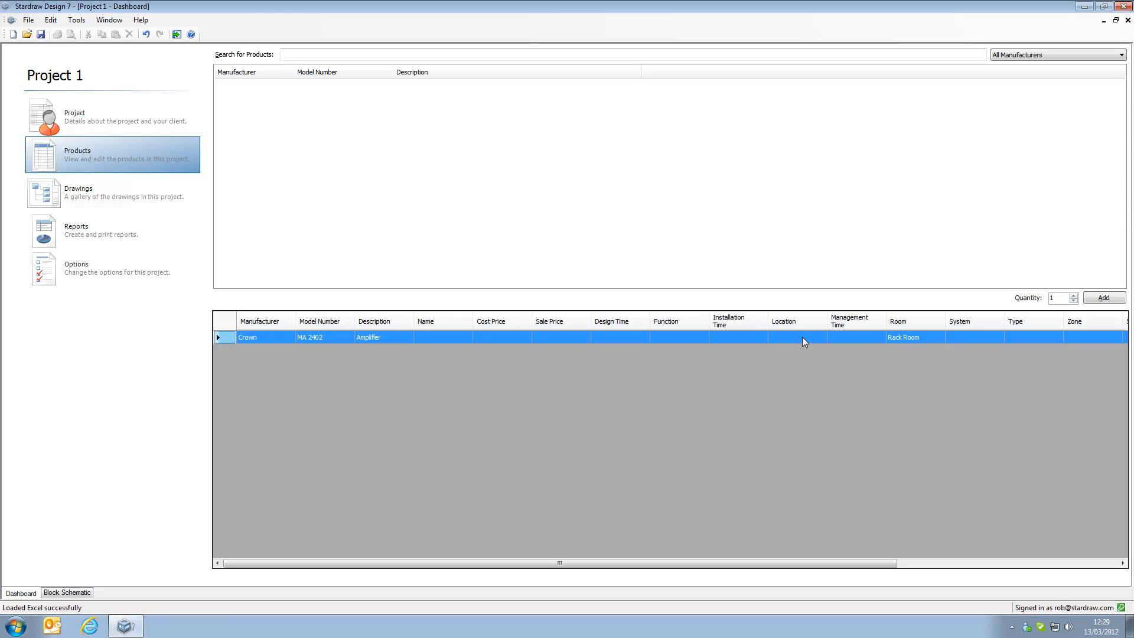
left_click(795, 336)
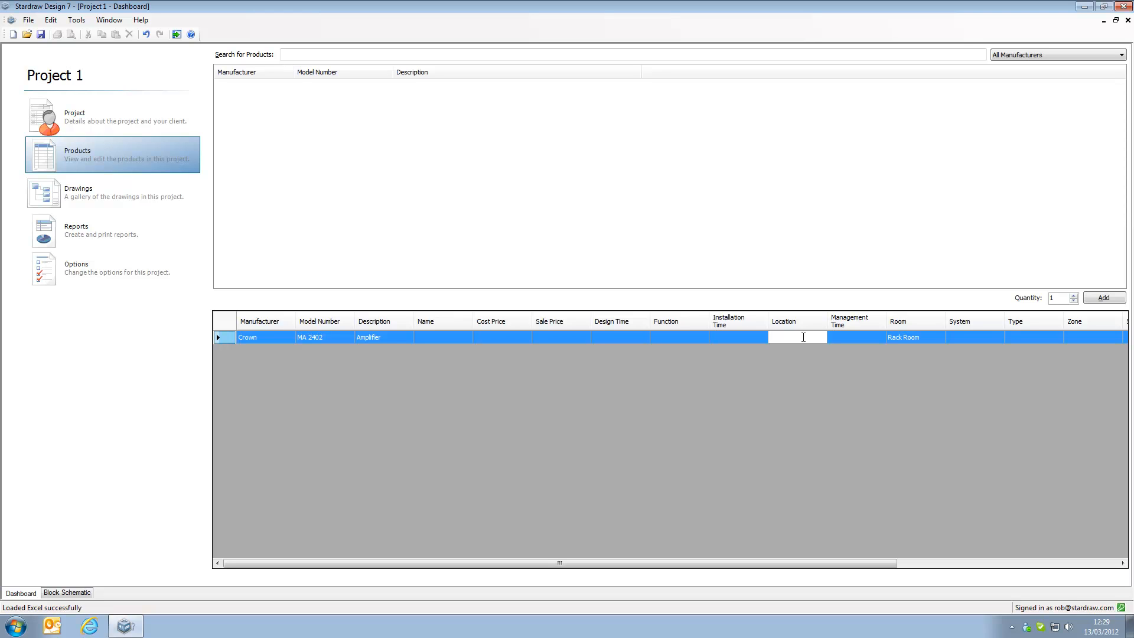
type("Rack 01")
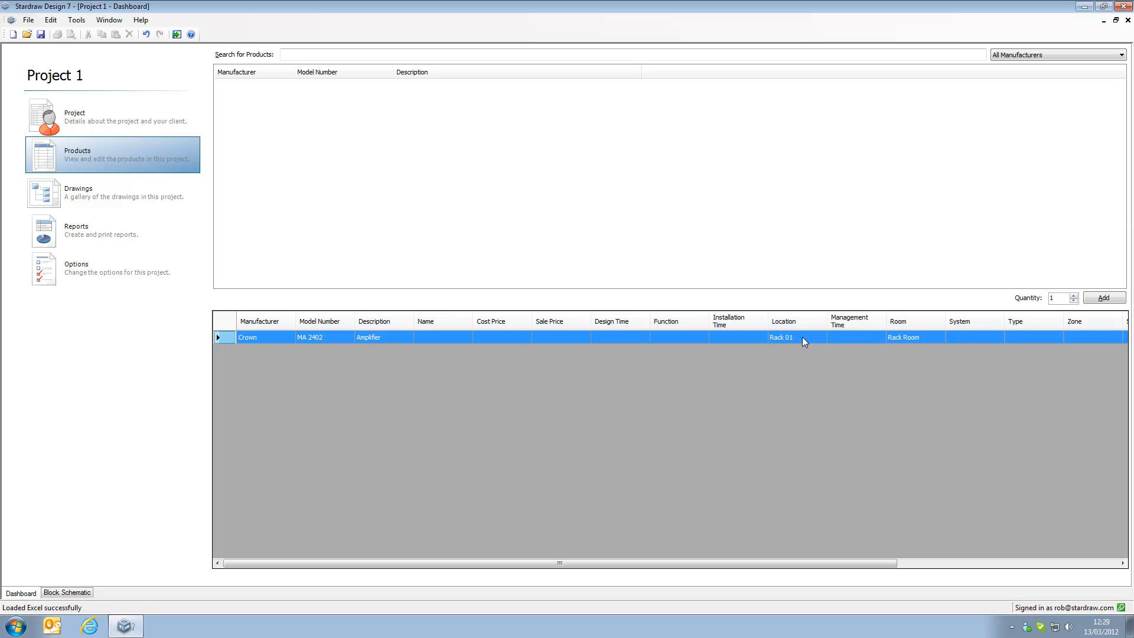
left_click(66, 591)
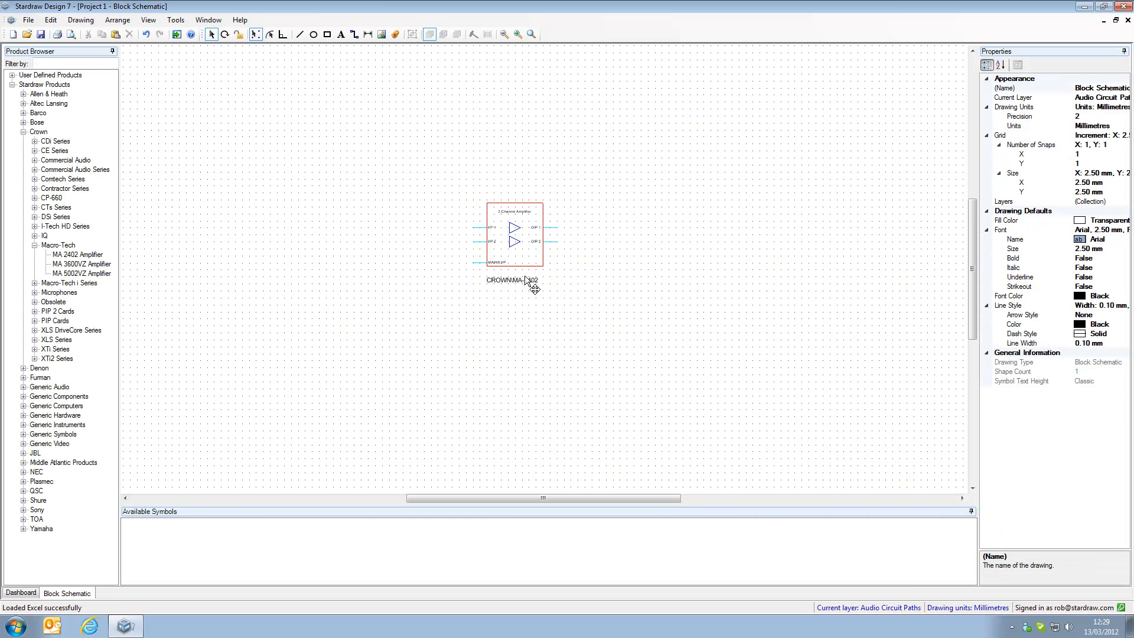
left_click(515, 236)
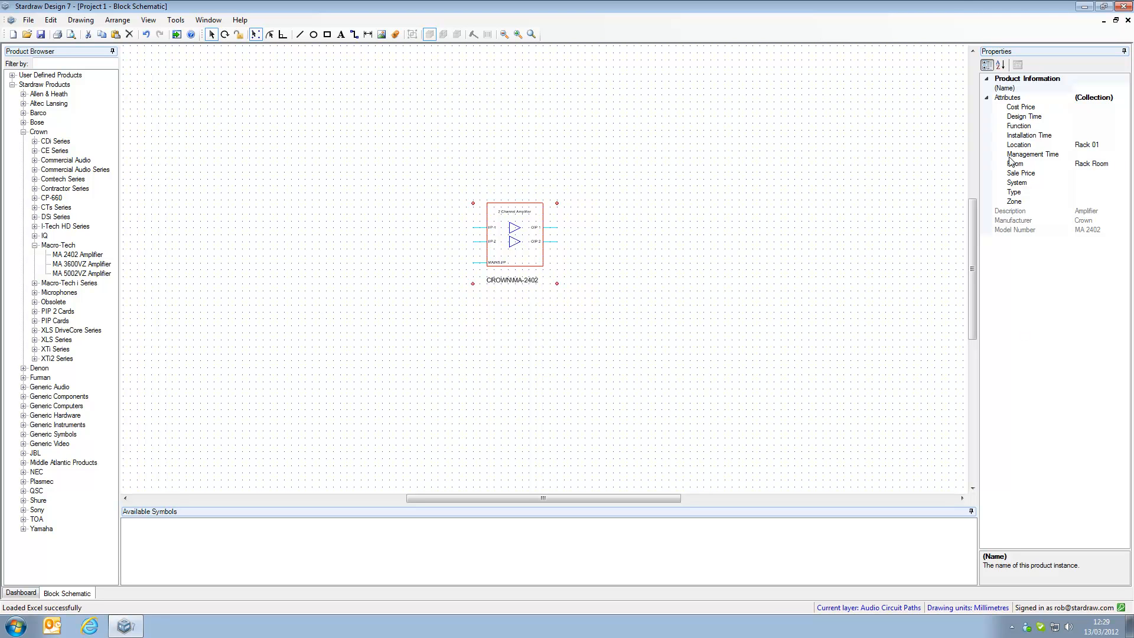
mouse_move(1083, 151)
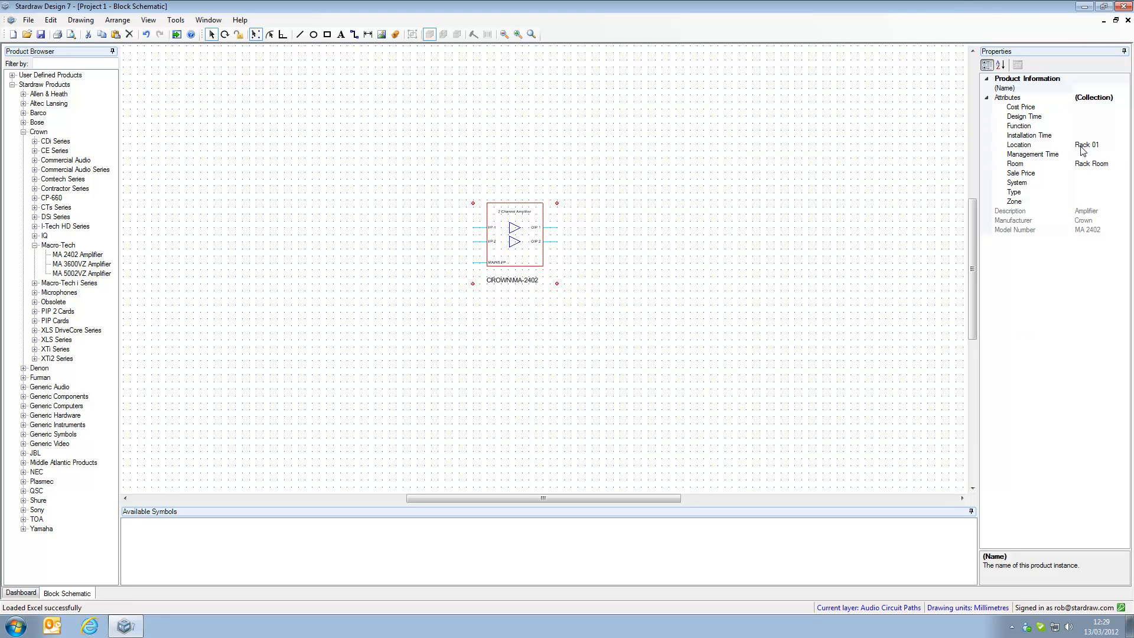
mouse_move(1062, 157)
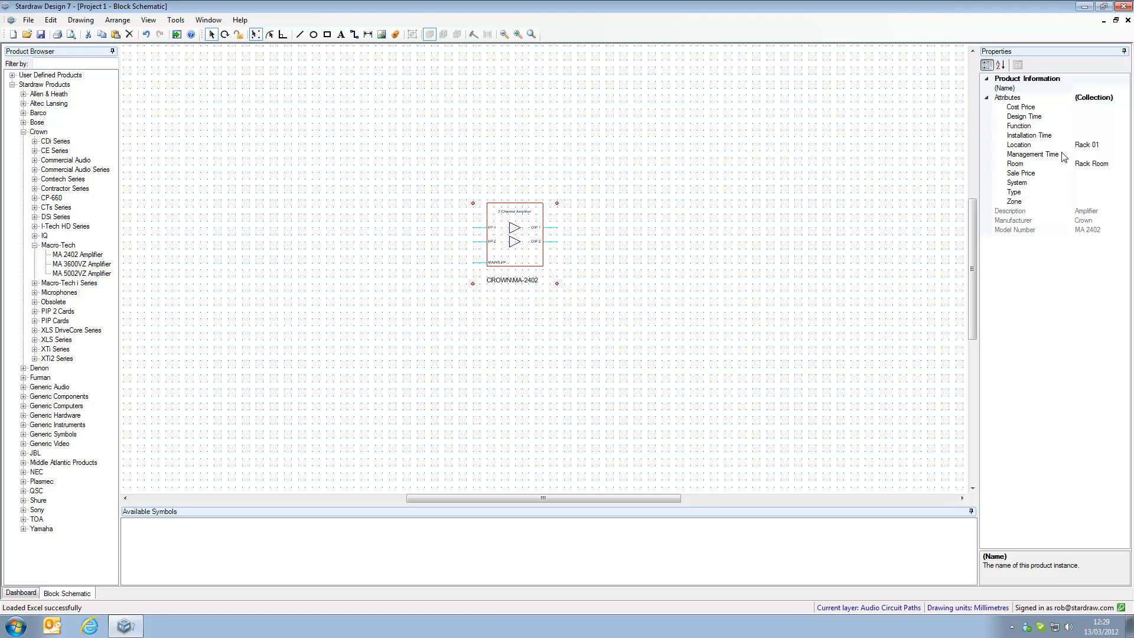
mouse_move(620, 257)
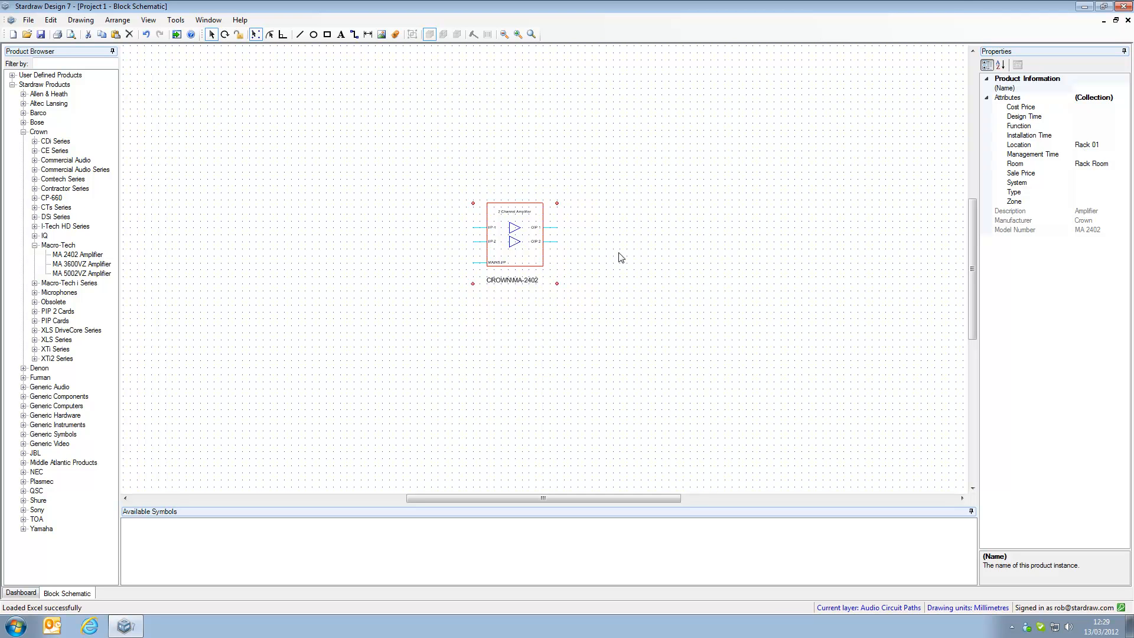
mouse_move(1016, 216)
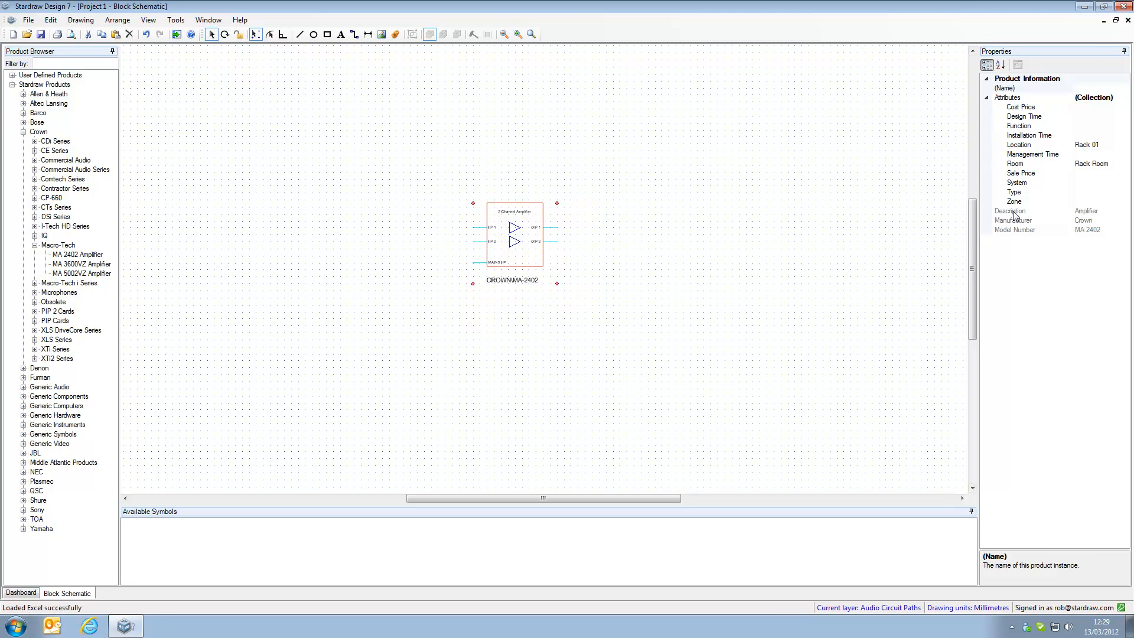
mouse_move(1010, 220)
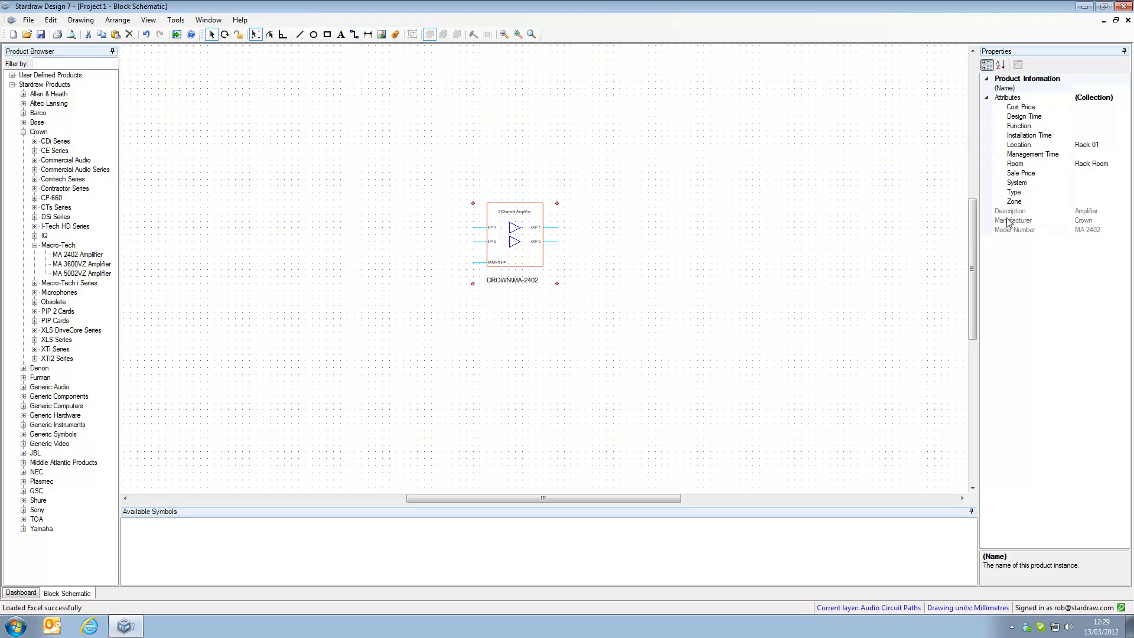
mouse_move(376, 211)
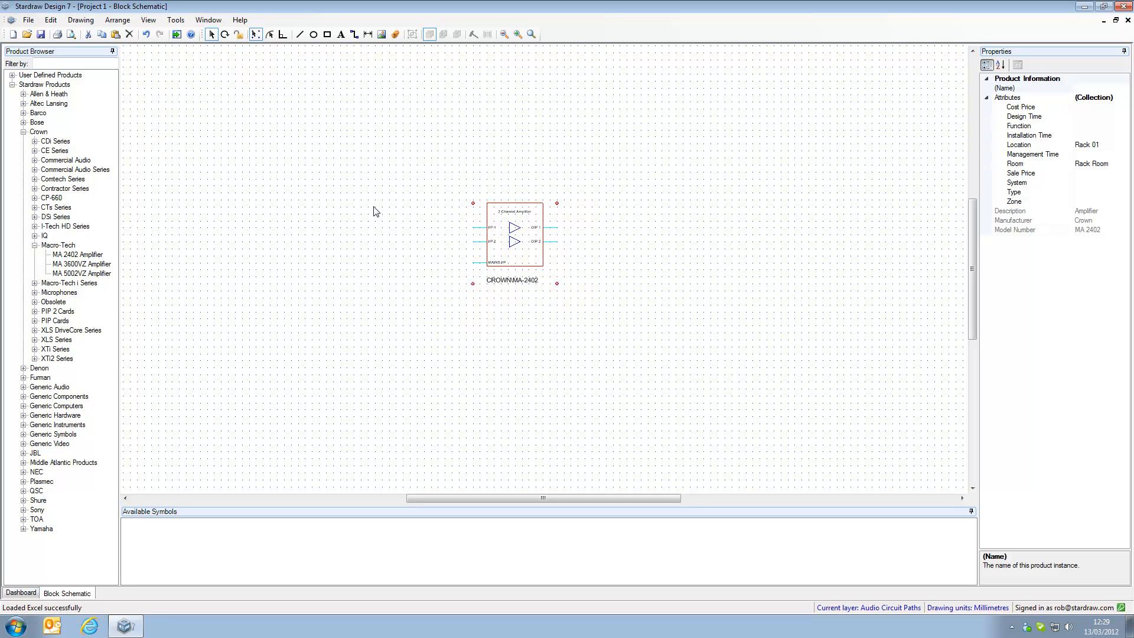
In Personalization settings, add Spec Ref as a new line in the Product Attributes box
left_click(174, 20)
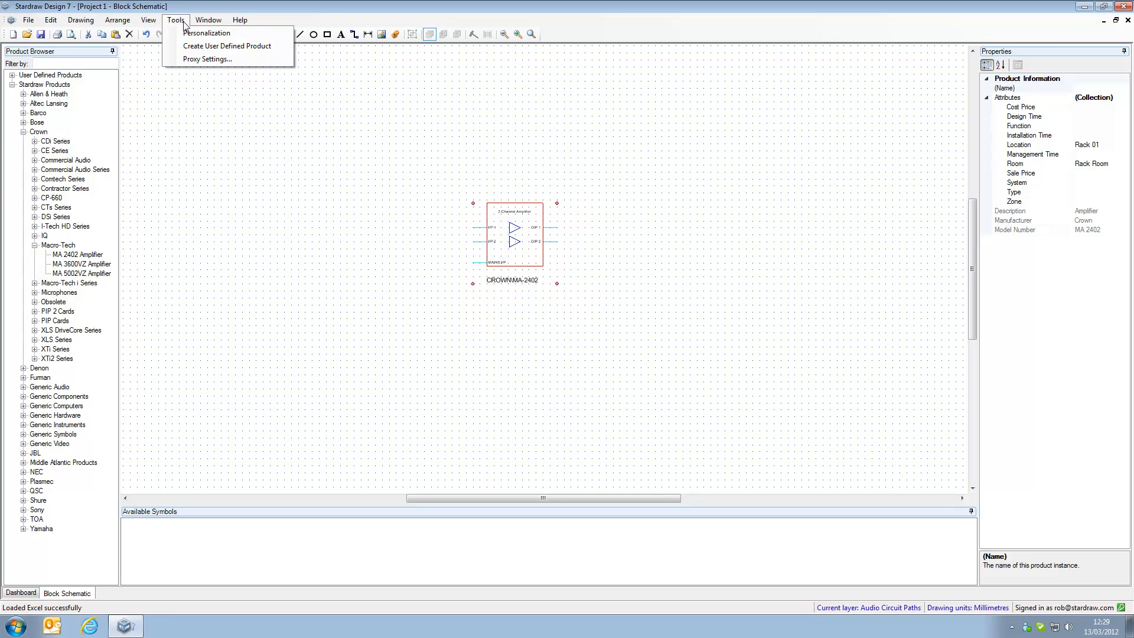
left_click(206, 34)
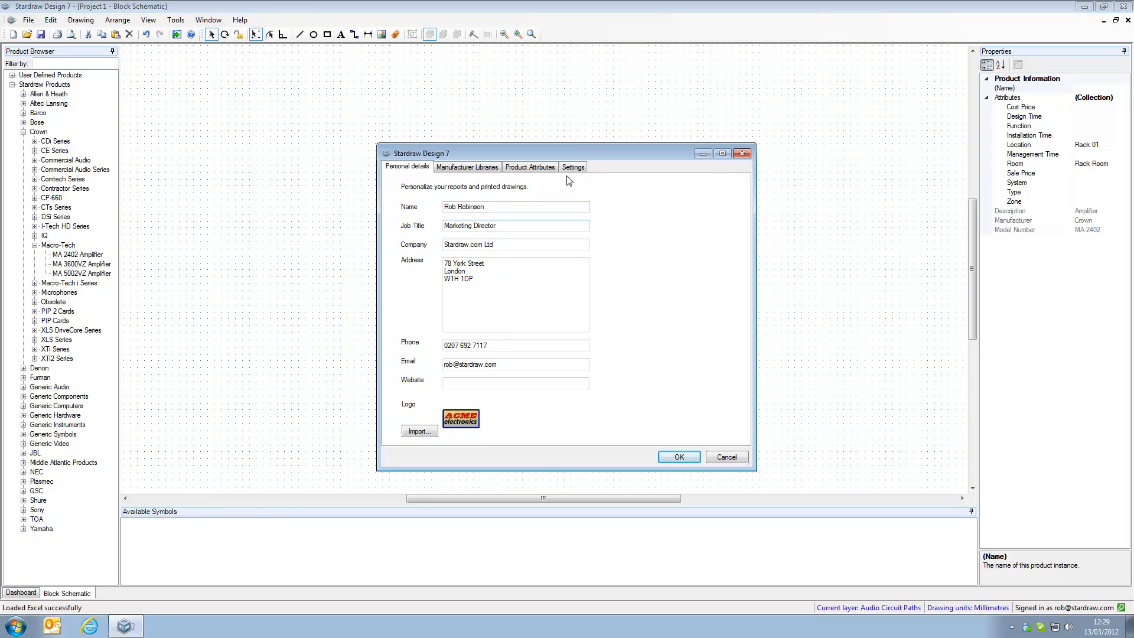
left_click(572, 166)
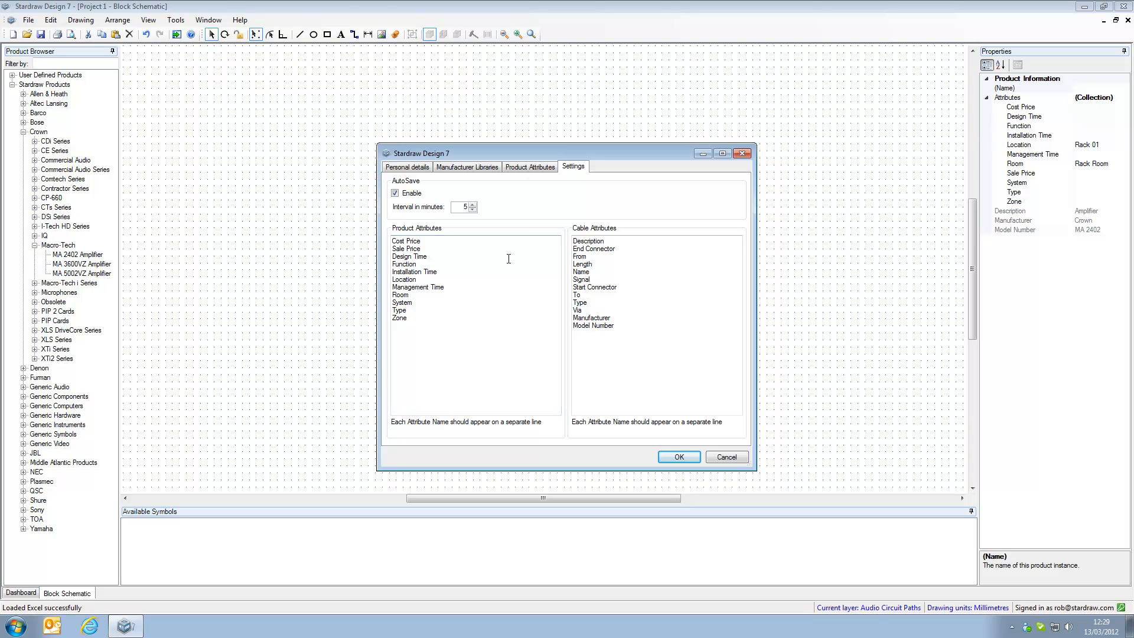
mouse_move(446, 345)
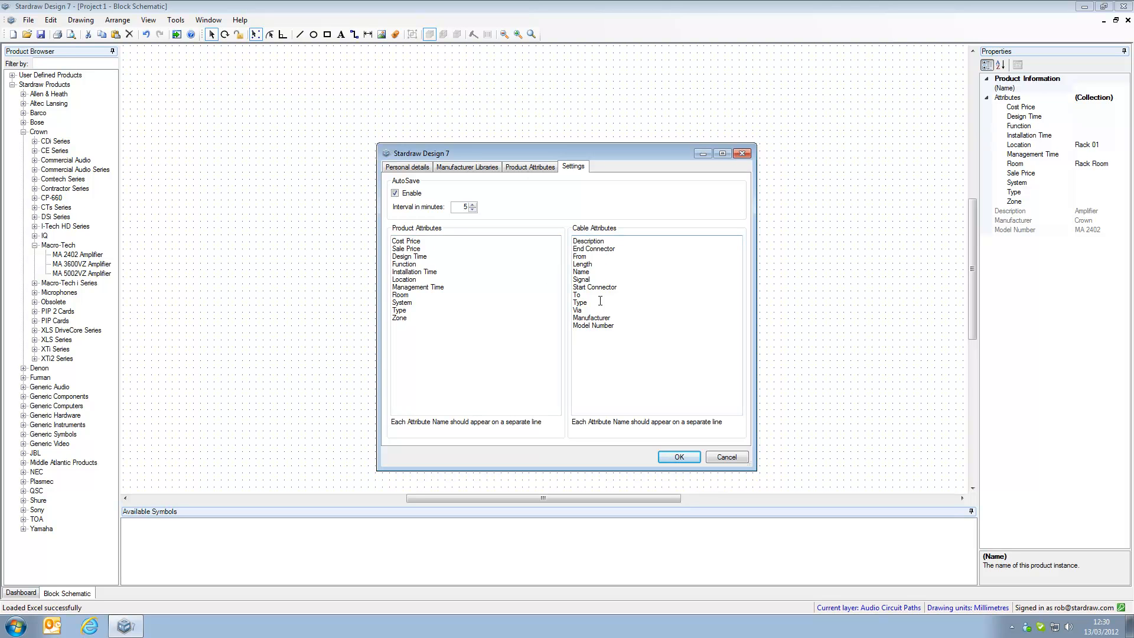
mouse_move(581, 235)
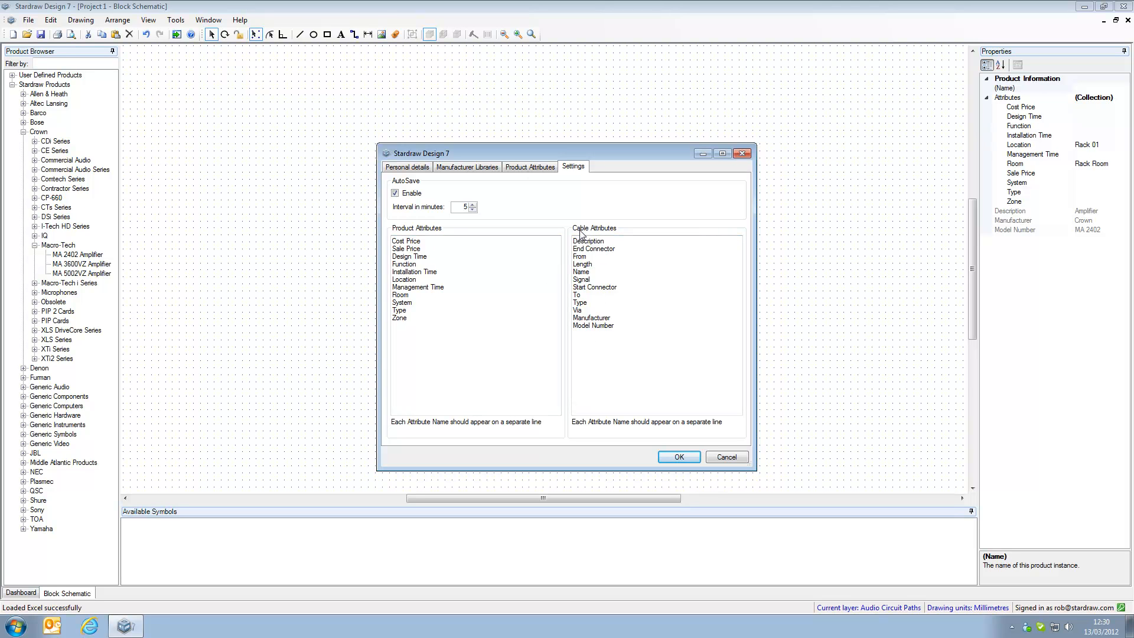
mouse_move(429, 315)
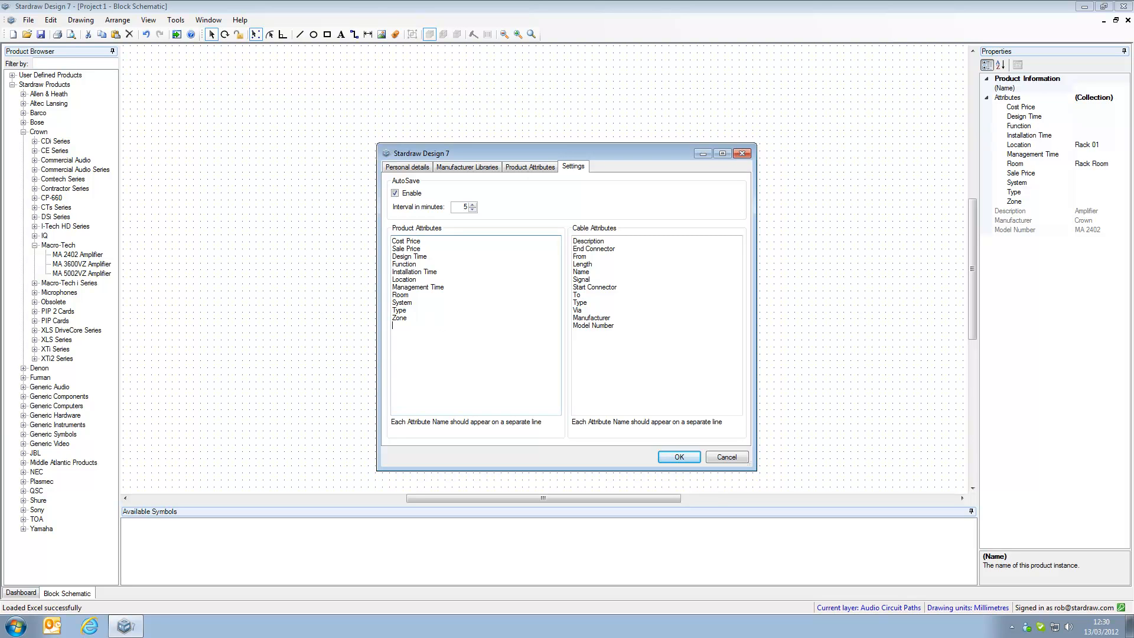
type("Spec R")
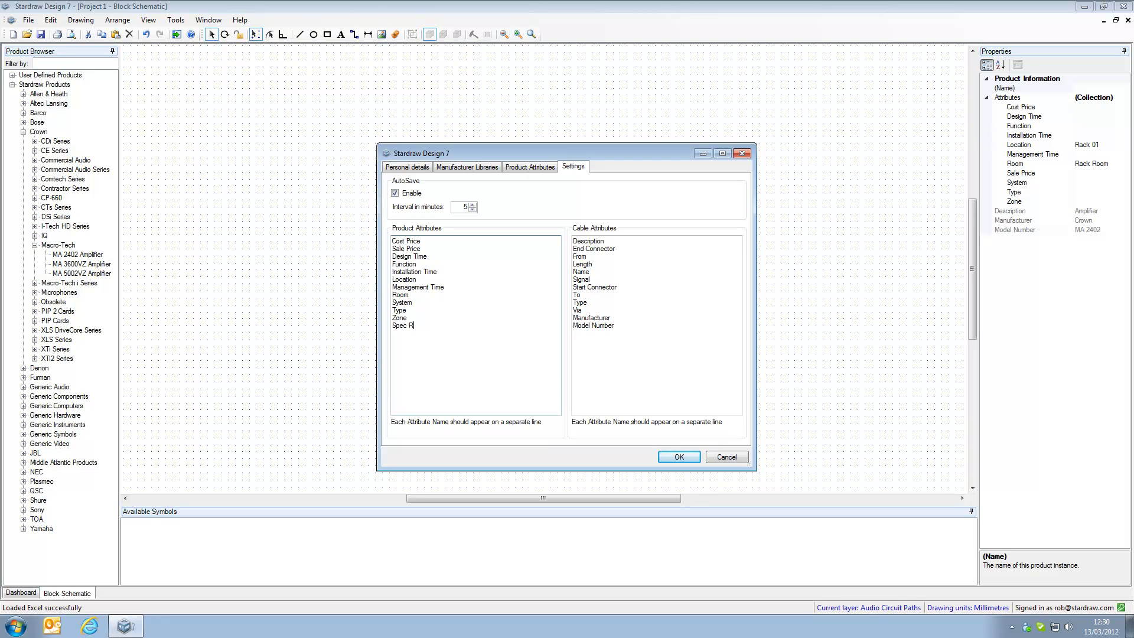
type("ef")
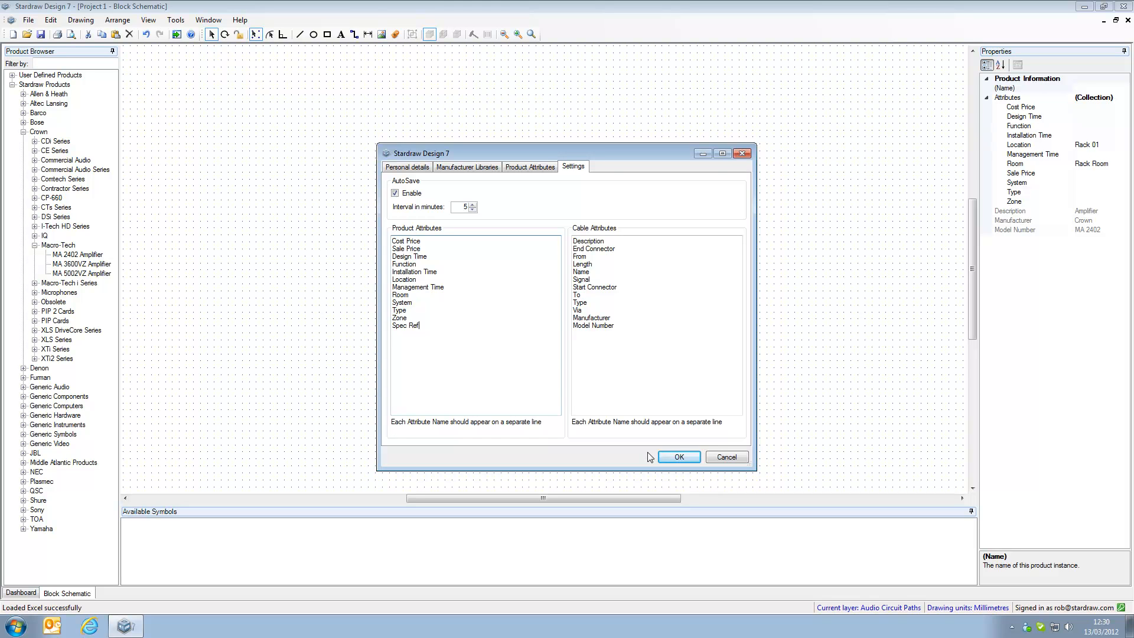
Confirm the new attribute with OK and check Spec Ref on the first and second amplifiers
left_click(678, 456)
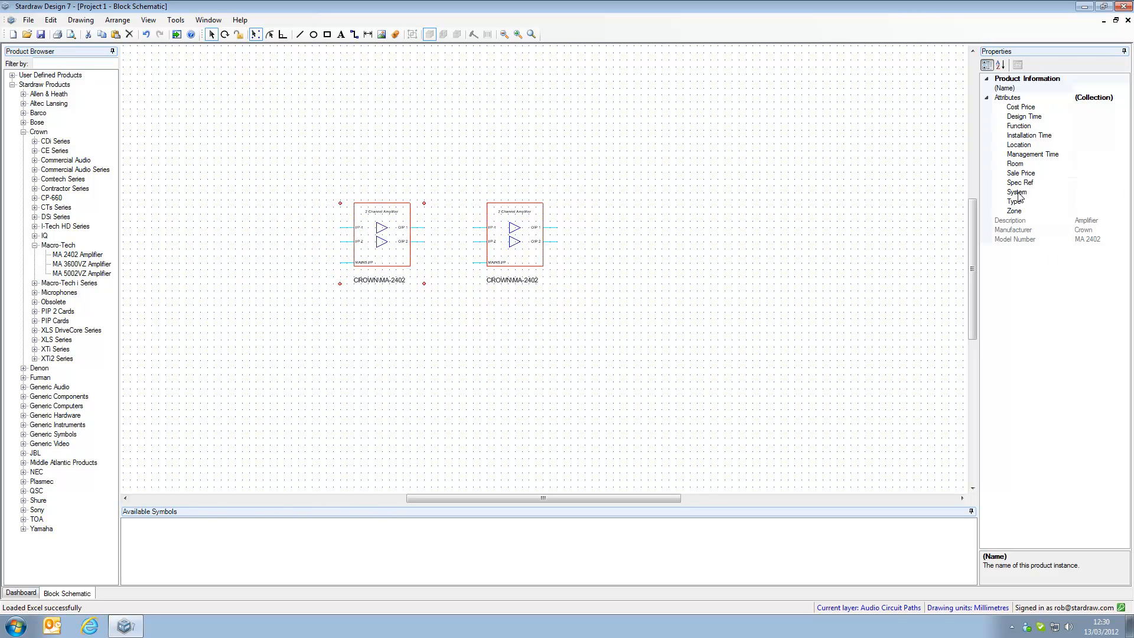
left_click(1019, 181)
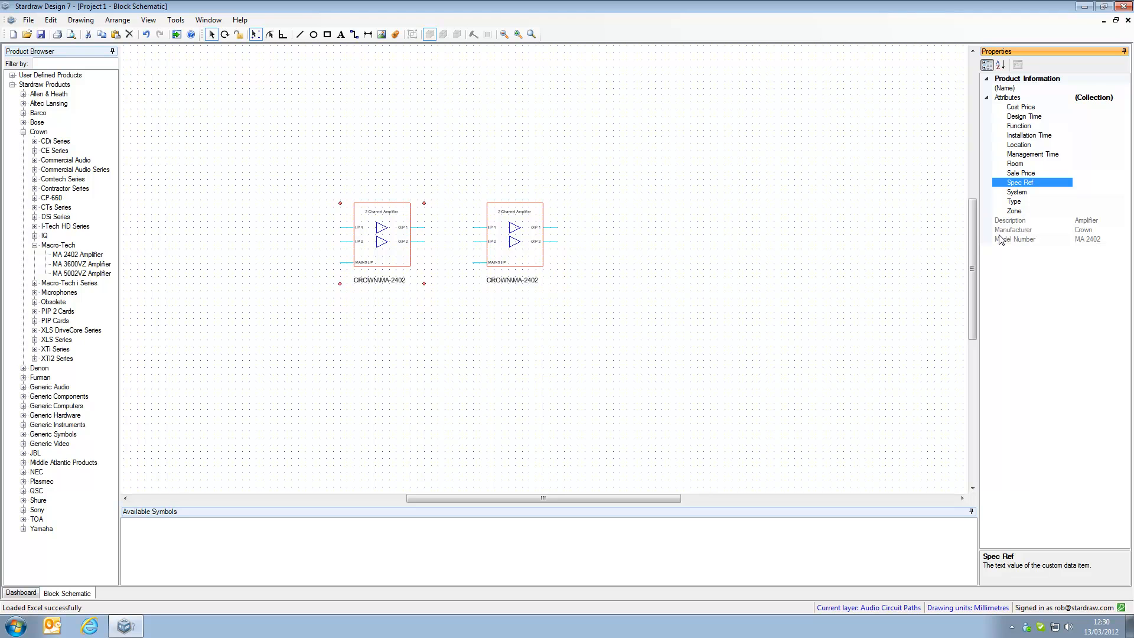
mouse_move(1022, 187)
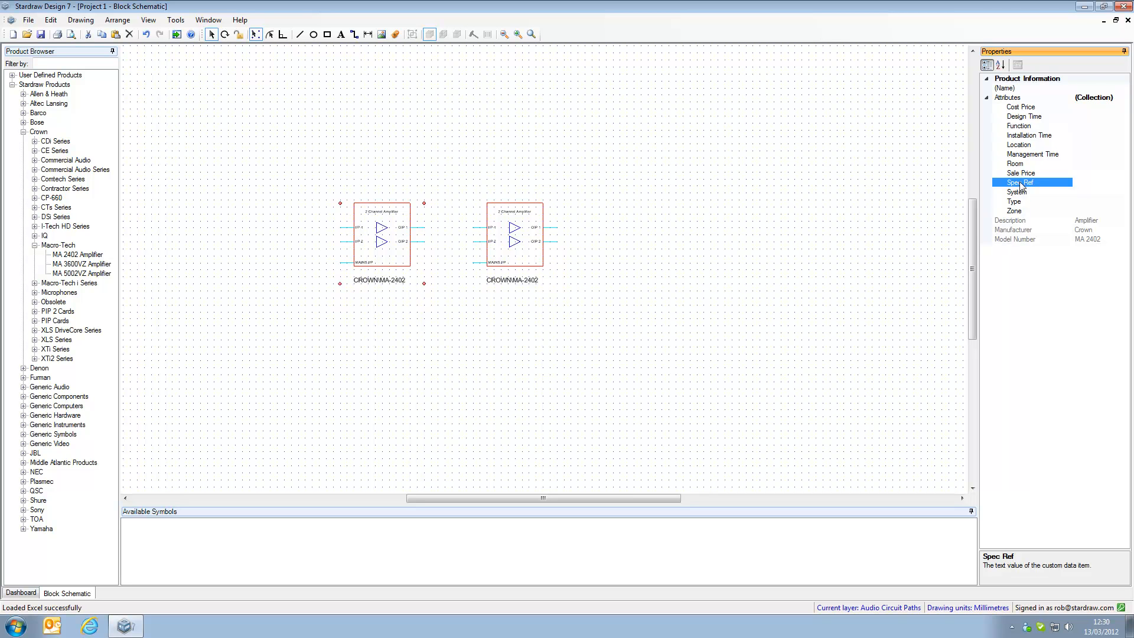
left_click(511, 238)
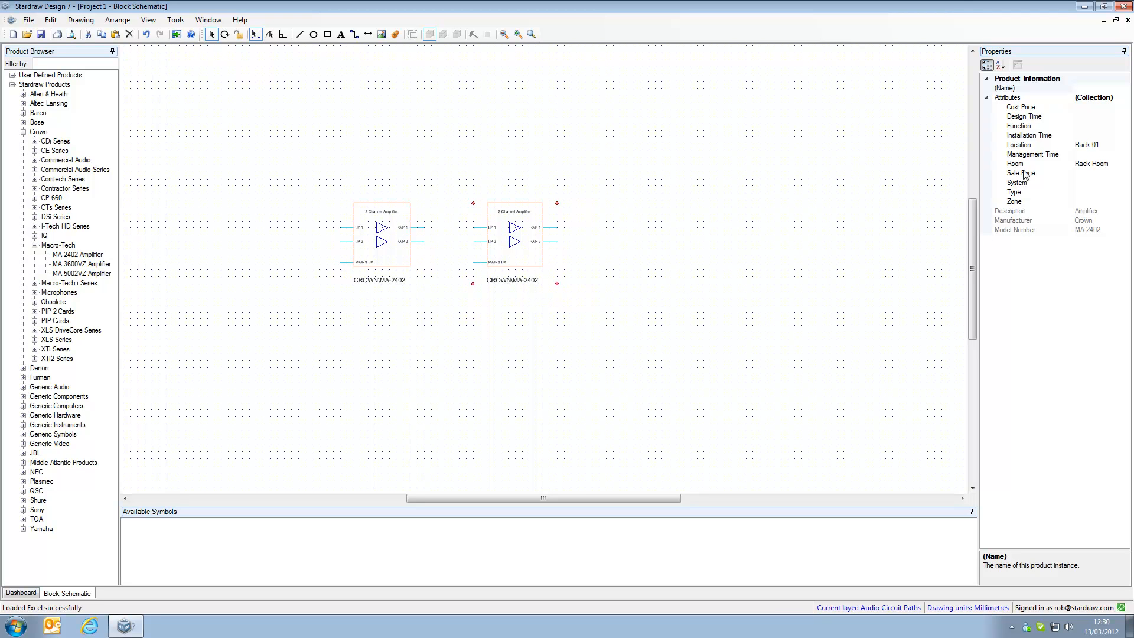
mouse_move(1023, 181)
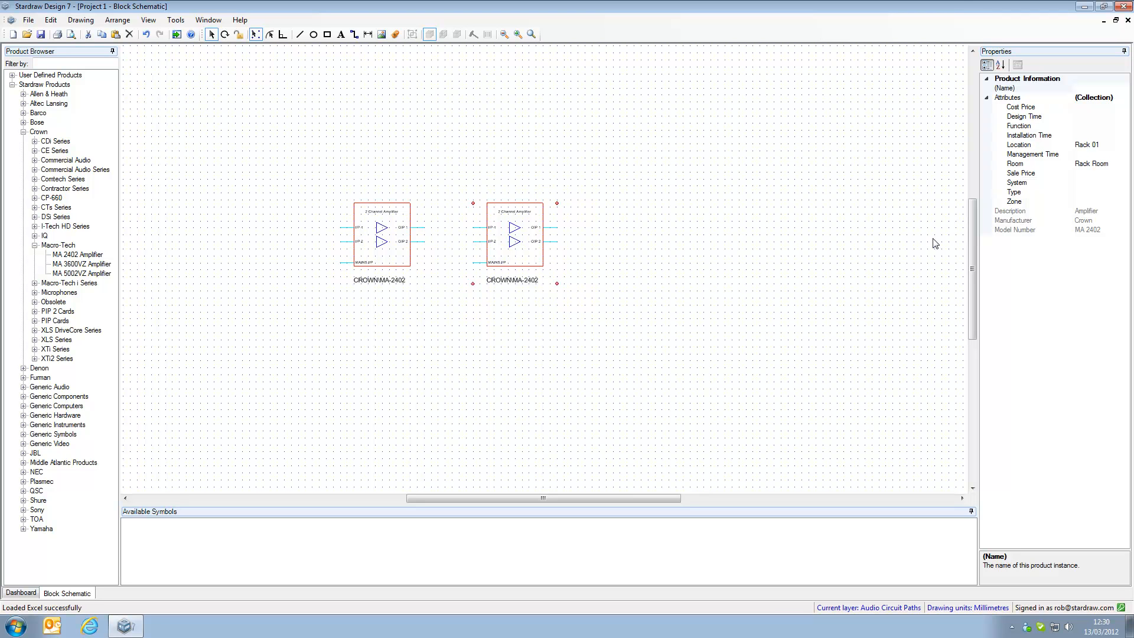
mouse_move(64, 83)
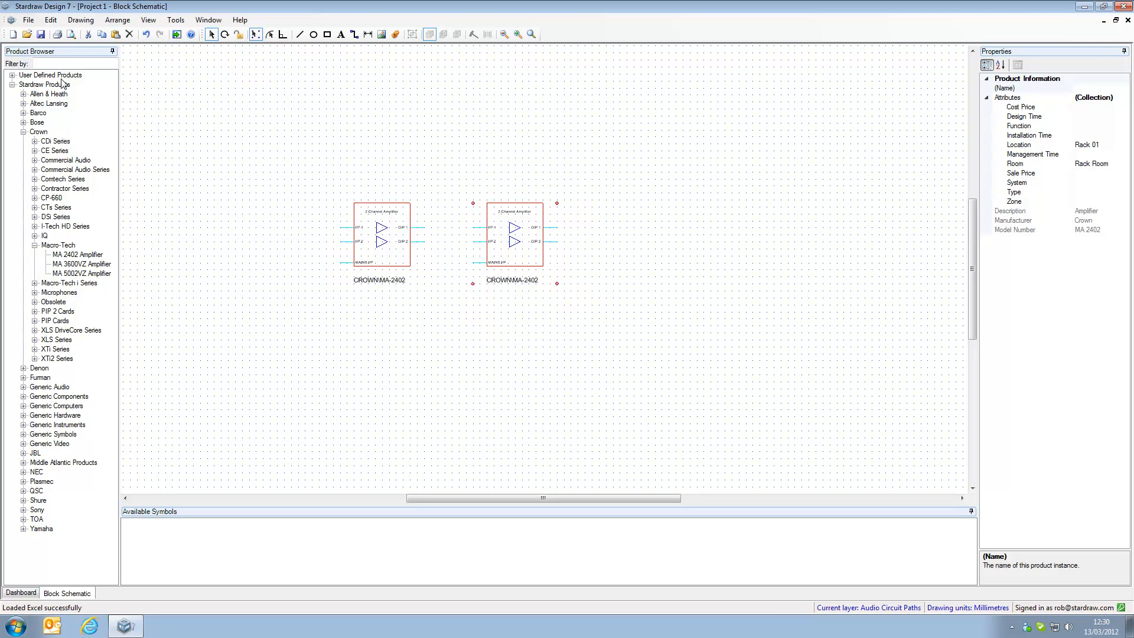
Run Edit > Update Attribute Values so the second amplifier also gains Spec Ref
left_click(49, 20)
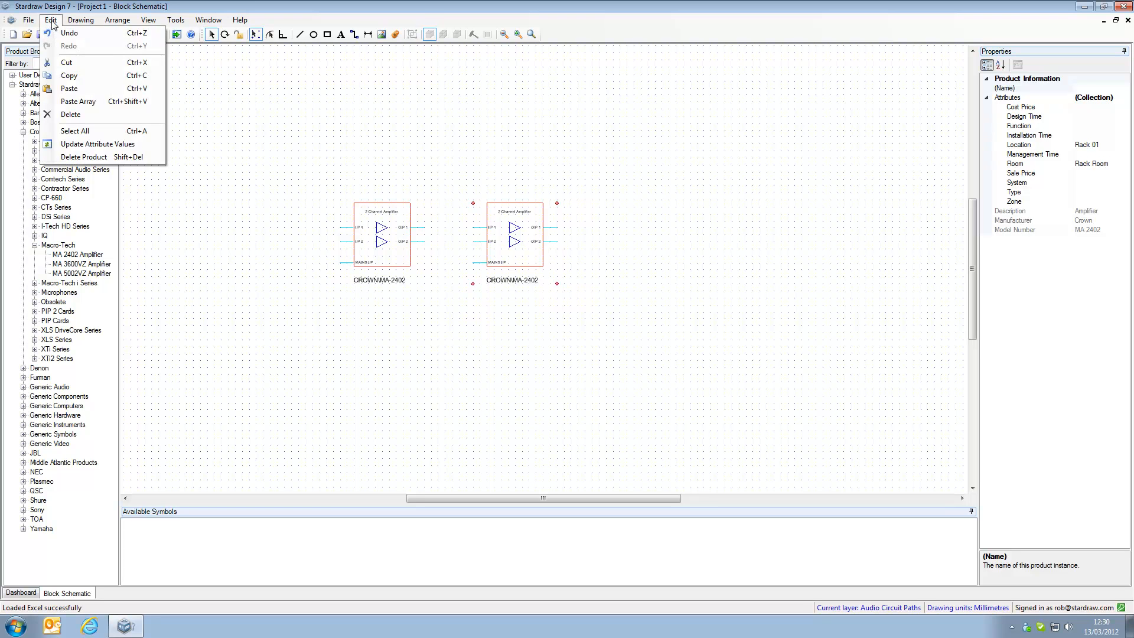
mouse_move(98, 144)
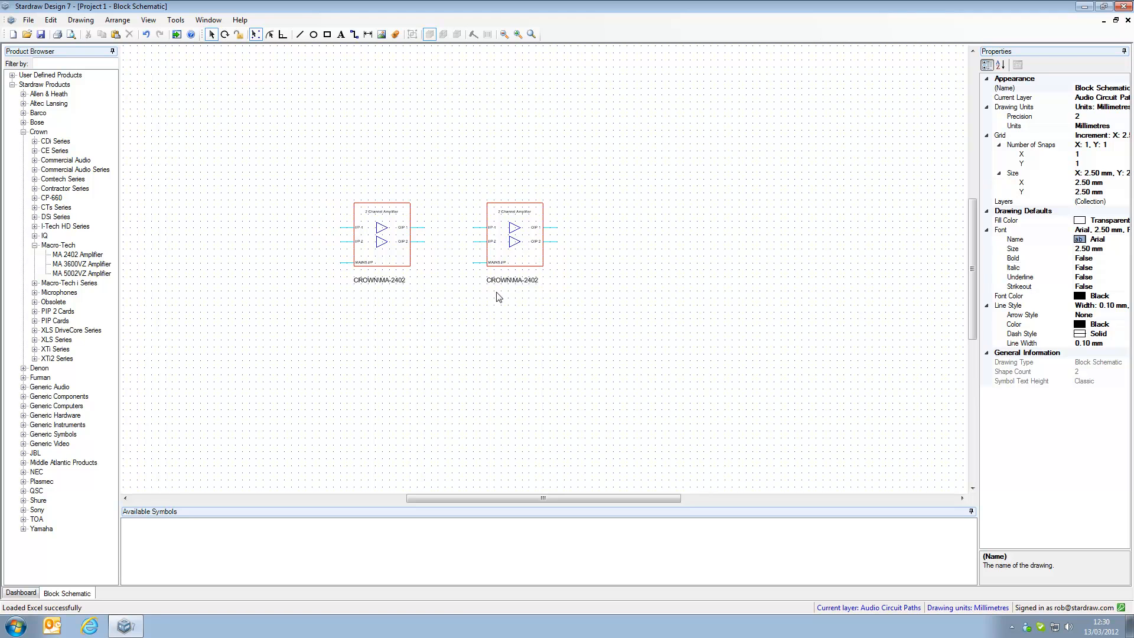
left_click(514, 238)
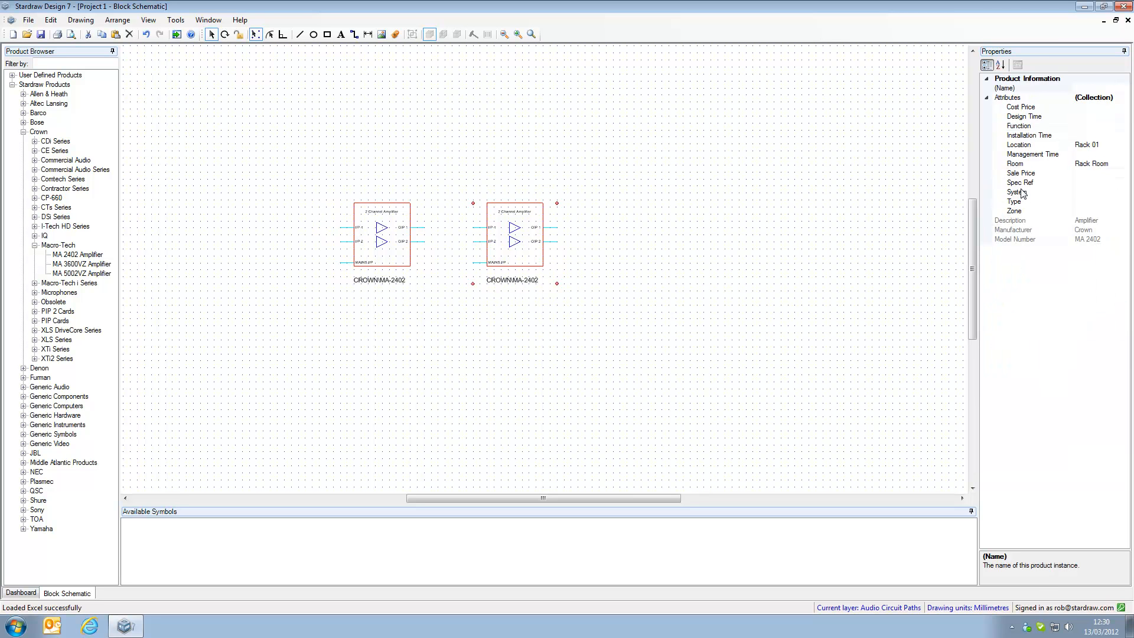
mouse_move(1022, 190)
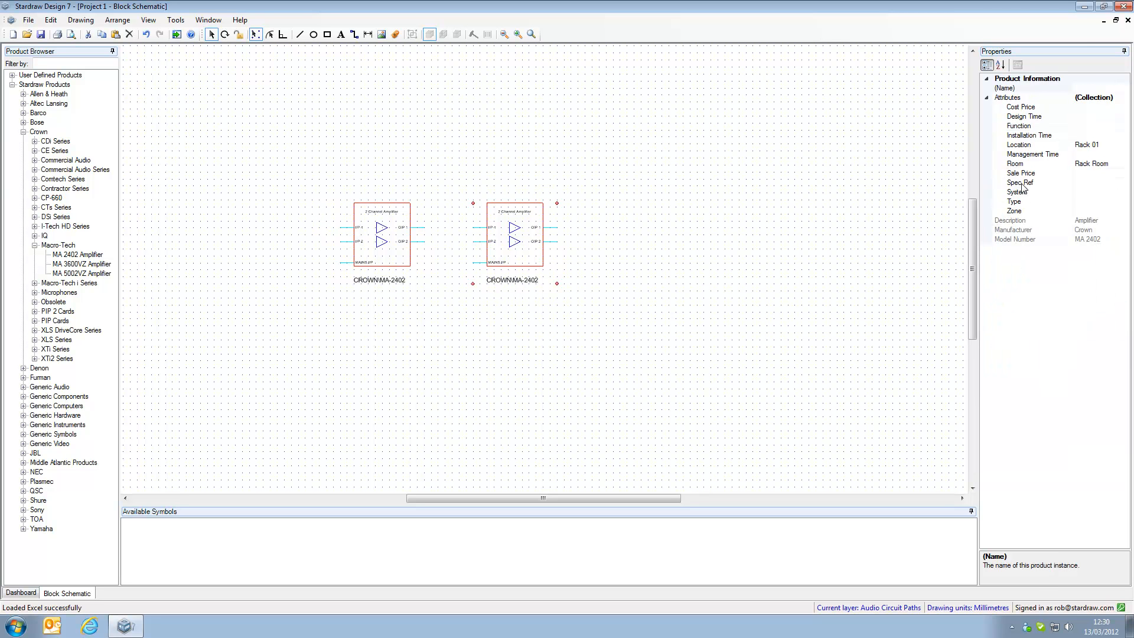
mouse_move(1072, 189)
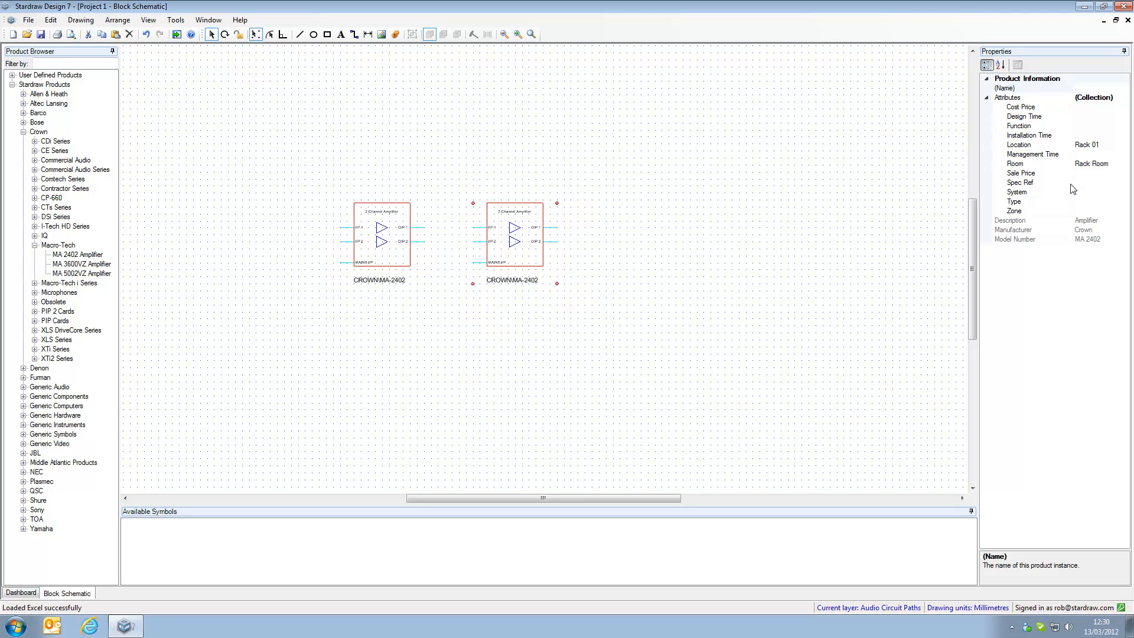
mouse_move(514, 387)
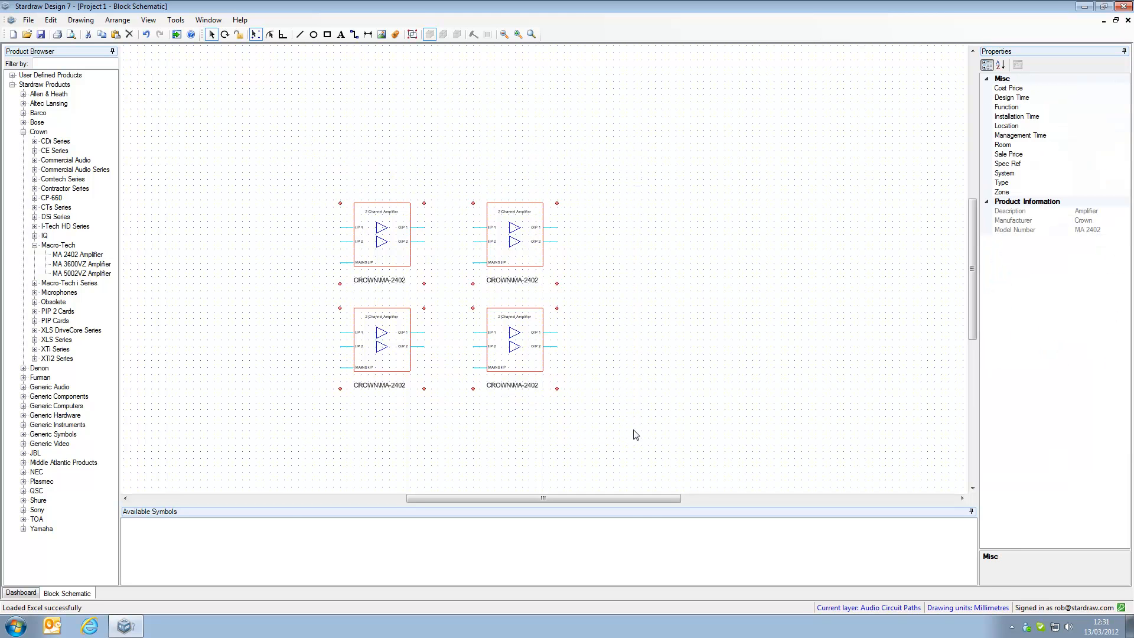
mouse_move(1094, 178)
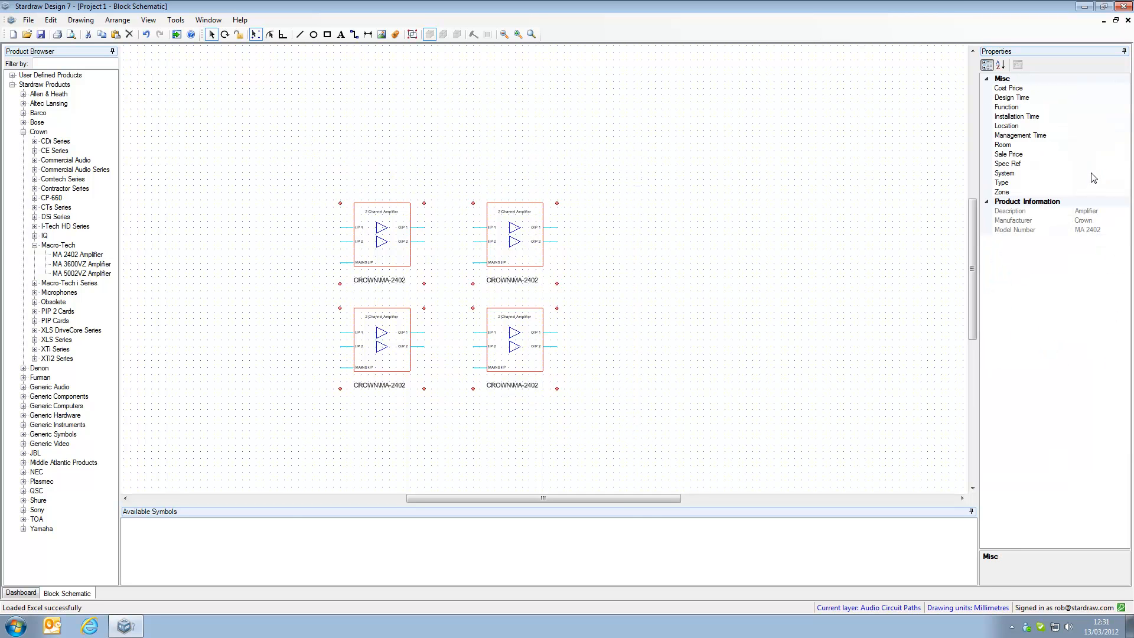
Set the System attribute of all four selected amplifiers to Audio
left_click(1005, 172)
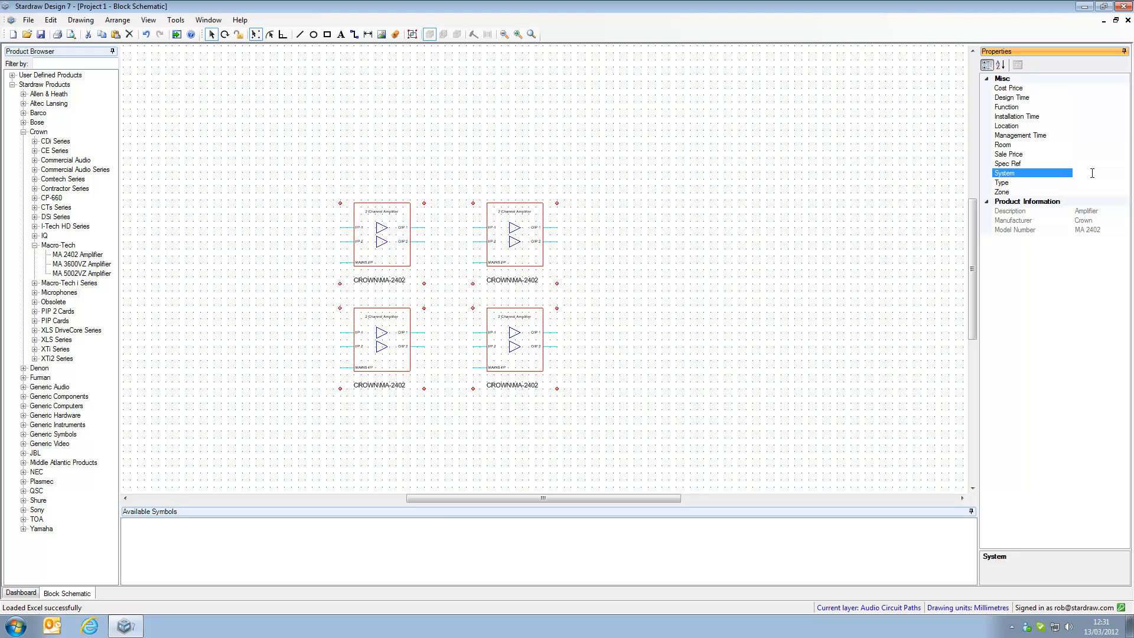
type("A")
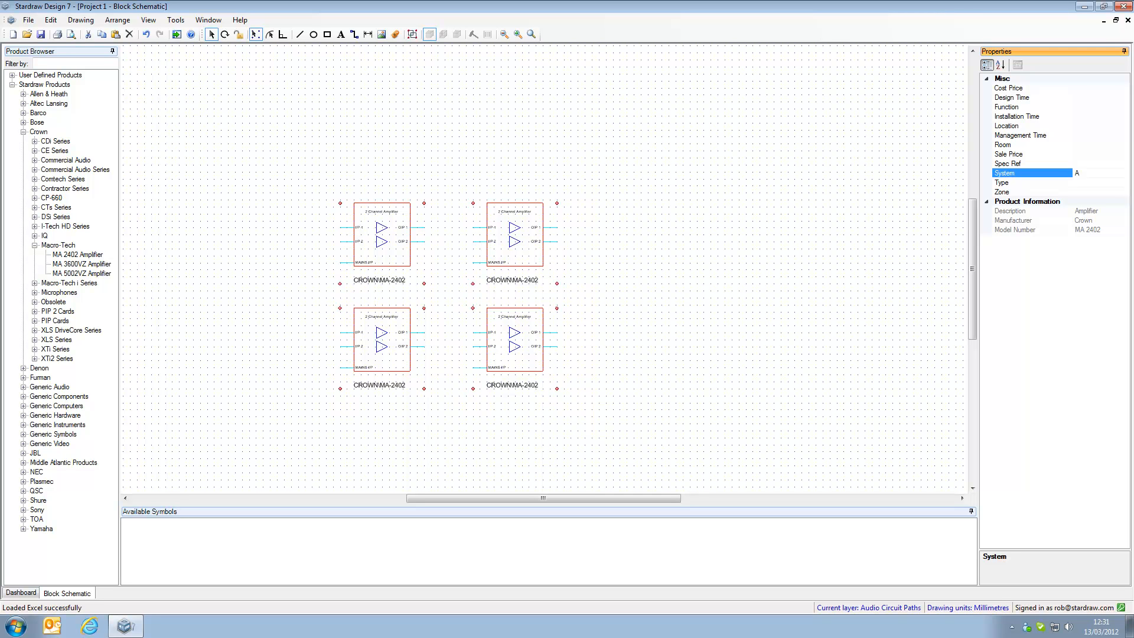
type("Audio")
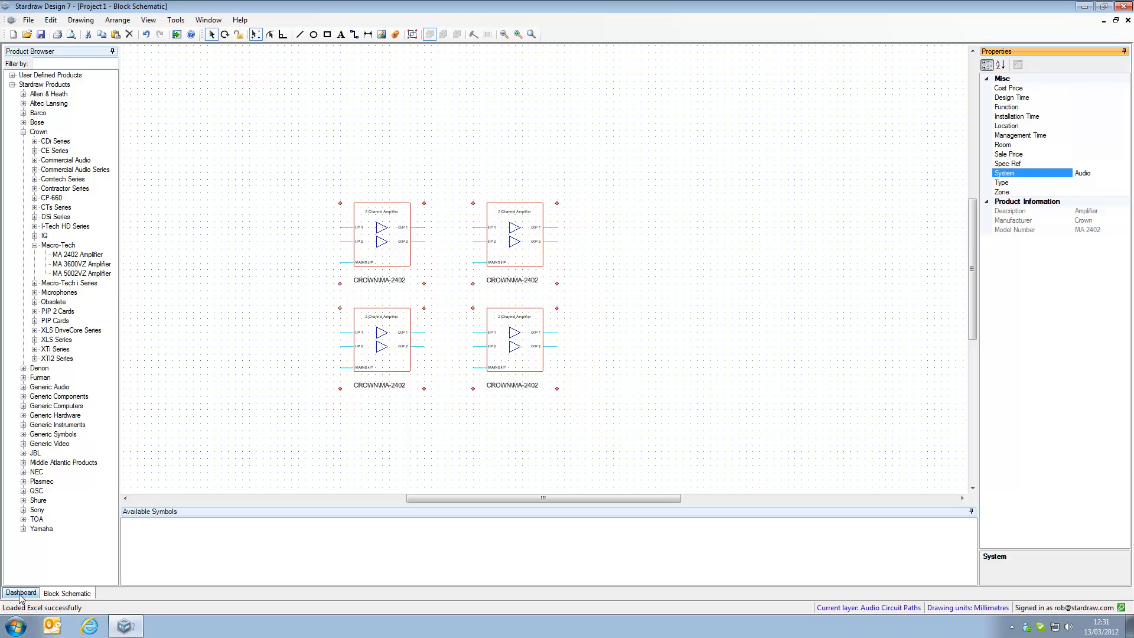
Review the Dashboard product table showing four amplifiers with System Audio, then return to the schematic
left_click(20, 591)
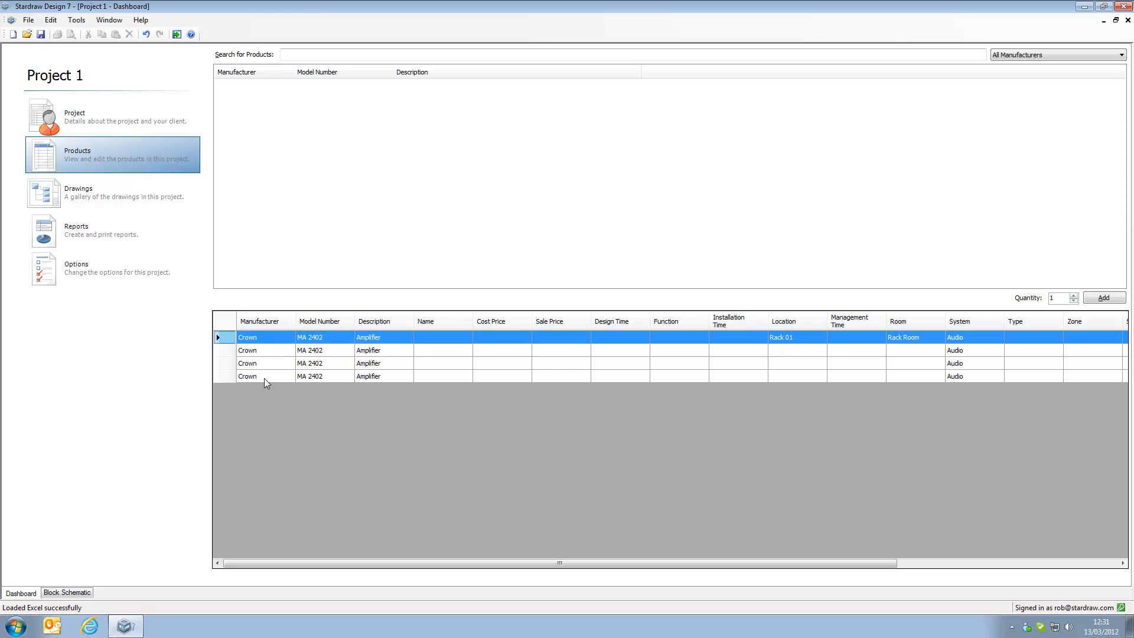
mouse_move(967, 343)
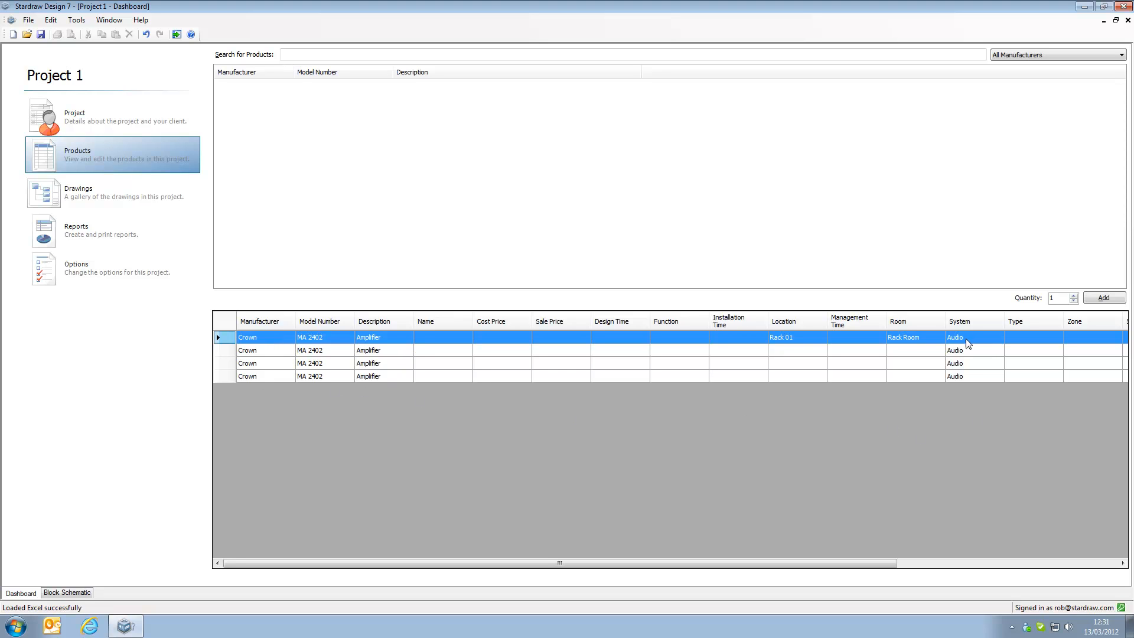
mouse_move(961, 363)
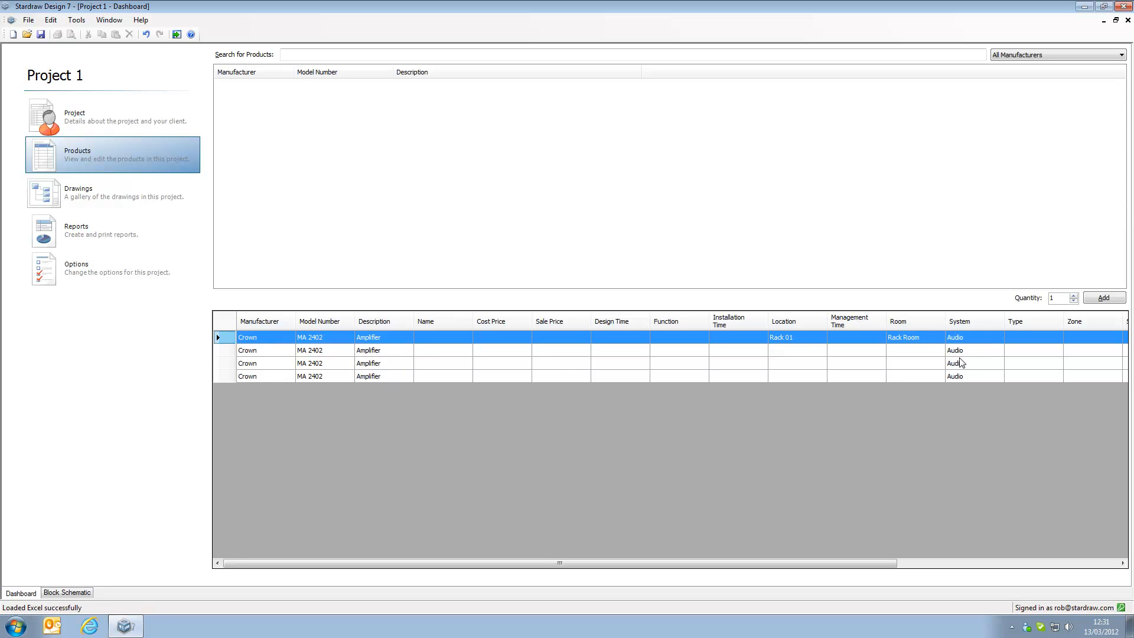
mouse_move(89, 545)
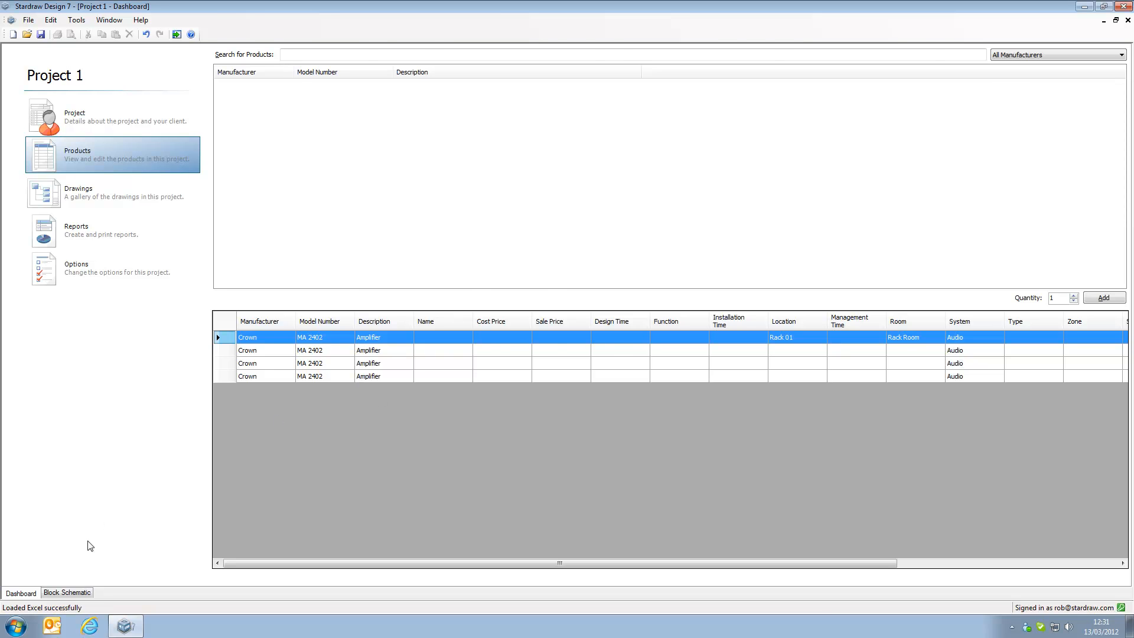
left_click(67, 592)
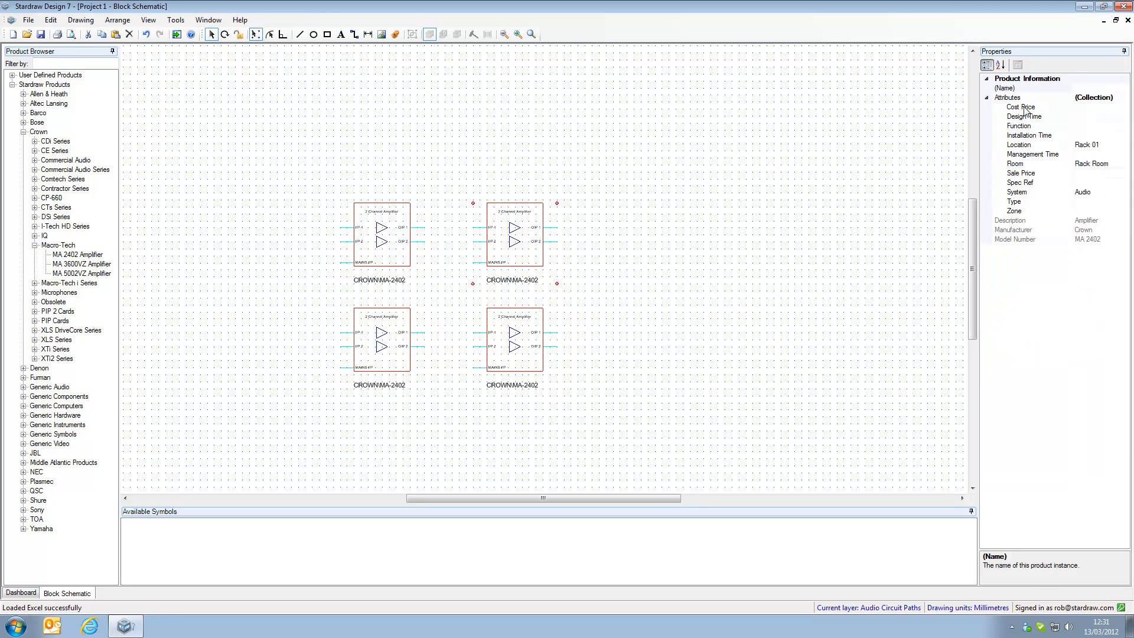
mouse_move(1039, 150)
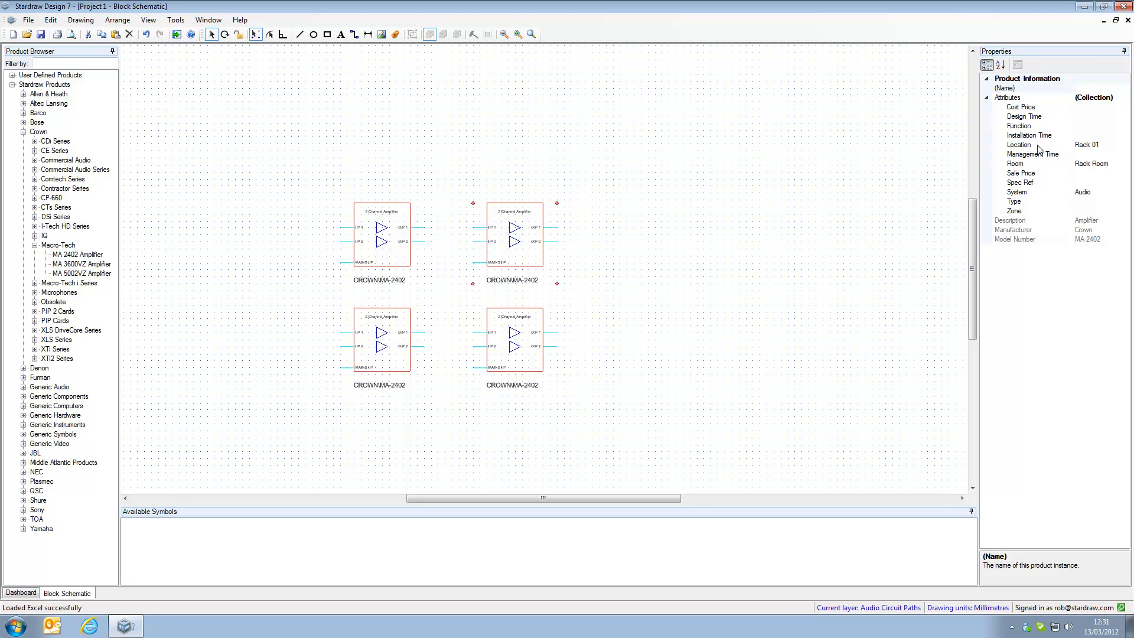
mouse_move(1077, 200)
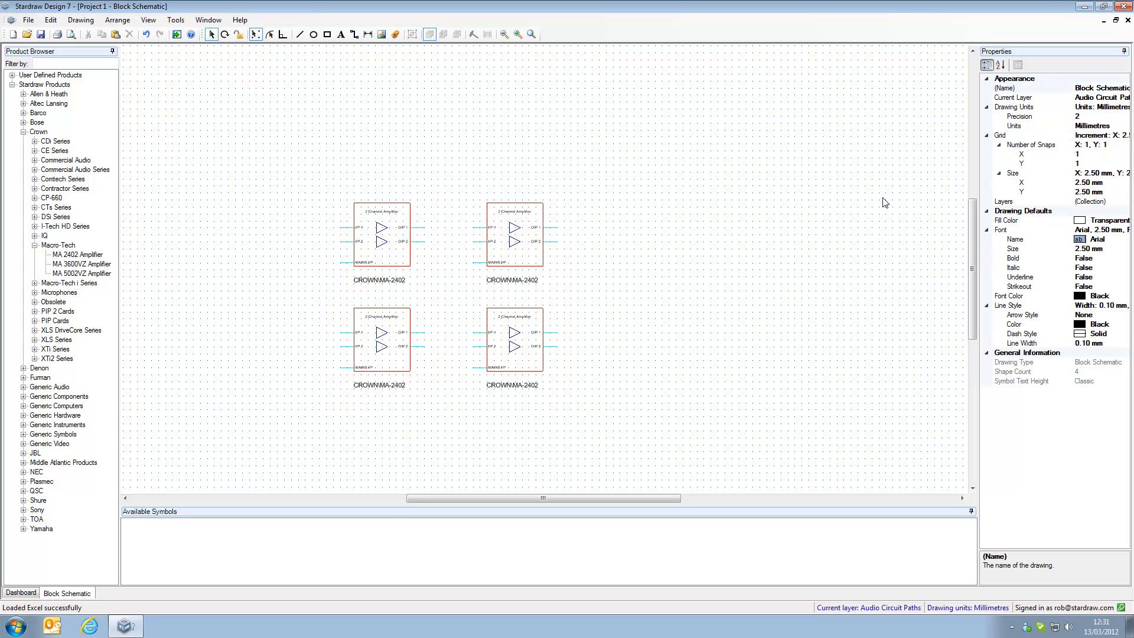
mouse_move(855, 210)
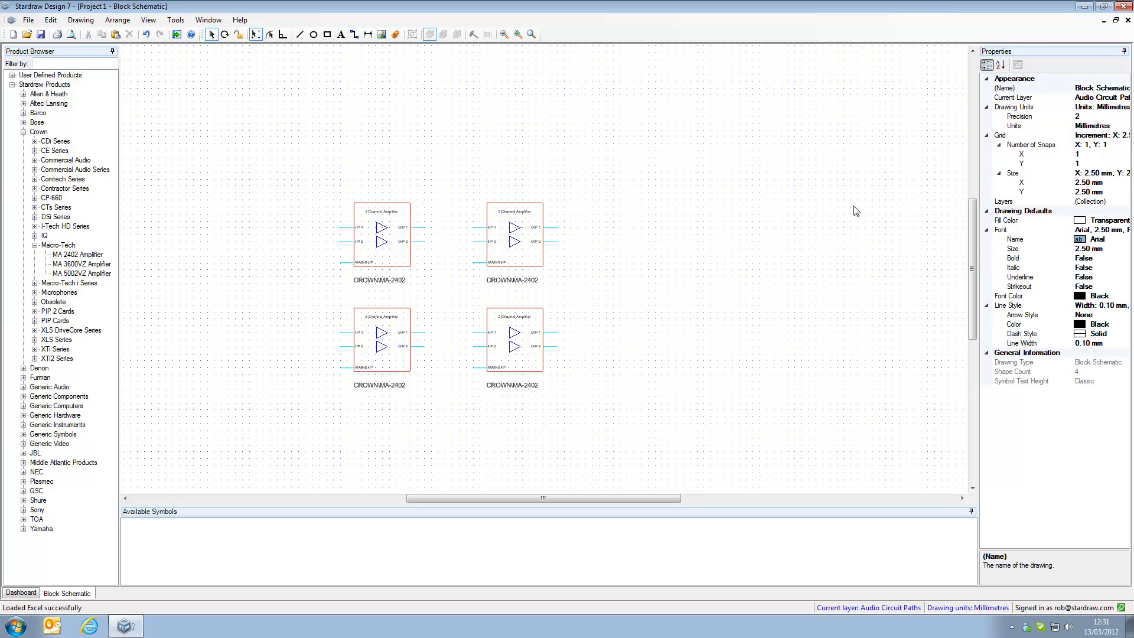
left_click(511, 235)
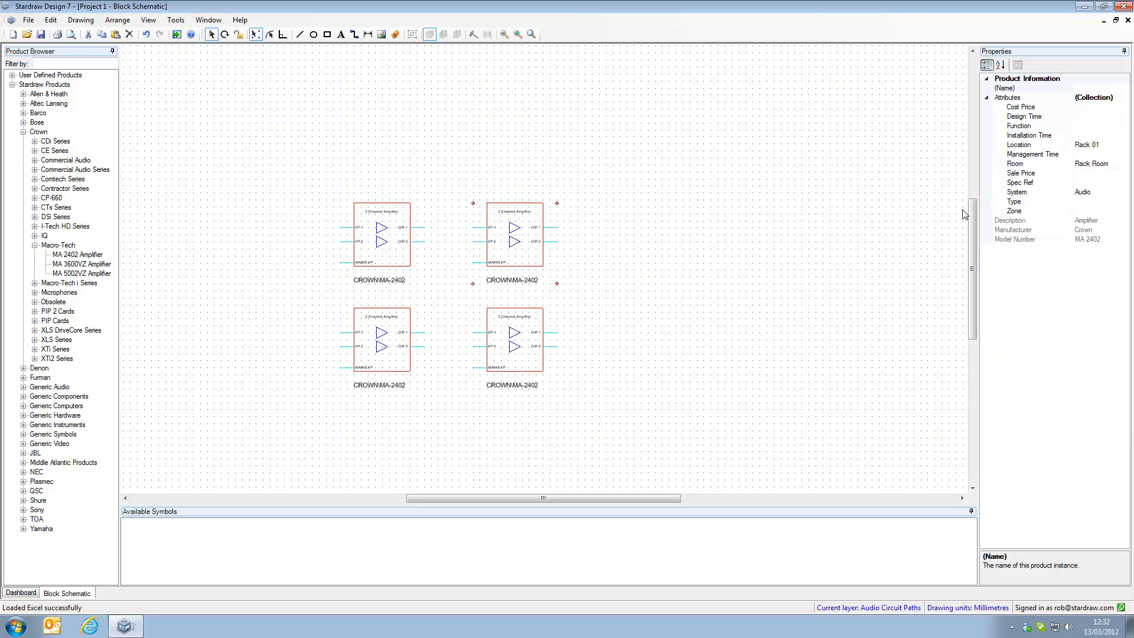
mouse_move(1022, 182)
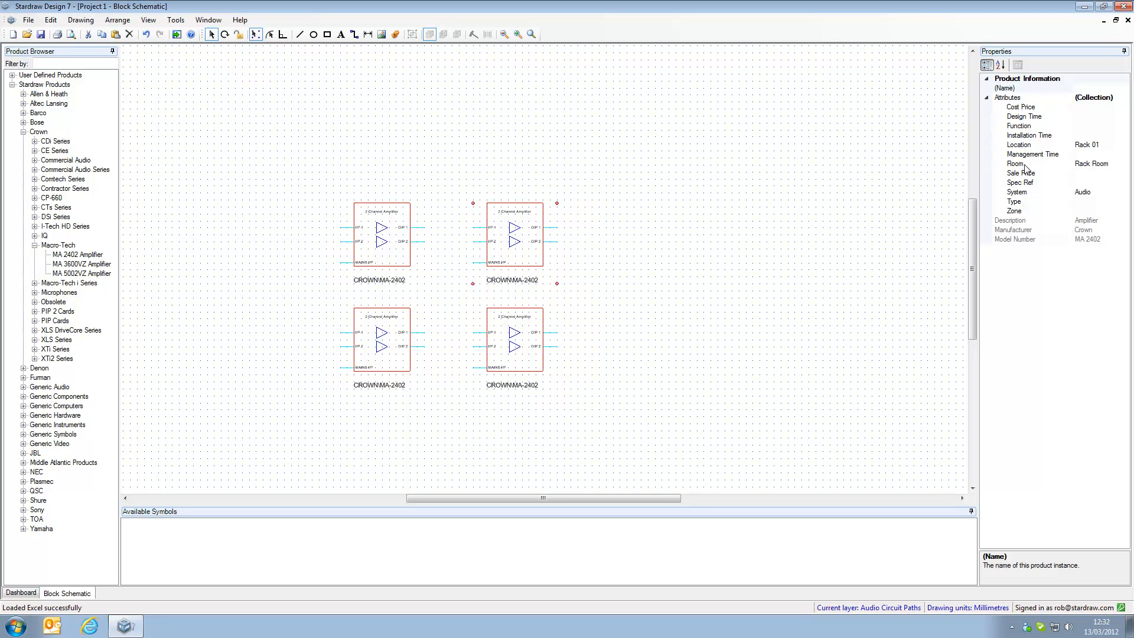
In Personalization's Product Attributes, regenerate Cost Price and Sale Price and view their data source
left_click(175, 20)
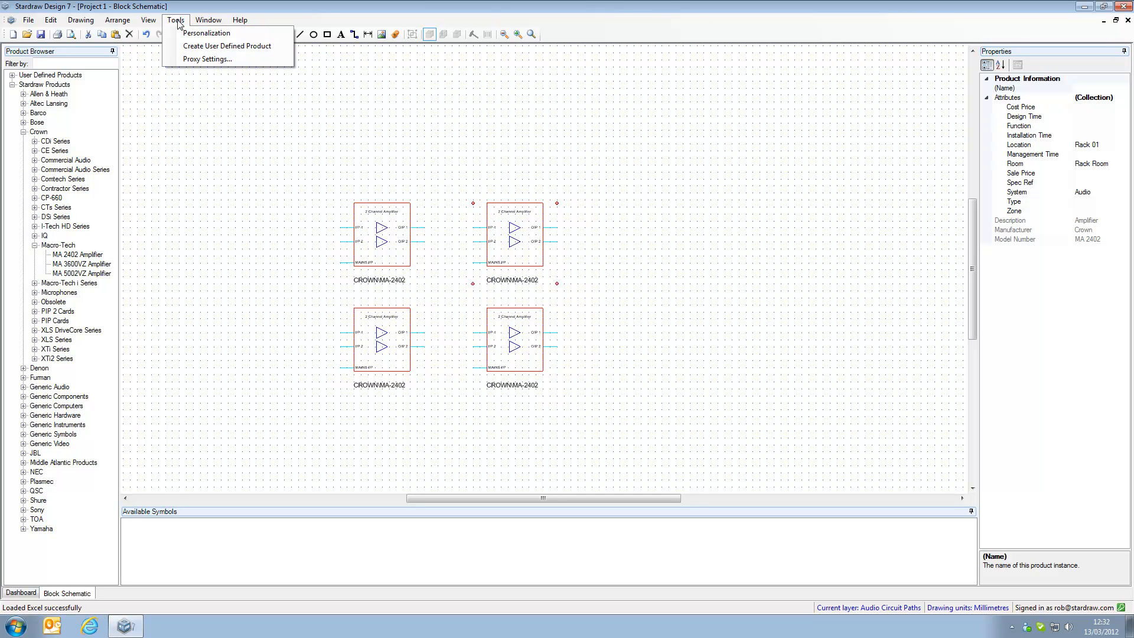
mouse_move(205, 33)
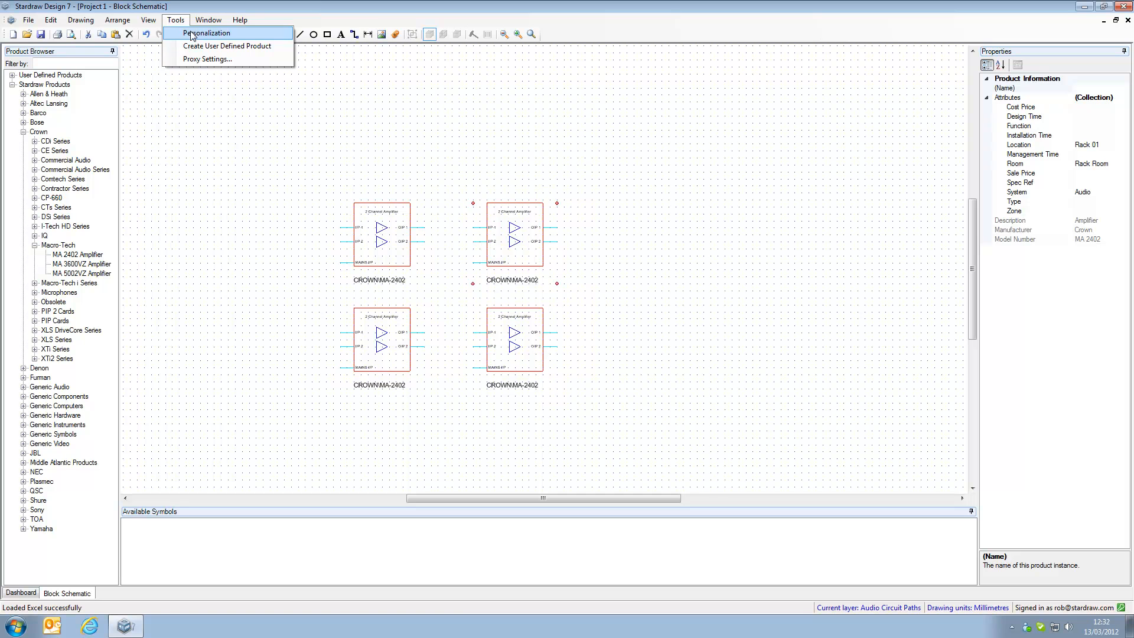
left_click(208, 33)
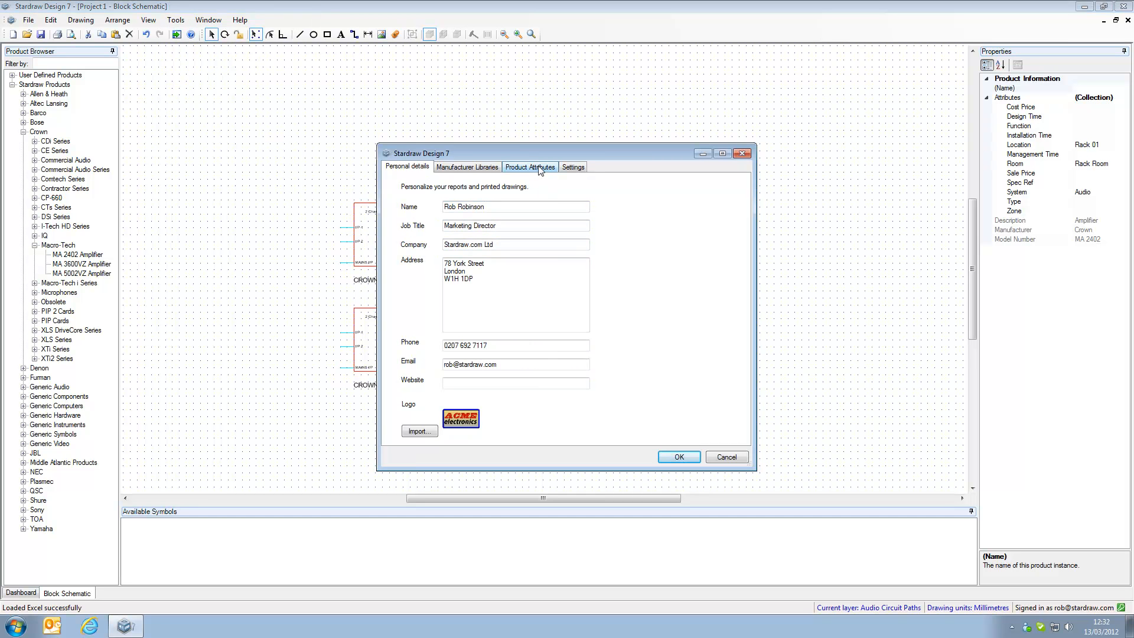
left_click(529, 166)
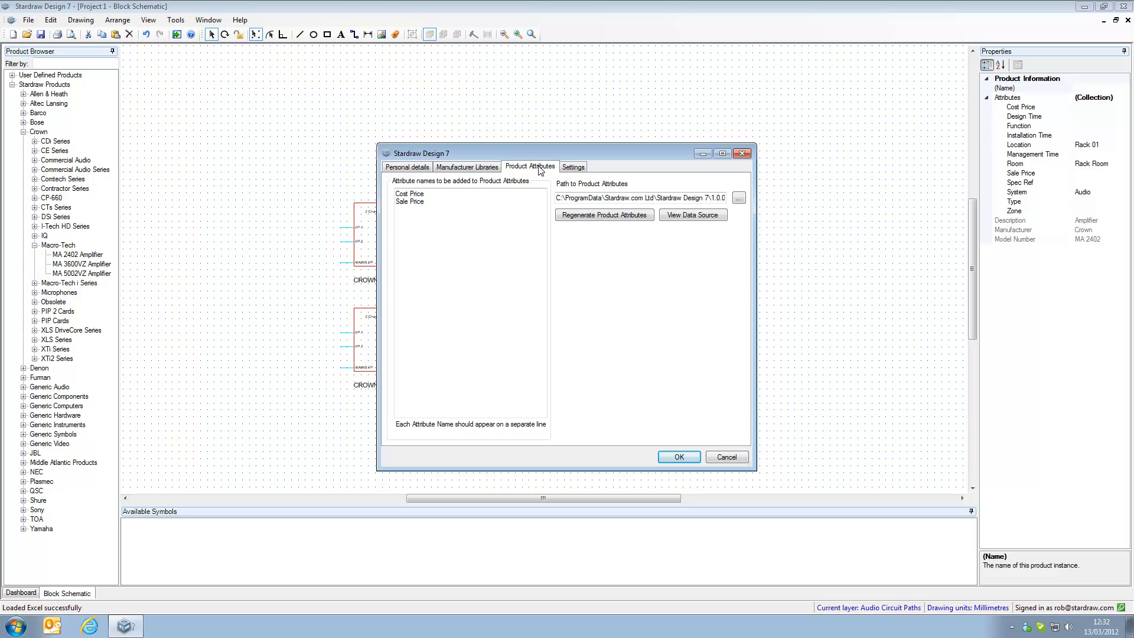
mouse_move(498, 233)
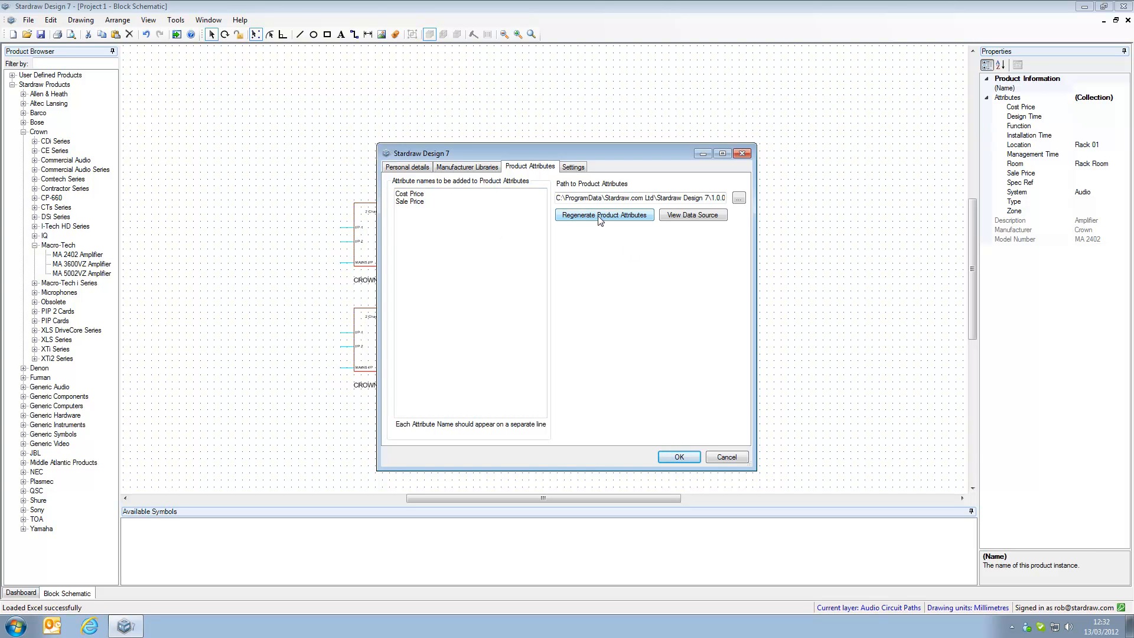
left_click(603, 215)
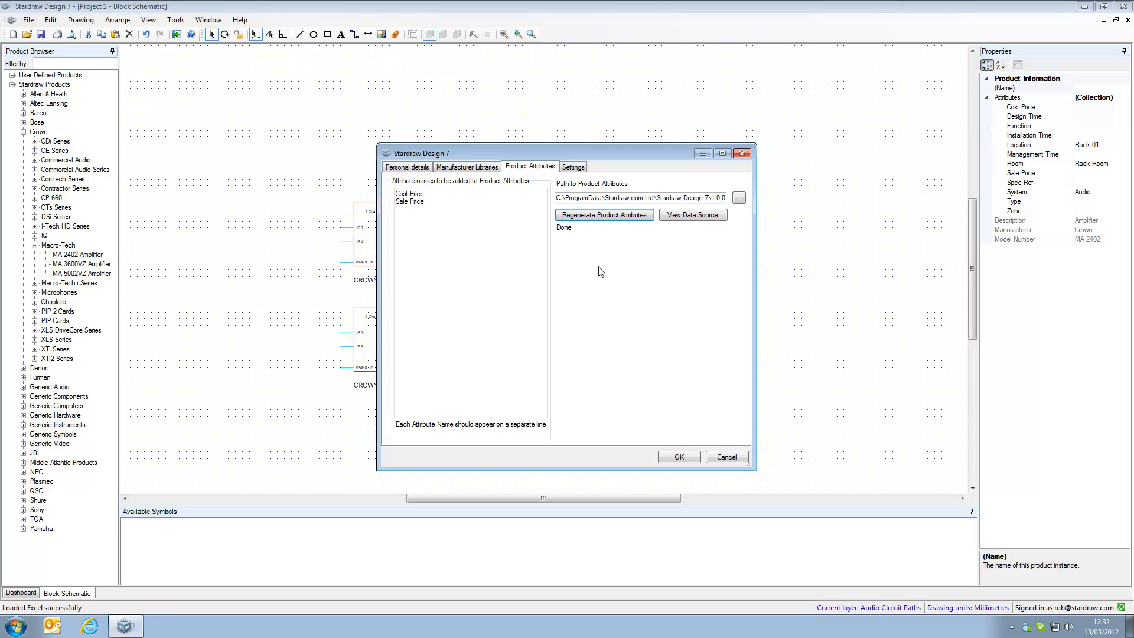
mouse_move(569, 235)
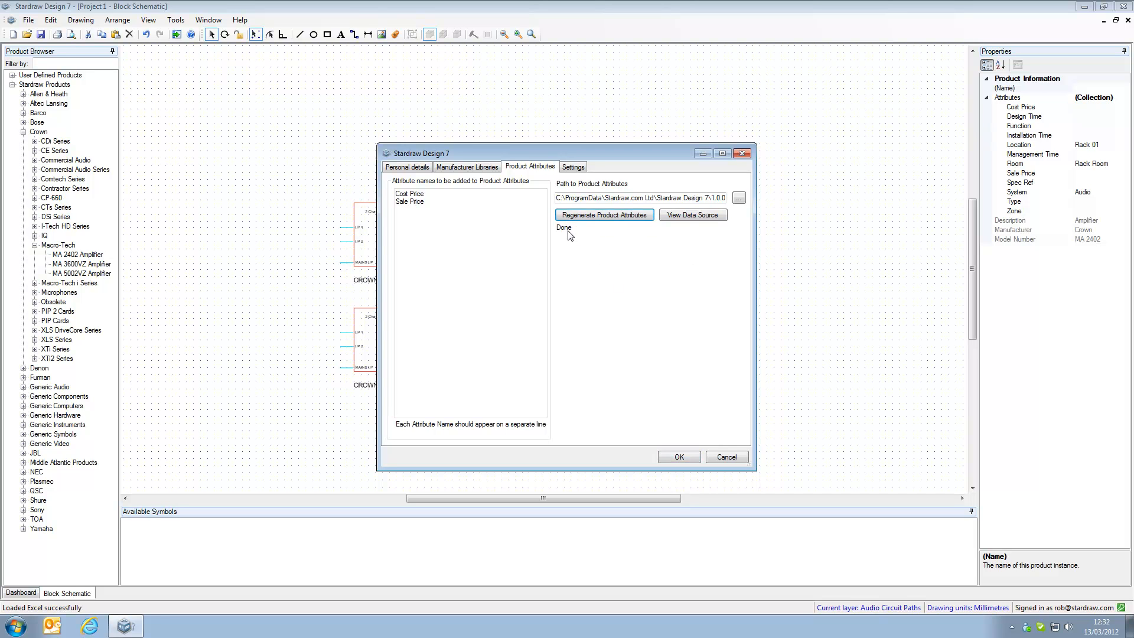
left_click(690, 215)
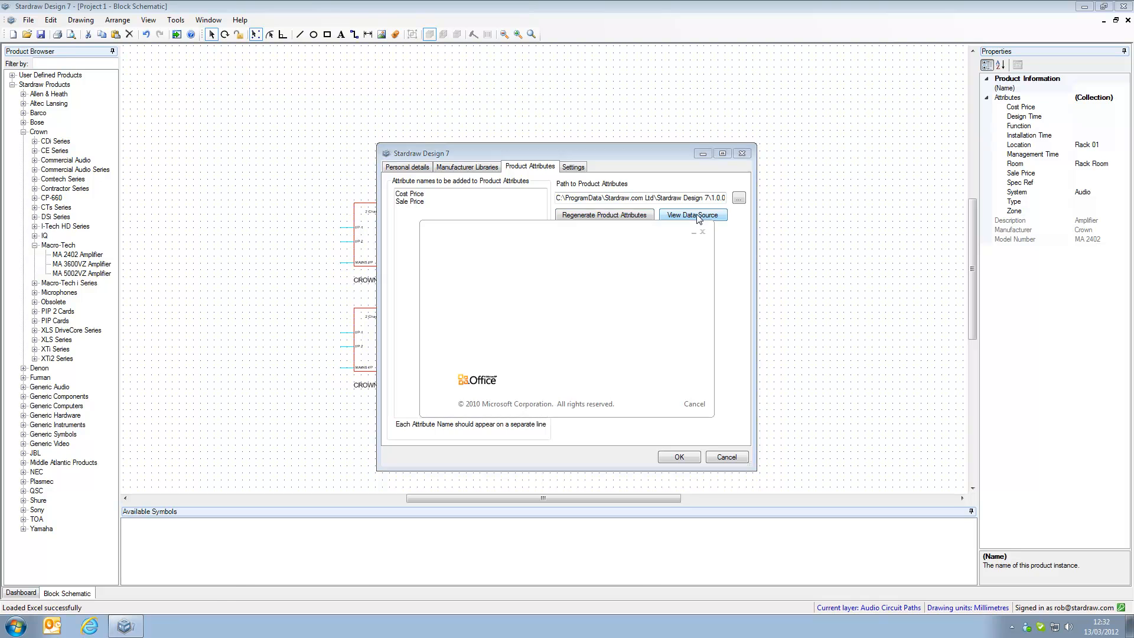
left_click(690, 214)
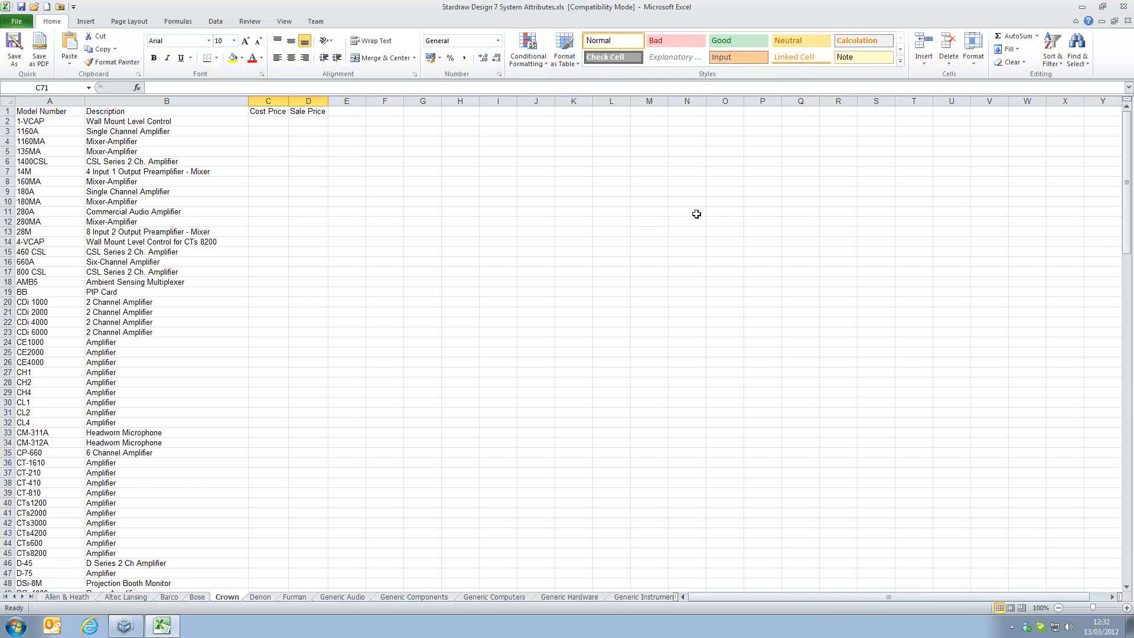
mouse_move(54, 607)
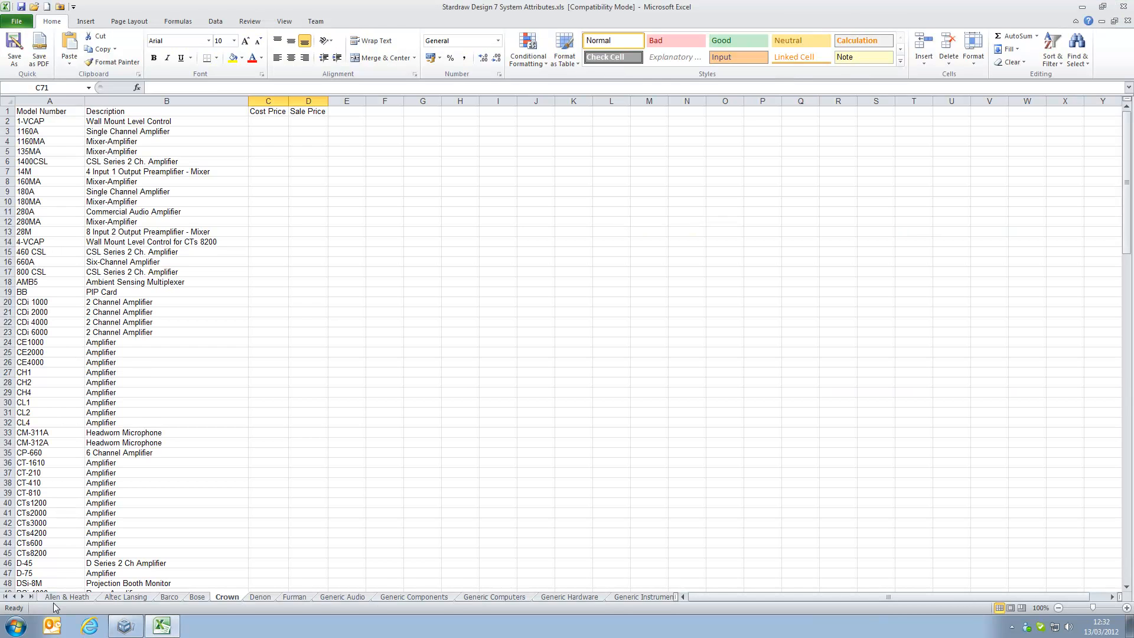
left_click(67, 597)
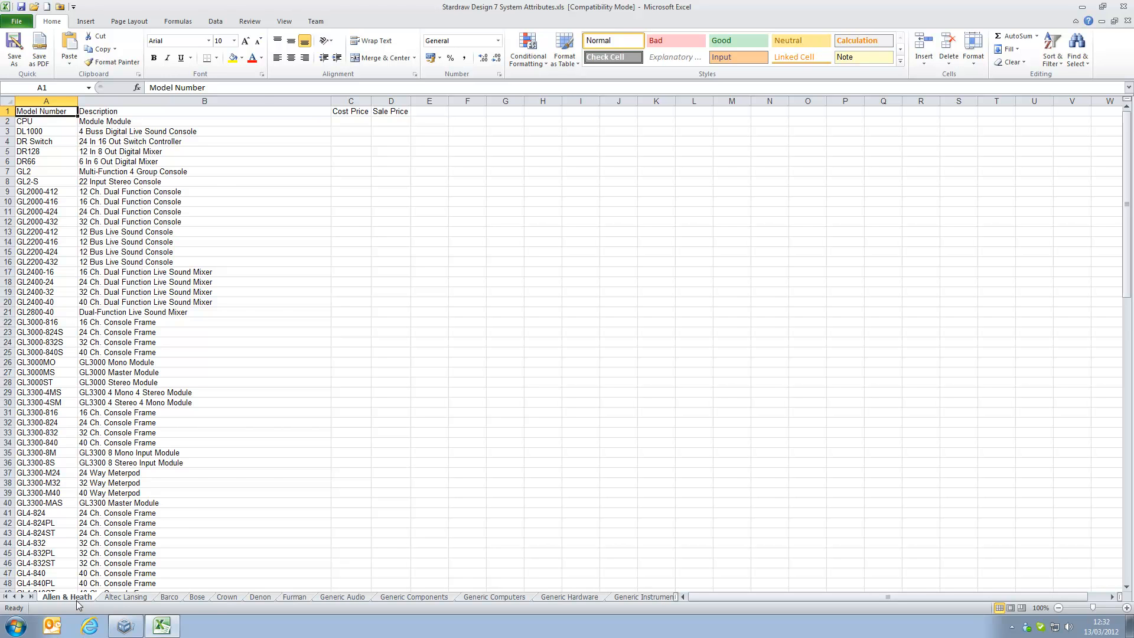
left_click(169, 597)
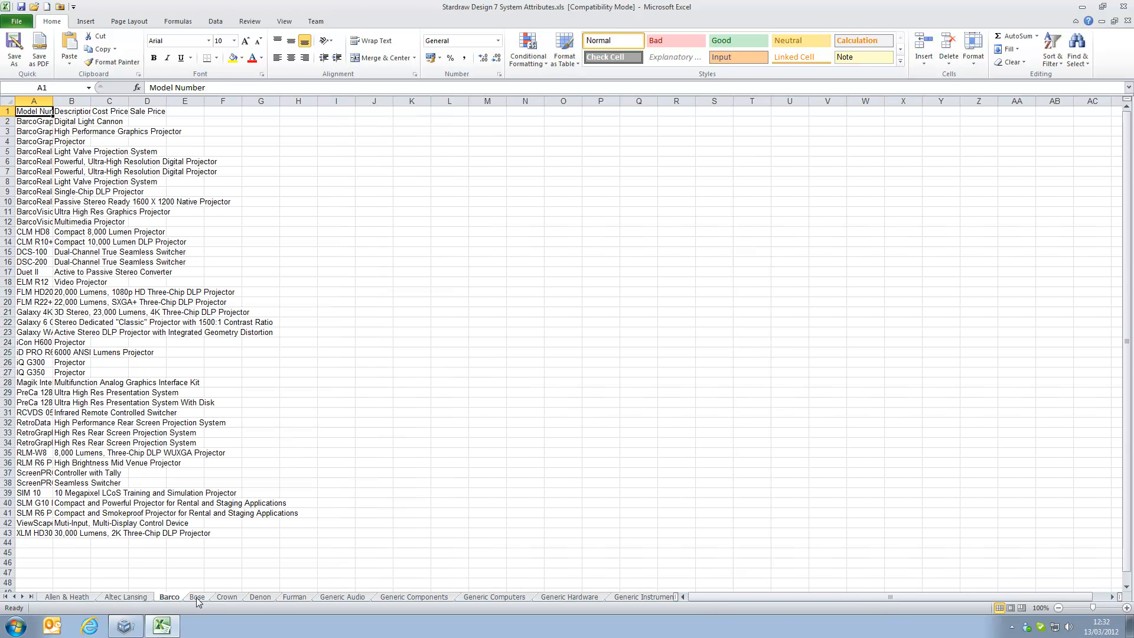
left_click(294, 596)
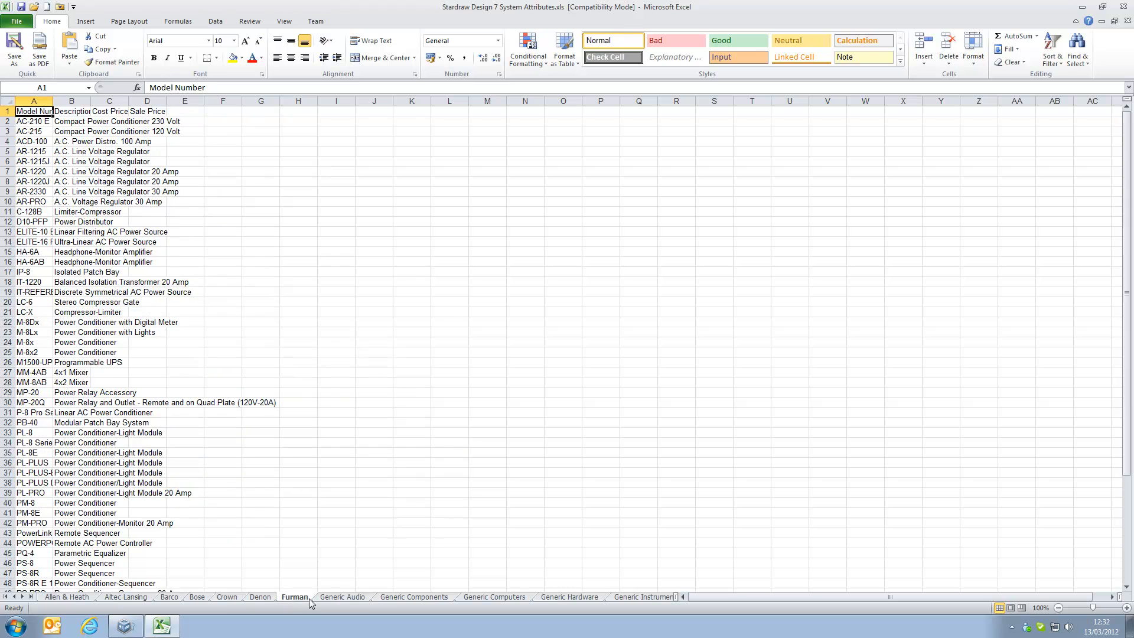
left_click(413, 596)
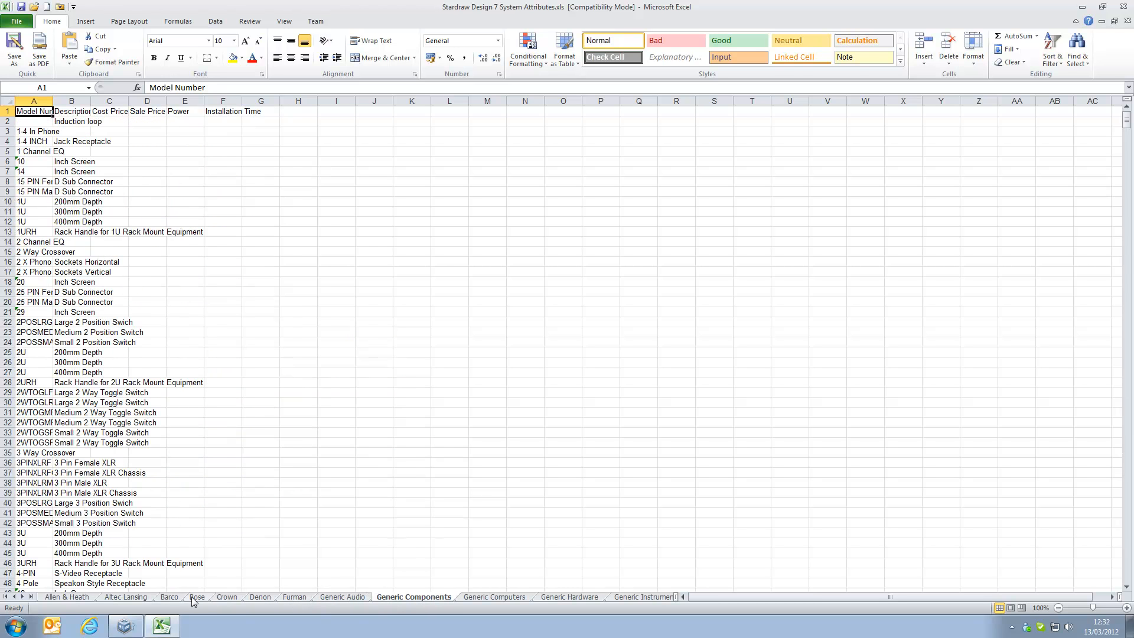
left_click(226, 596)
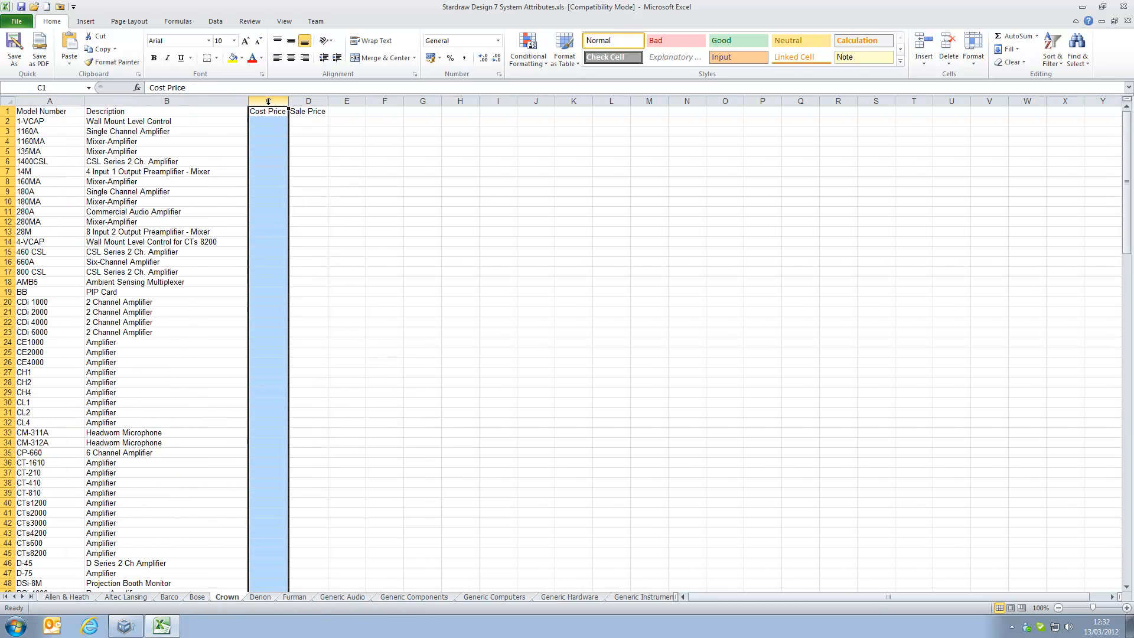
left_click(307, 111)
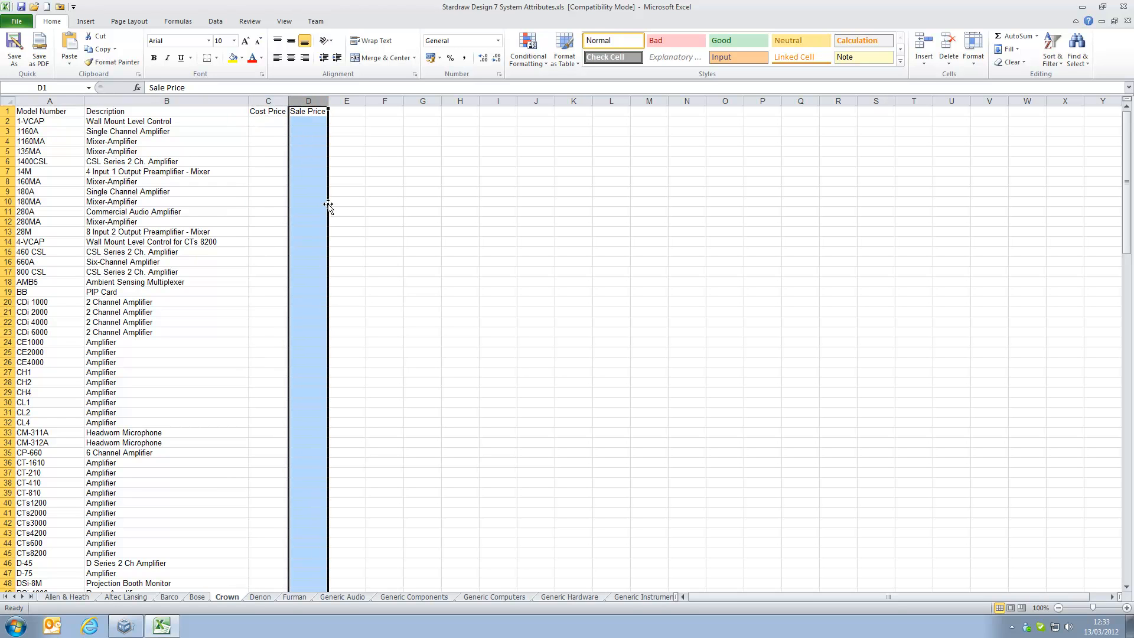
mouse_move(48, 186)
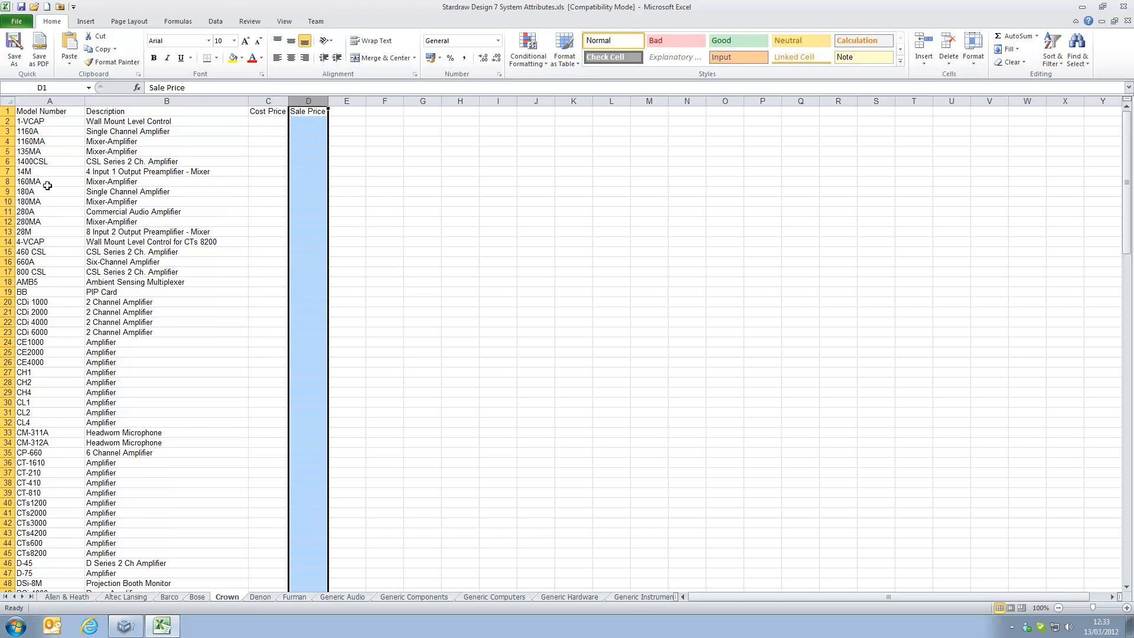
mouse_move(67, 372)
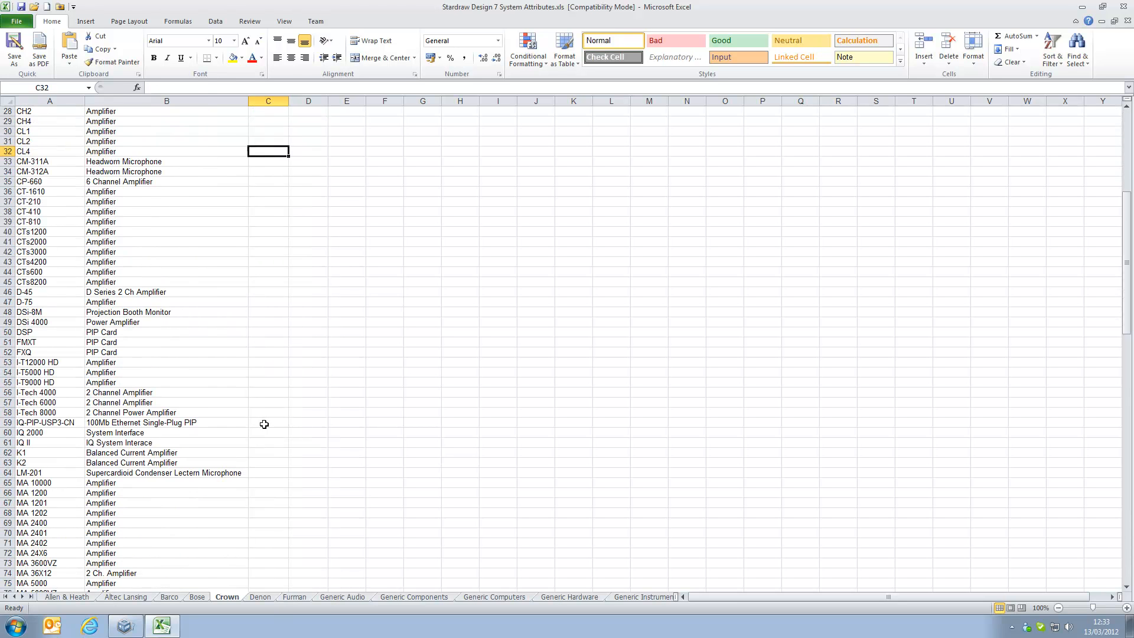
On the Crown sheet's MA 2402 row, enter a cost price of 2393 and a sale price of 3499
scroll("down", 3)
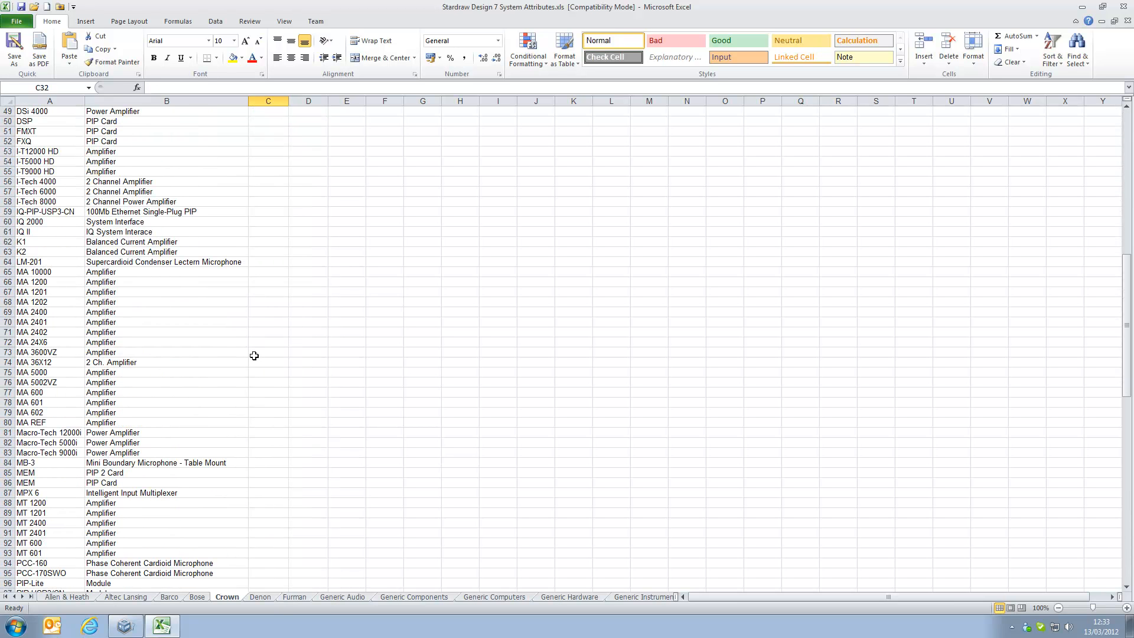
left_click(268, 331)
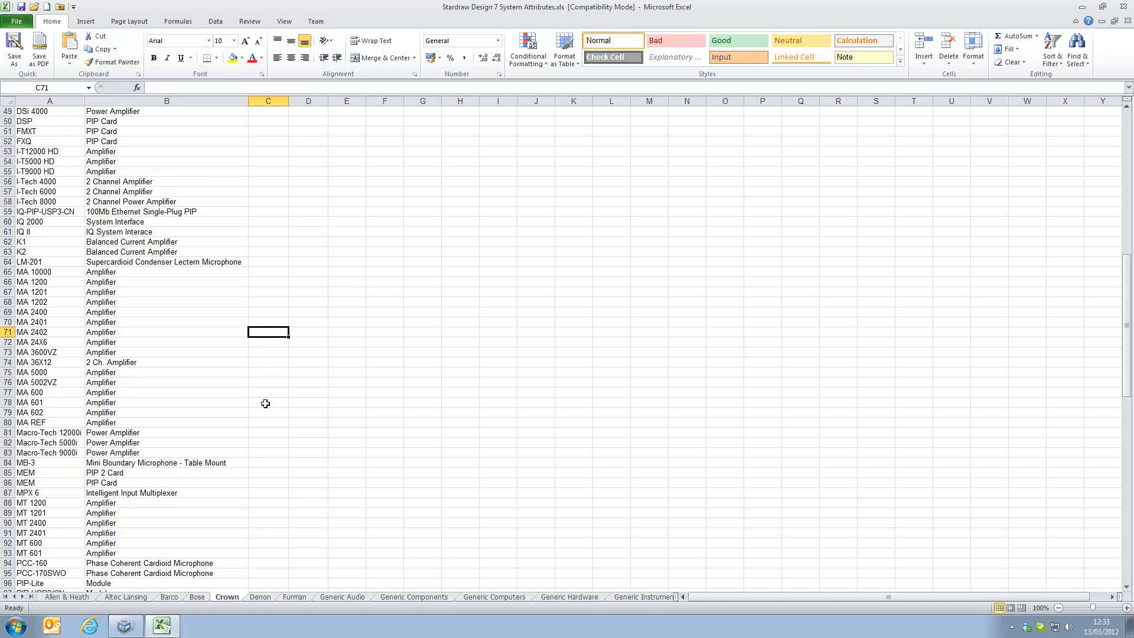
type("23")
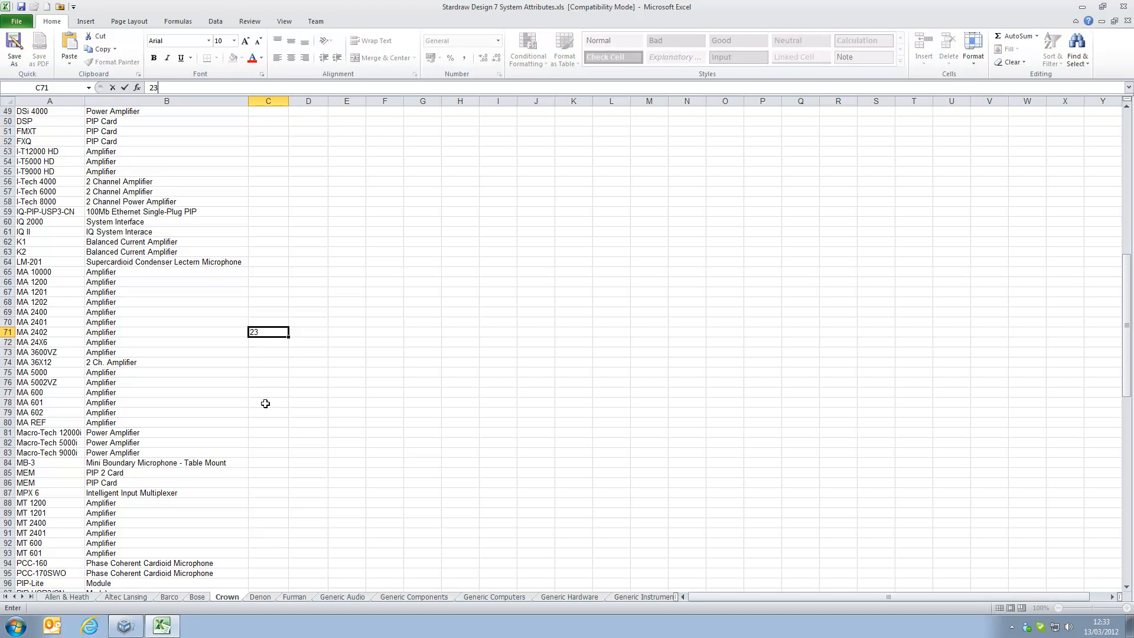
type("93")
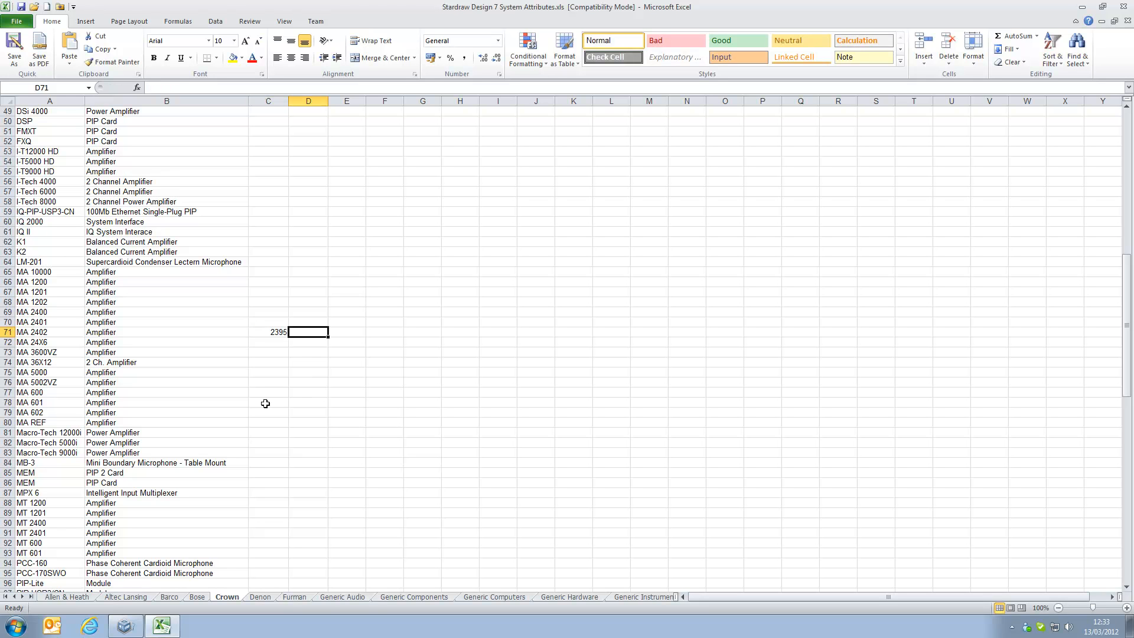
type("3499")
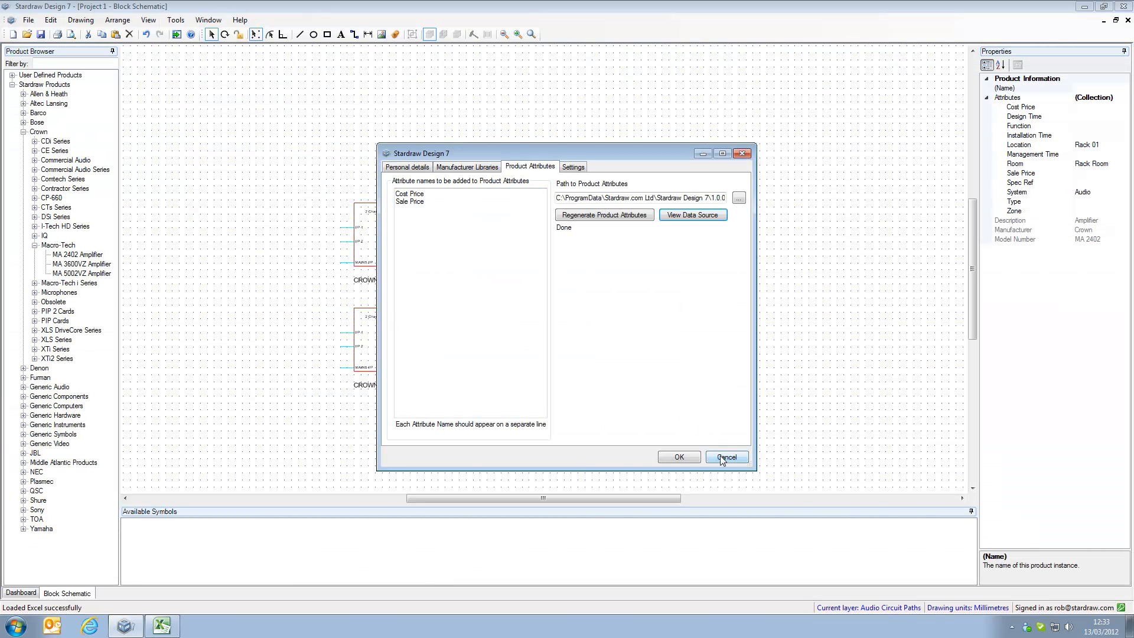
Update attribute values and check an amplifier's Cost Price and Sale Price of 3499 from the workbook
left_click(49, 20)
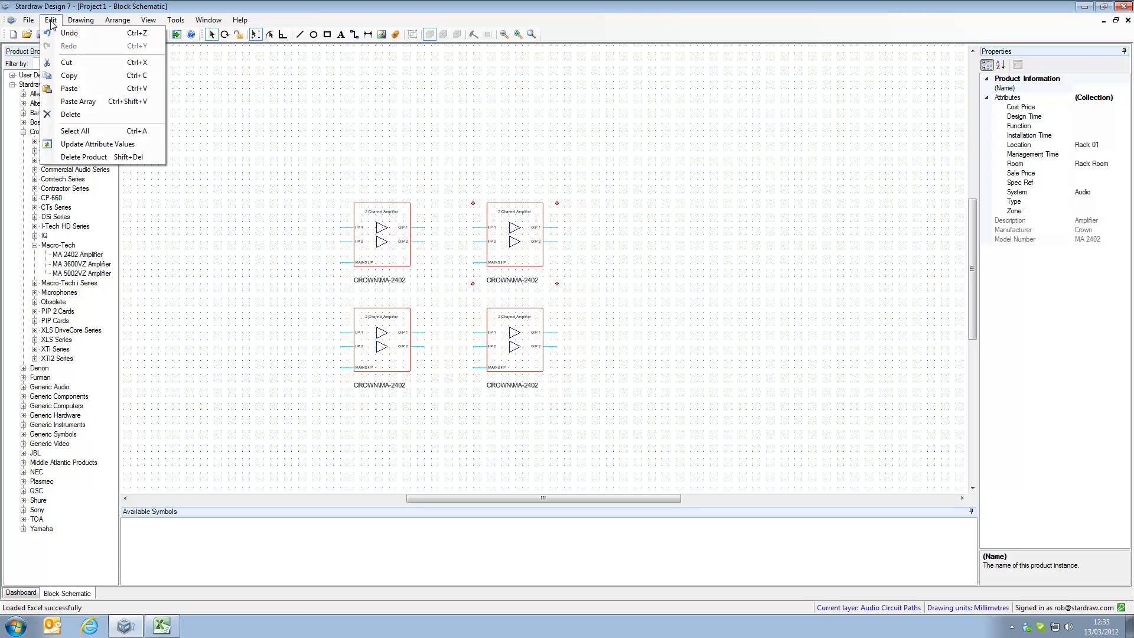
mouse_move(98, 144)
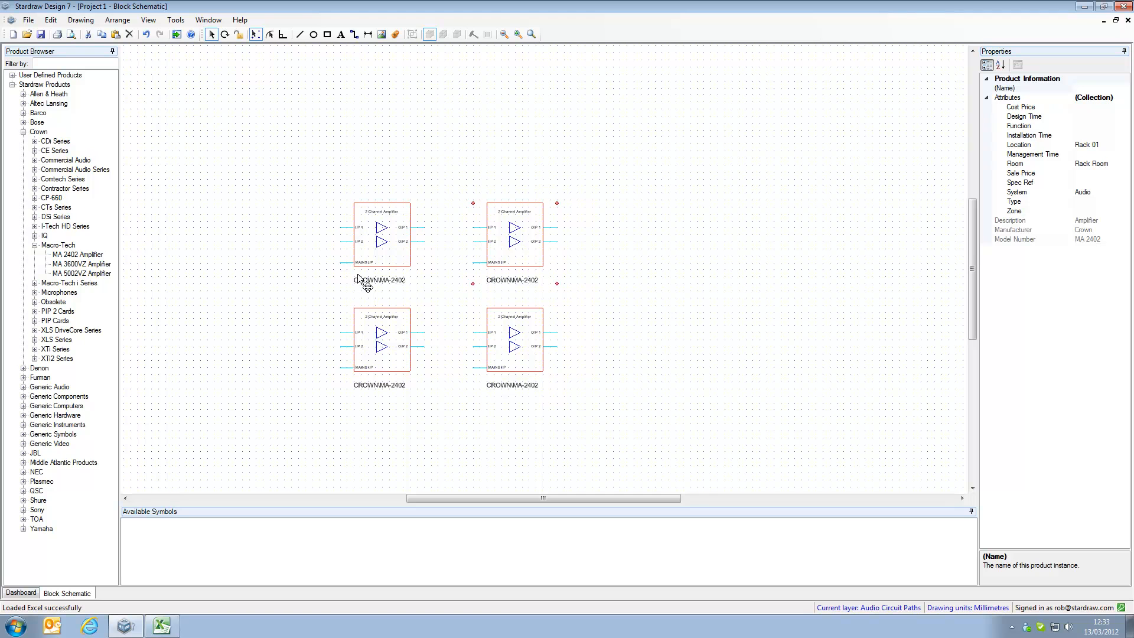
mouse_move(498, 340)
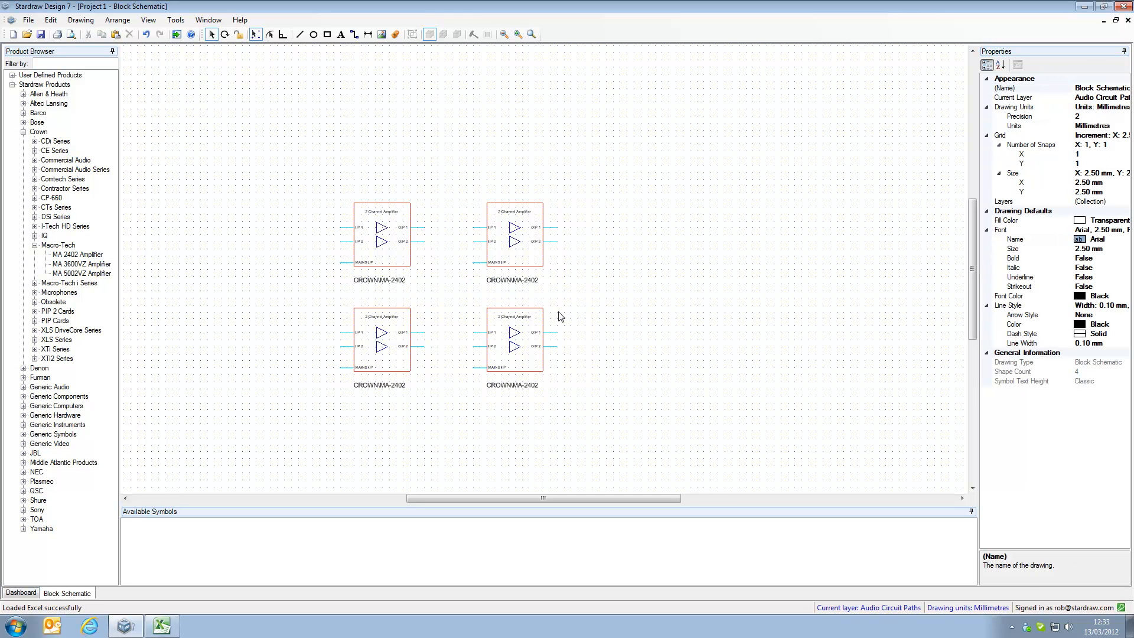
left_click(511, 235)
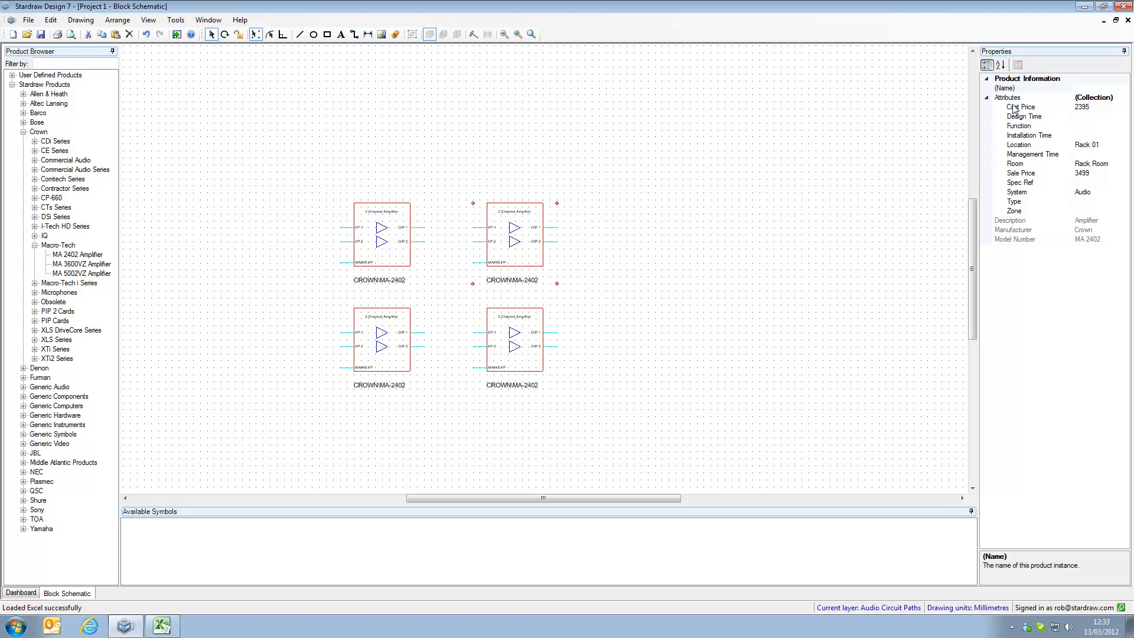
mouse_move(1039, 177)
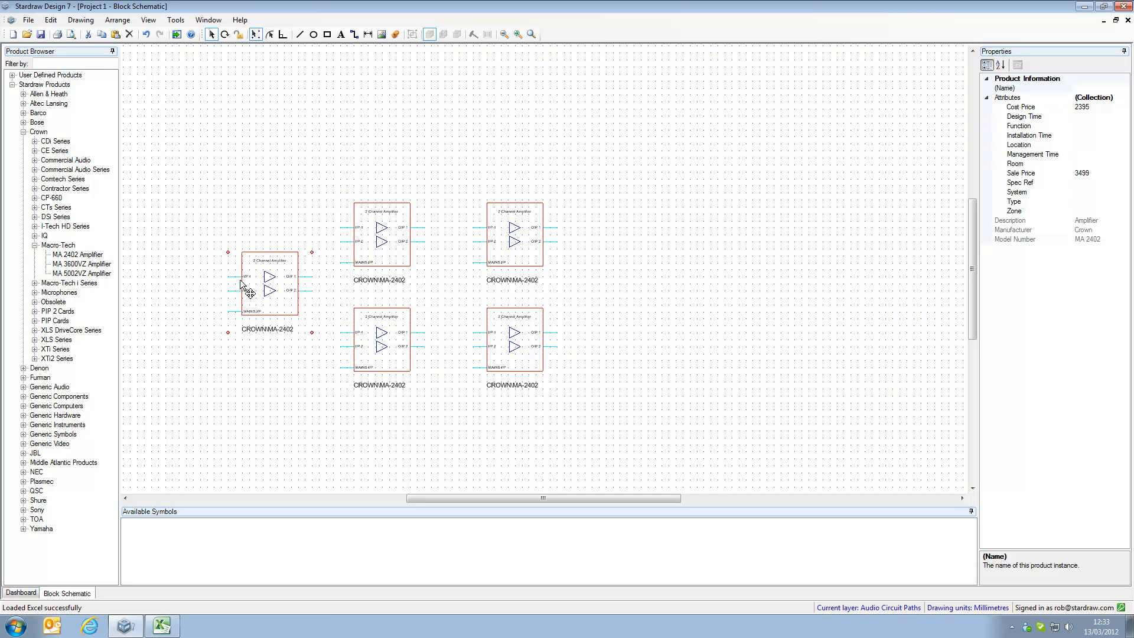
mouse_move(1049, 125)
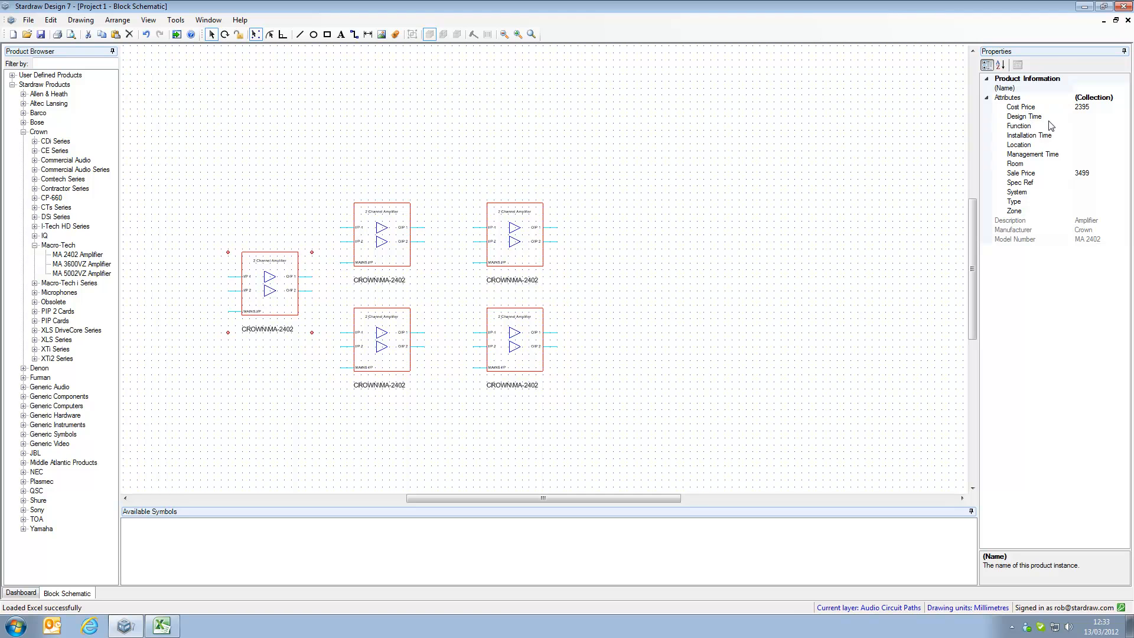
mouse_move(1092, 115)
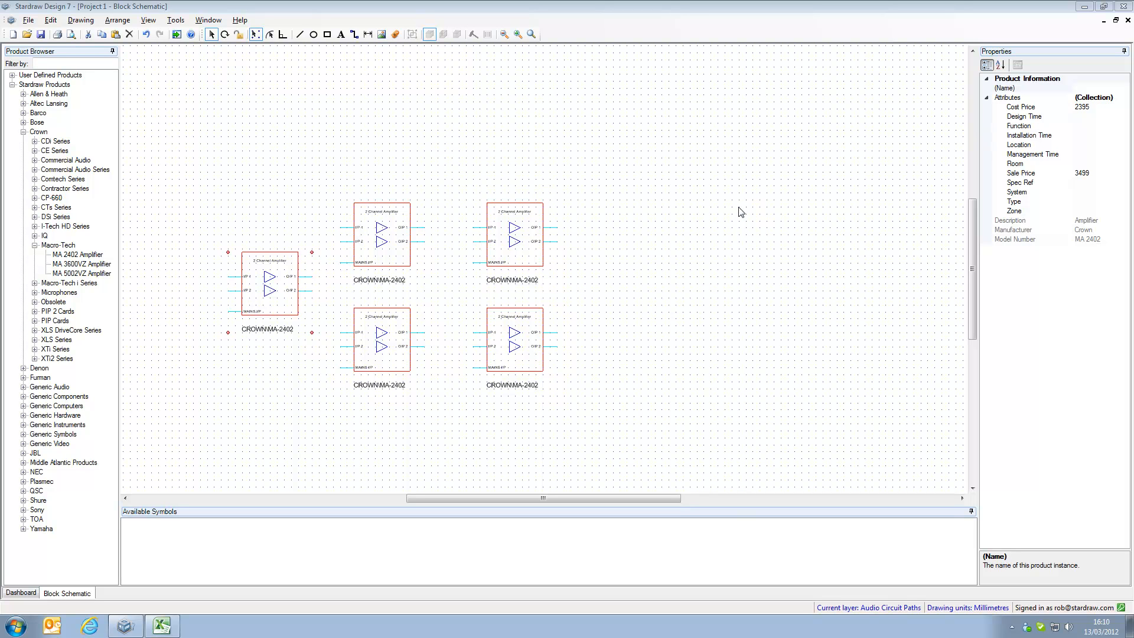
mouse_move(208, 20)
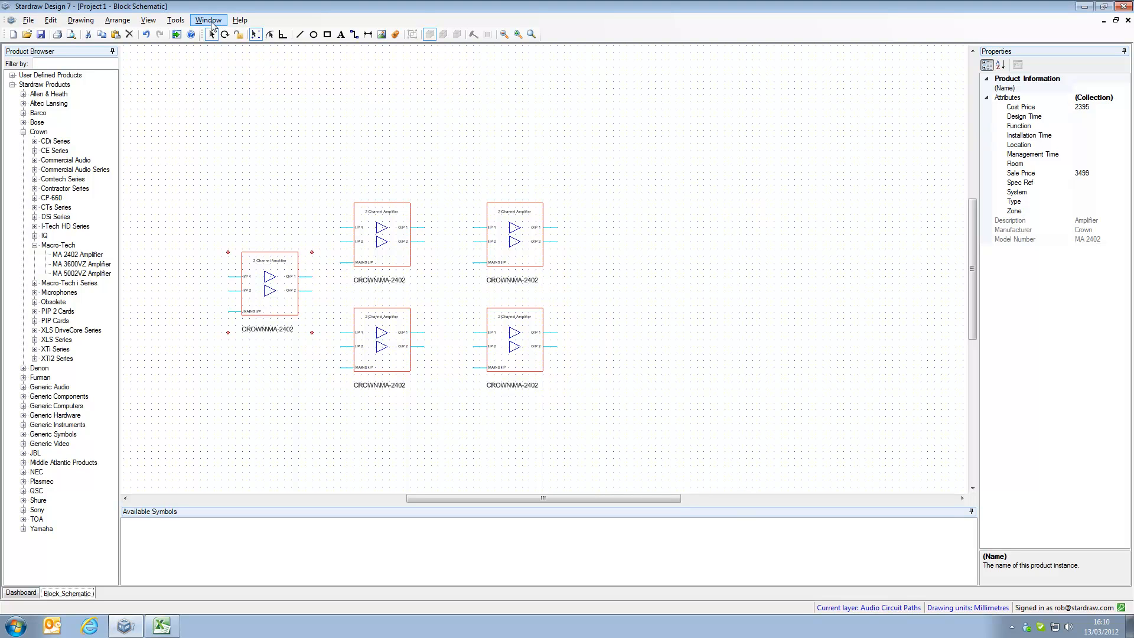
Switch to the Sample Project 01 dashboard via the Window menu
left_click(208, 20)
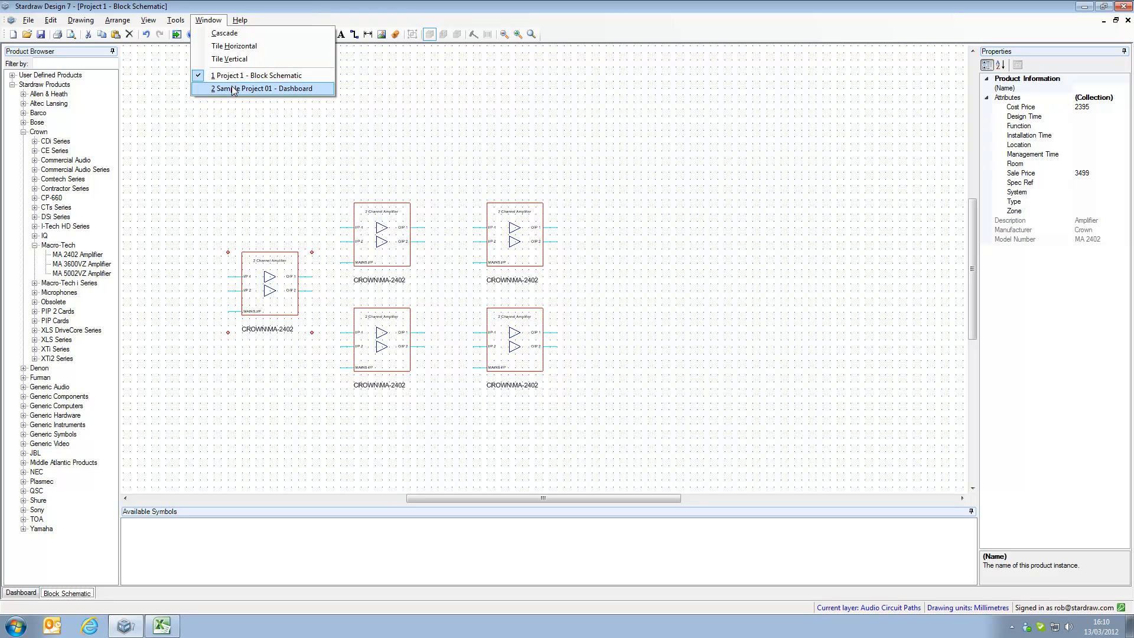
left_click(262, 89)
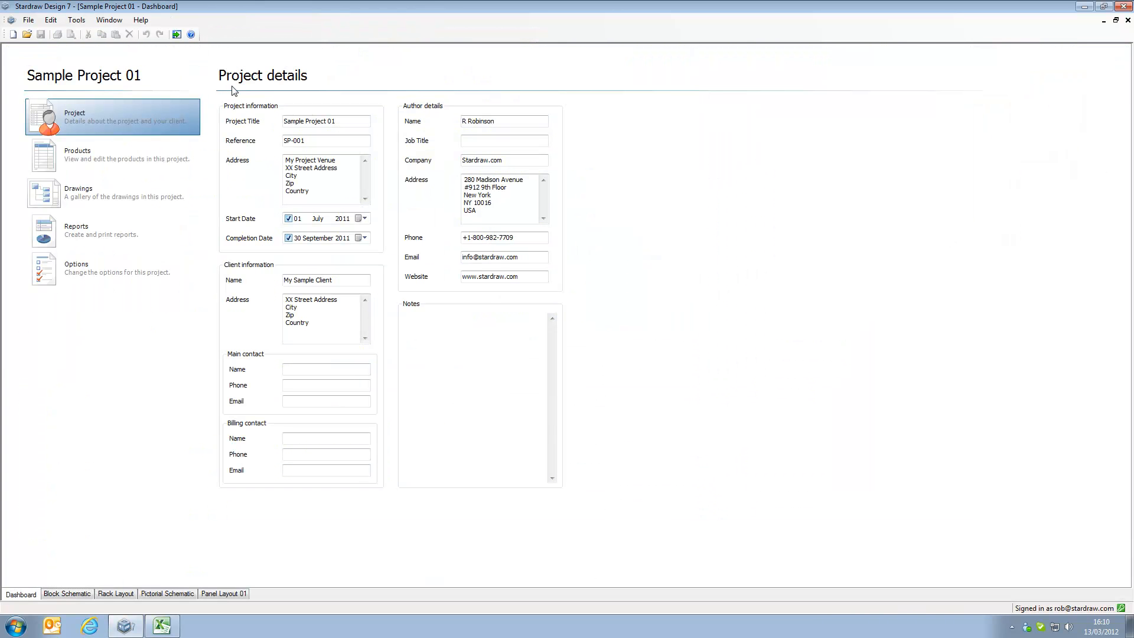
mouse_move(108, 454)
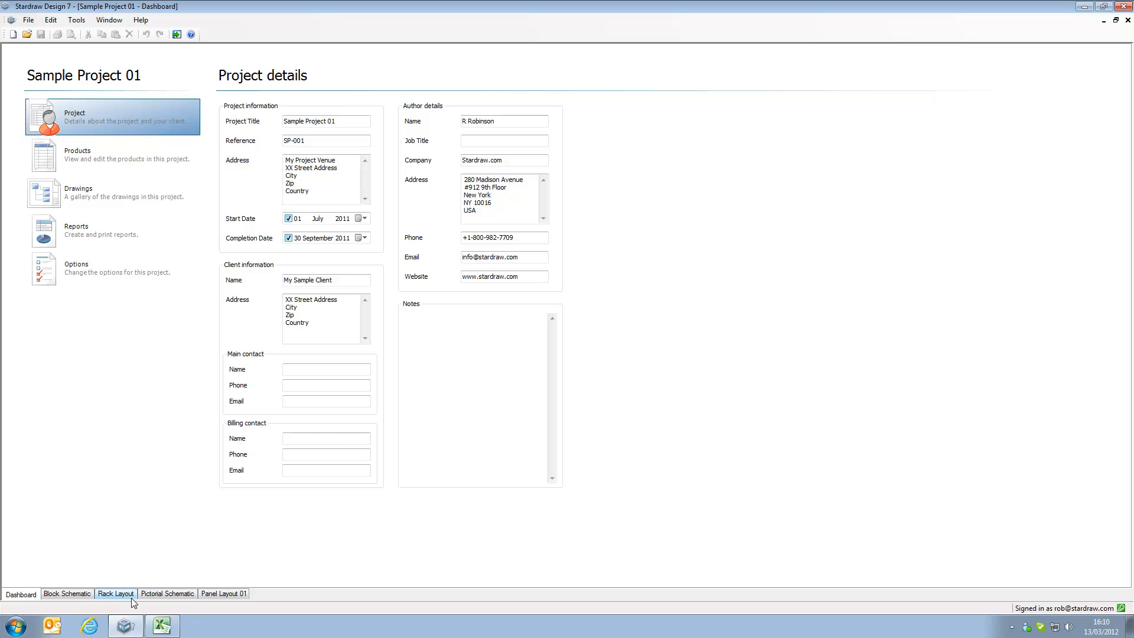
Show a QSC PowerLight 1.8b amplifier's pricing attributes on the Block Schematic drawing
left_click(66, 593)
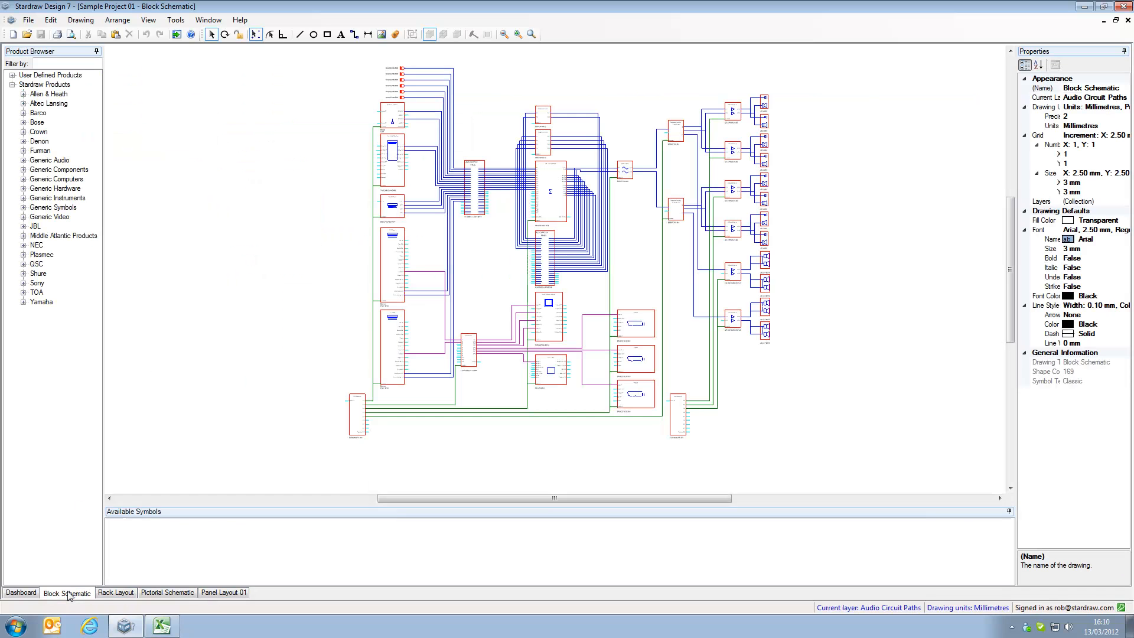
mouse_move(411, 170)
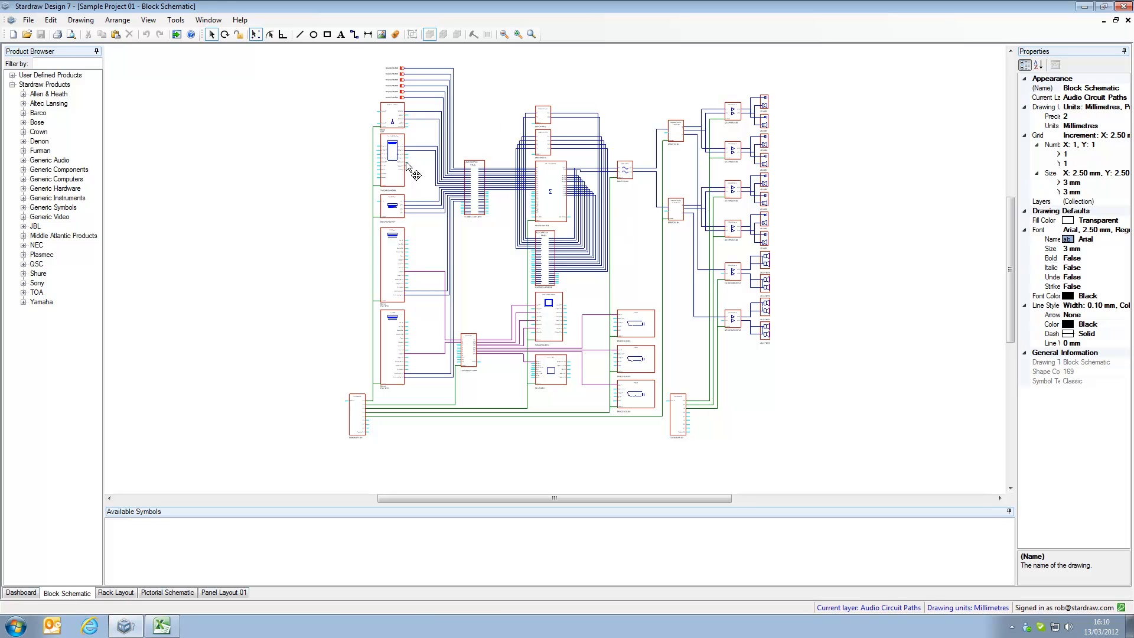
mouse_move(736, 124)
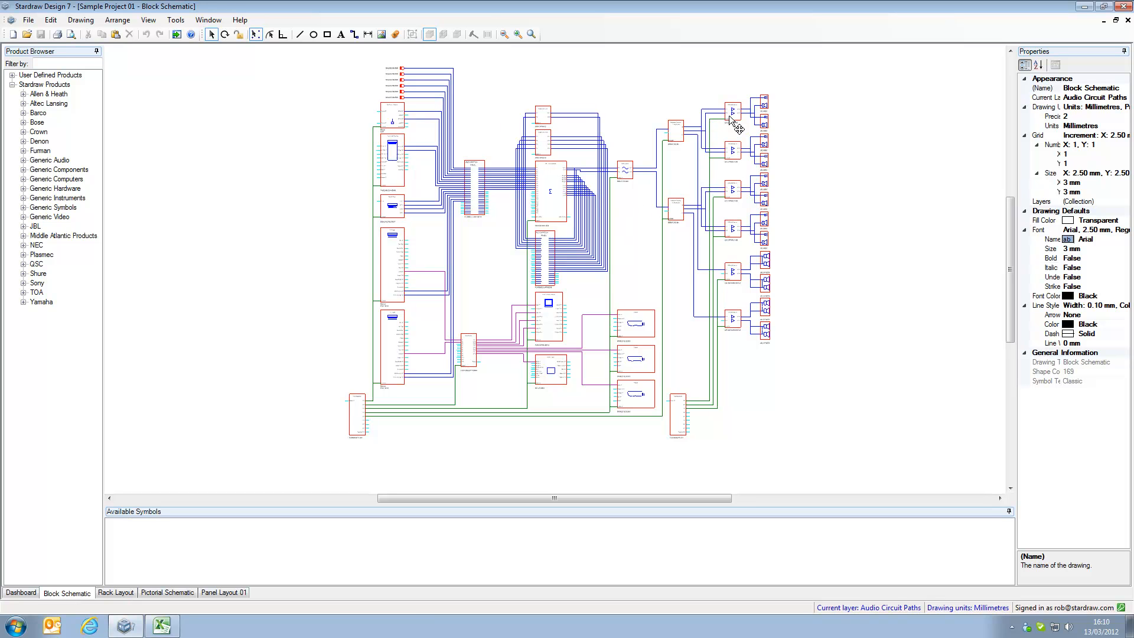
left_click(732, 110)
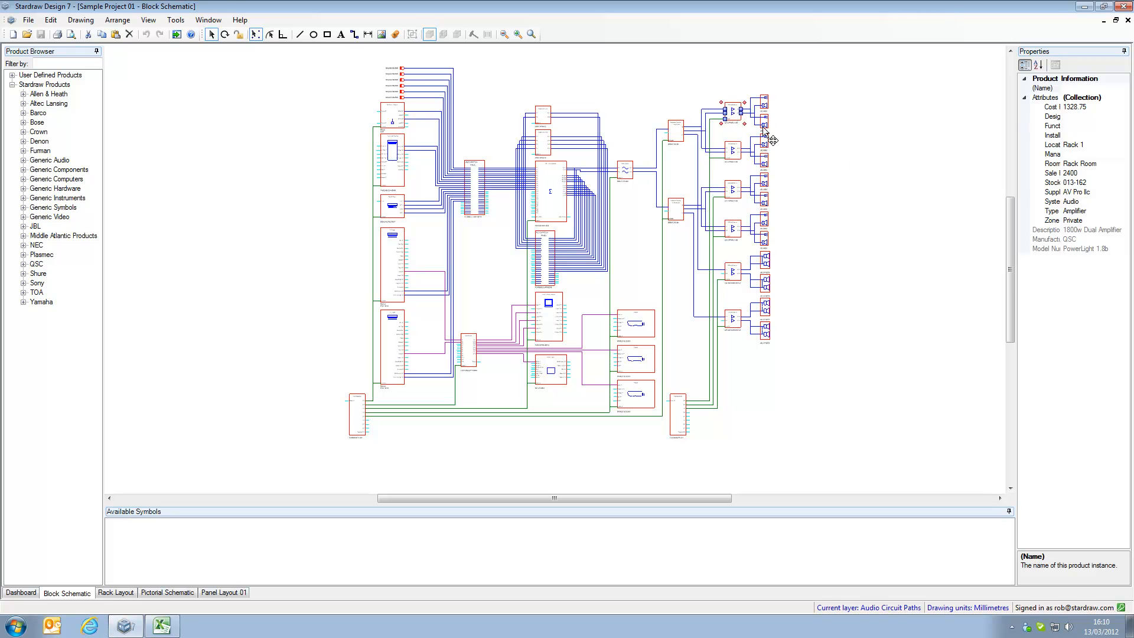
mouse_move(1072, 180)
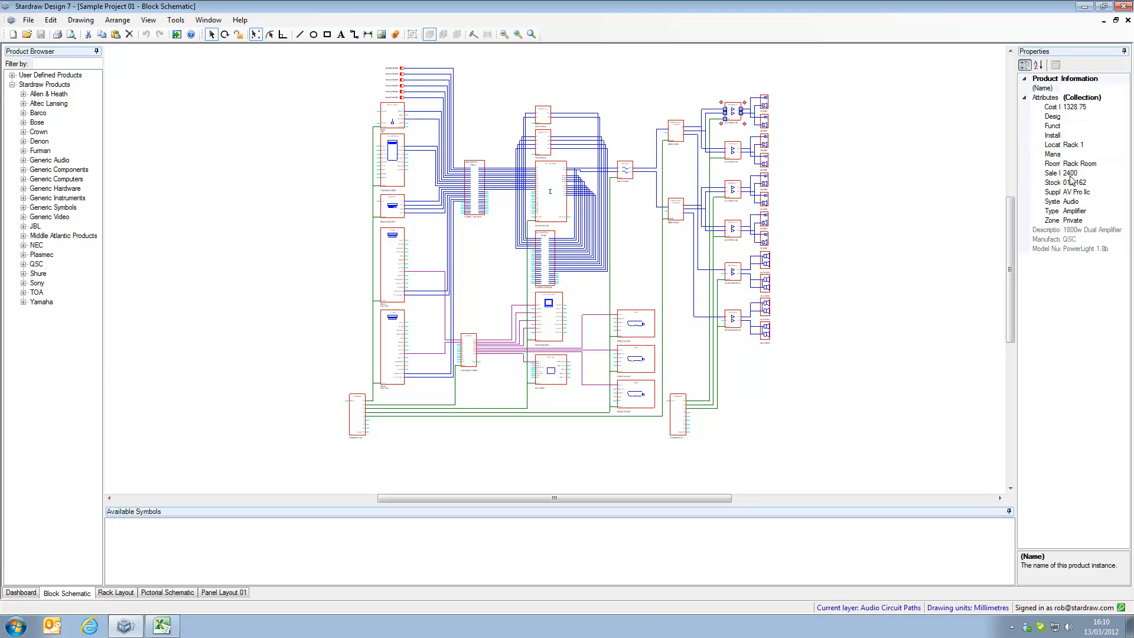
mouse_move(1074, 181)
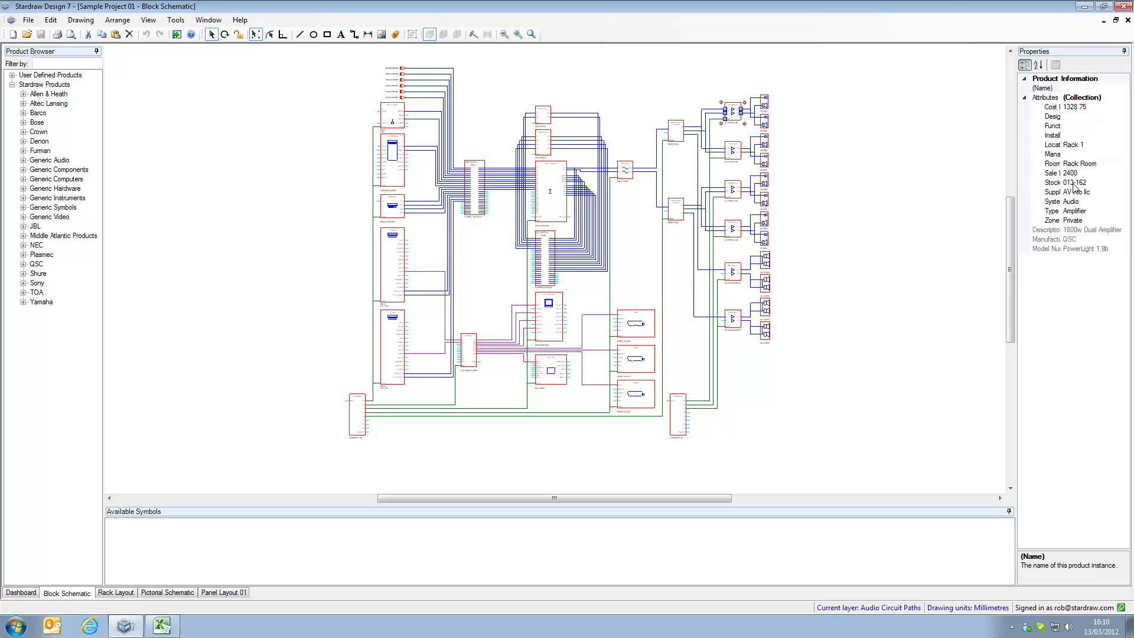
mouse_move(1075, 220)
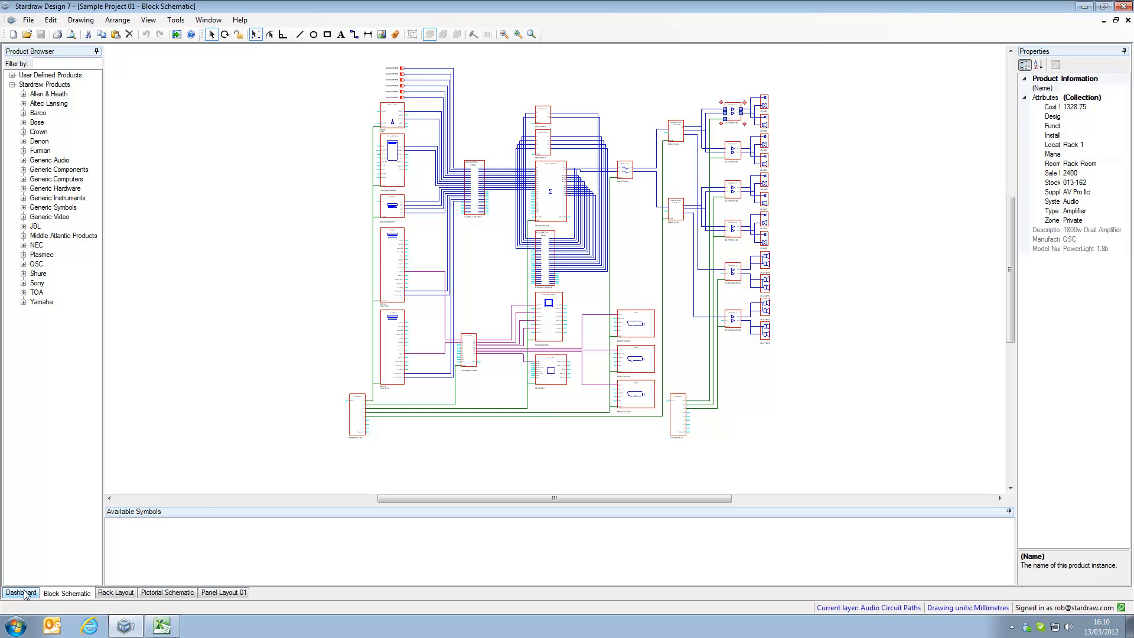
Generate the Cost Detail report at 100% zoom and review both pages to the £35,993.12 total
left_click(20, 592)
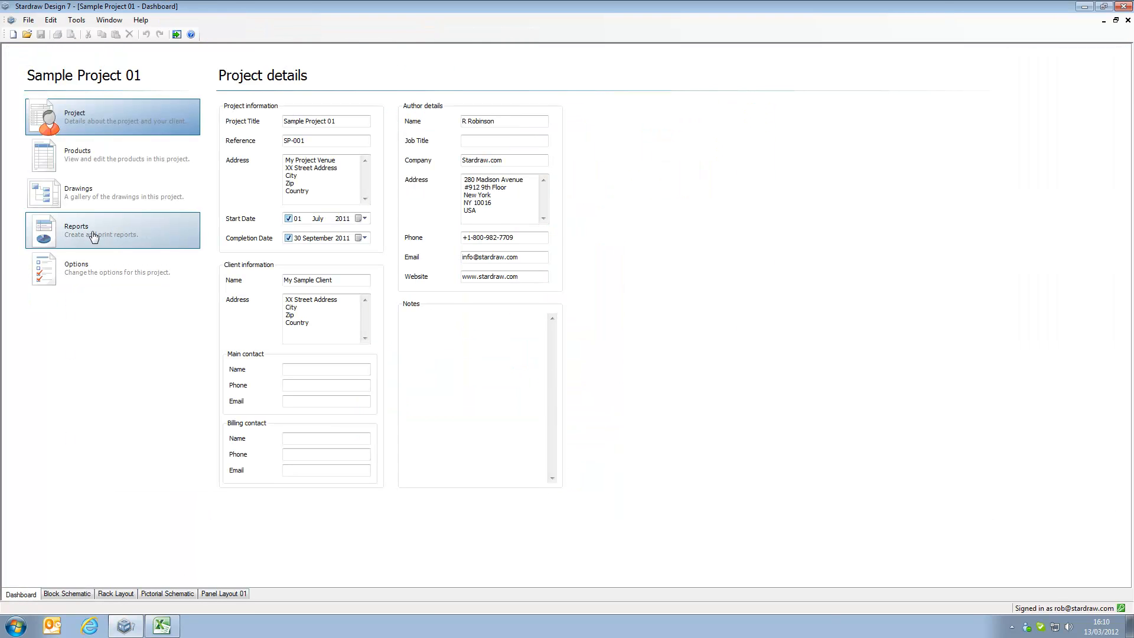
left_click(76, 229)
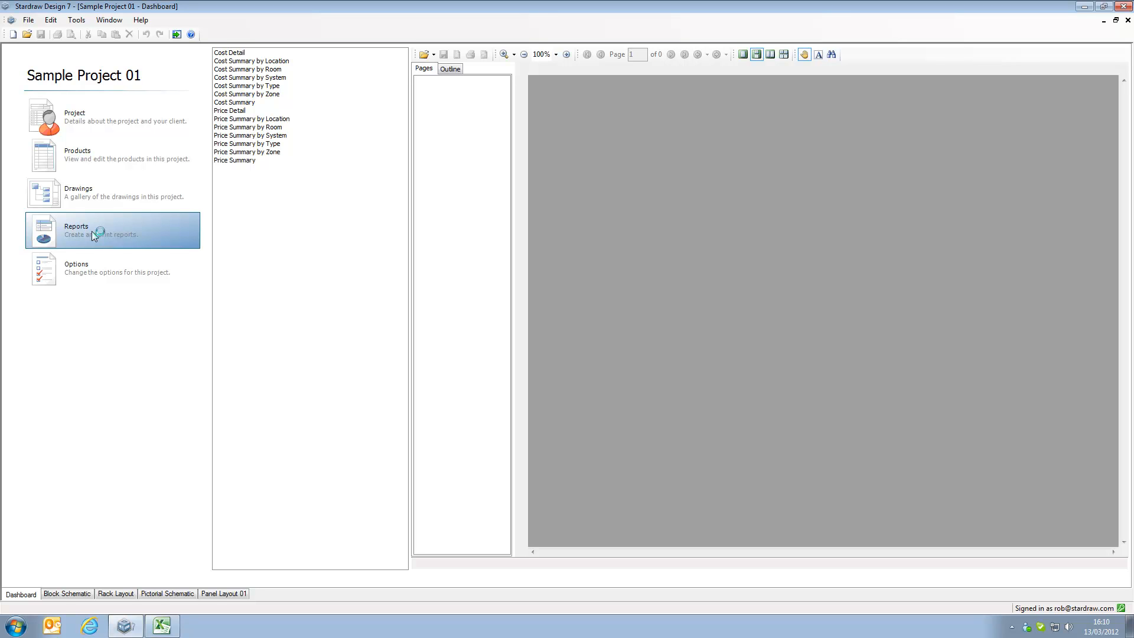
mouse_move(237, 59)
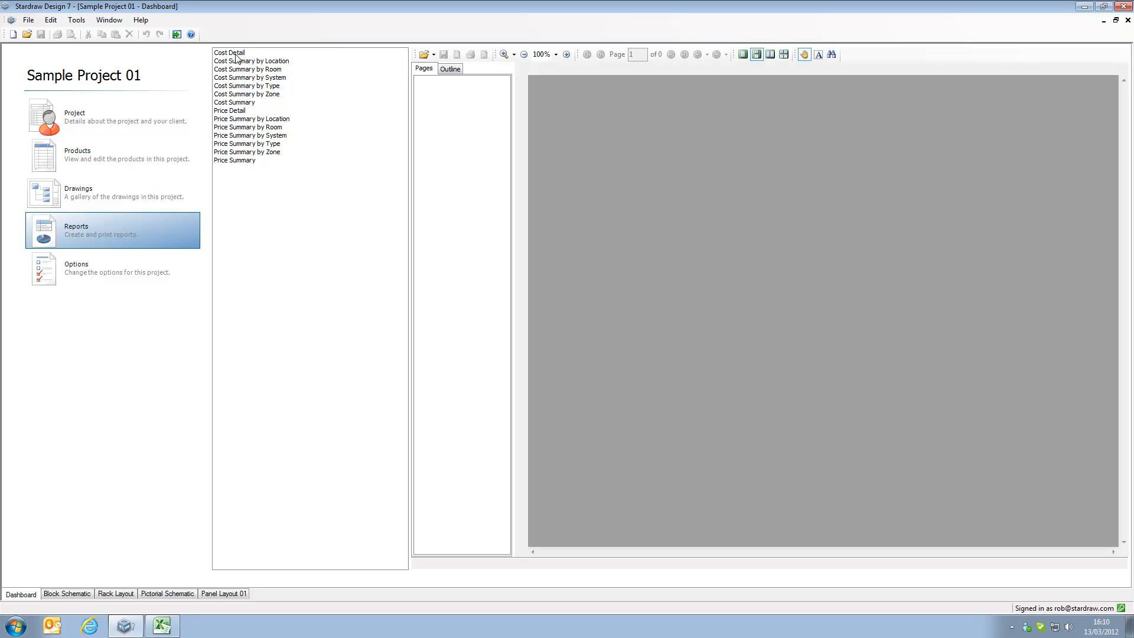
left_click(228, 52)
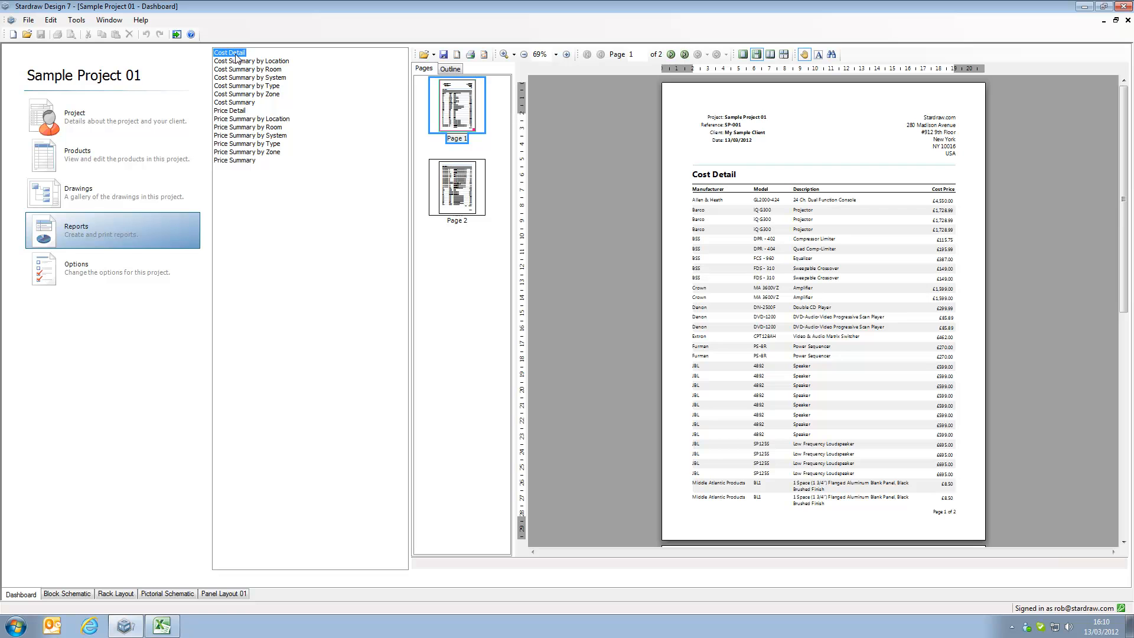
left_click(555, 54)
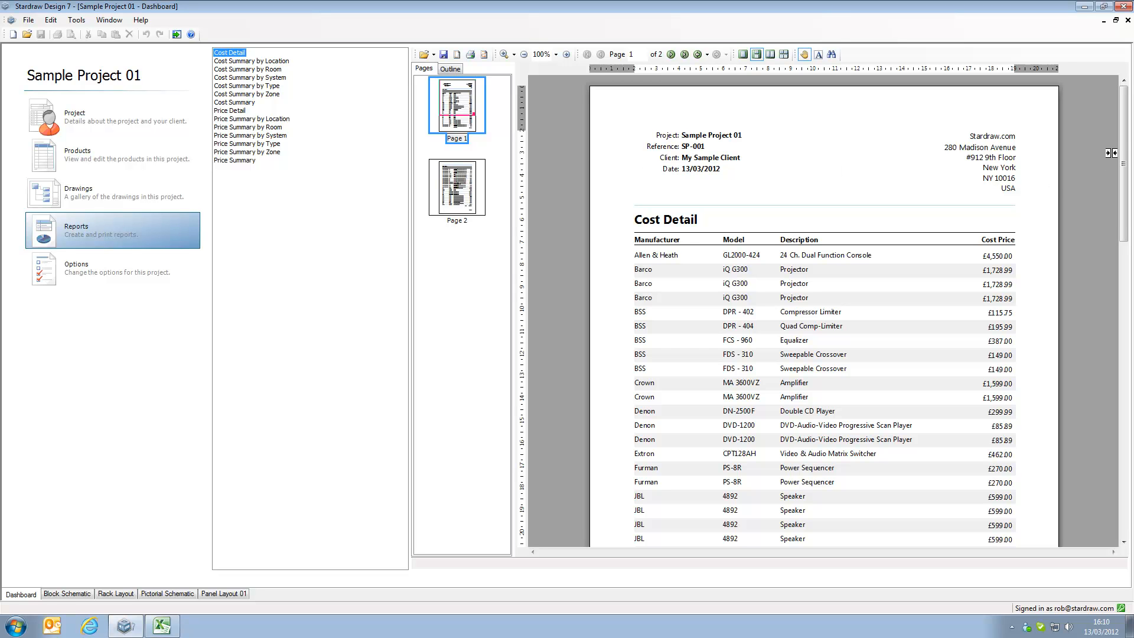
scroll("down", 3)
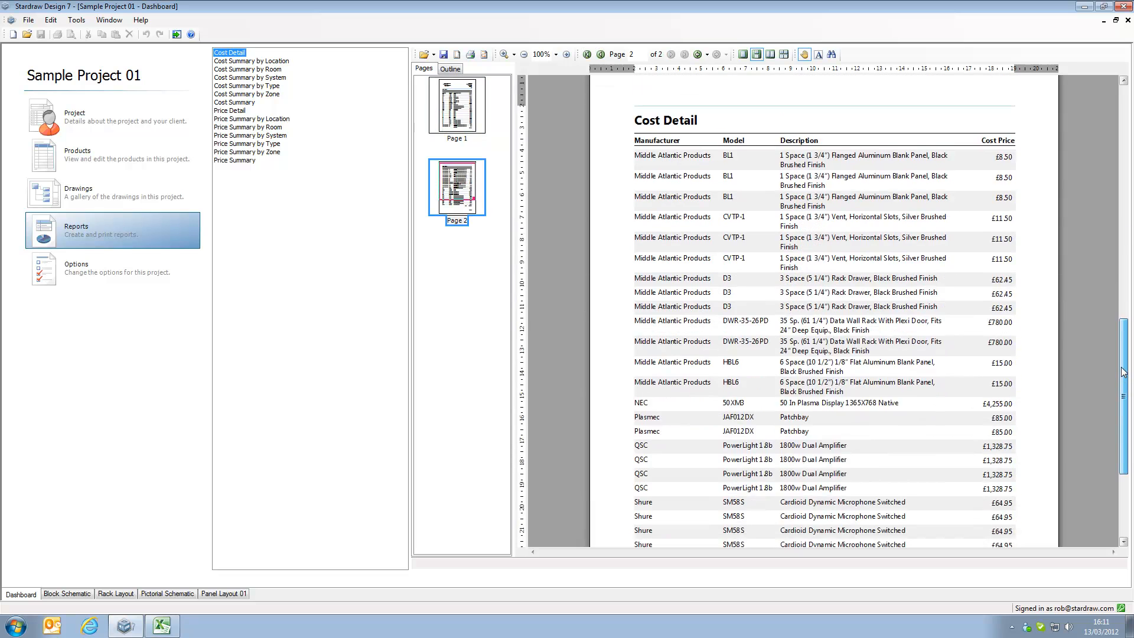
scroll("down", 3)
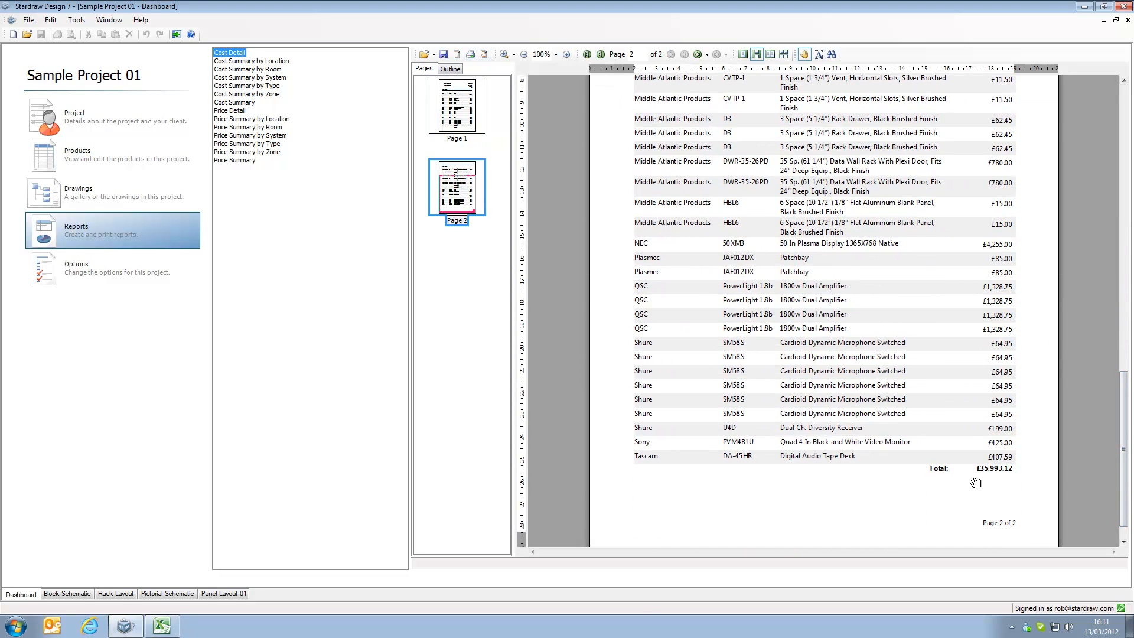
mouse_move(933, 463)
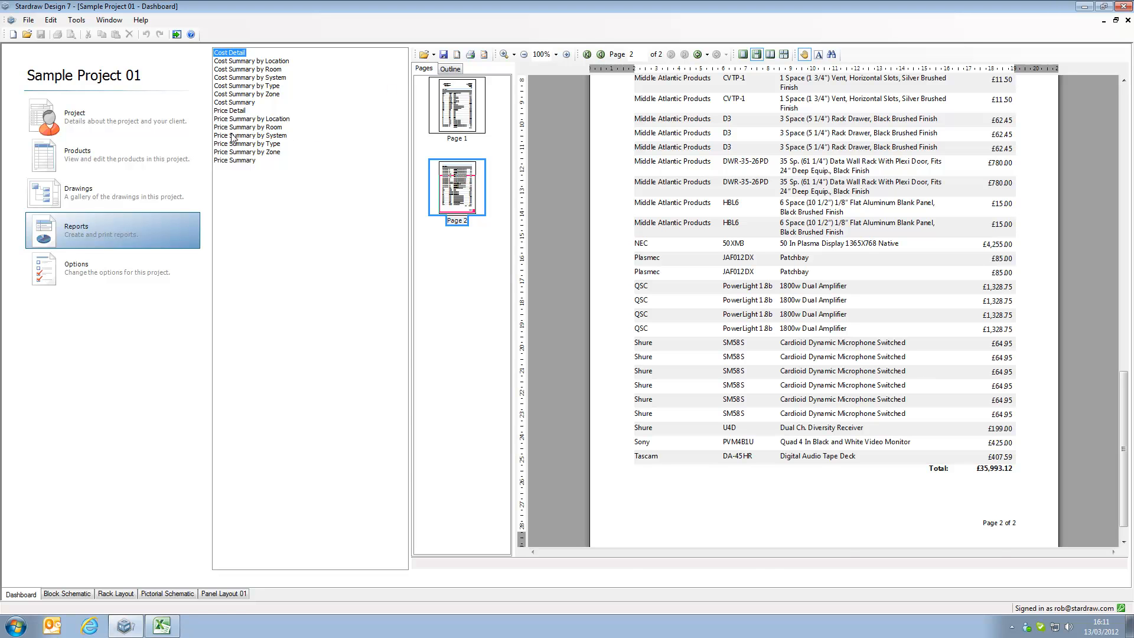
Generate the Price Summary report and review it down to the £61,015.49 total
left_click(235, 160)
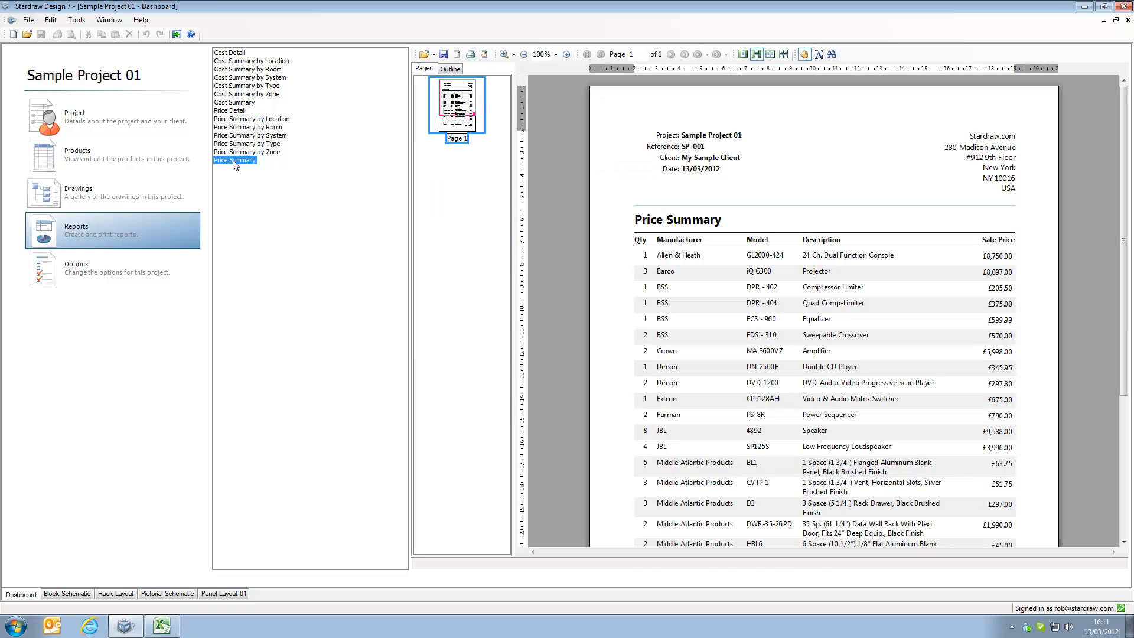
mouse_move(642, 259)
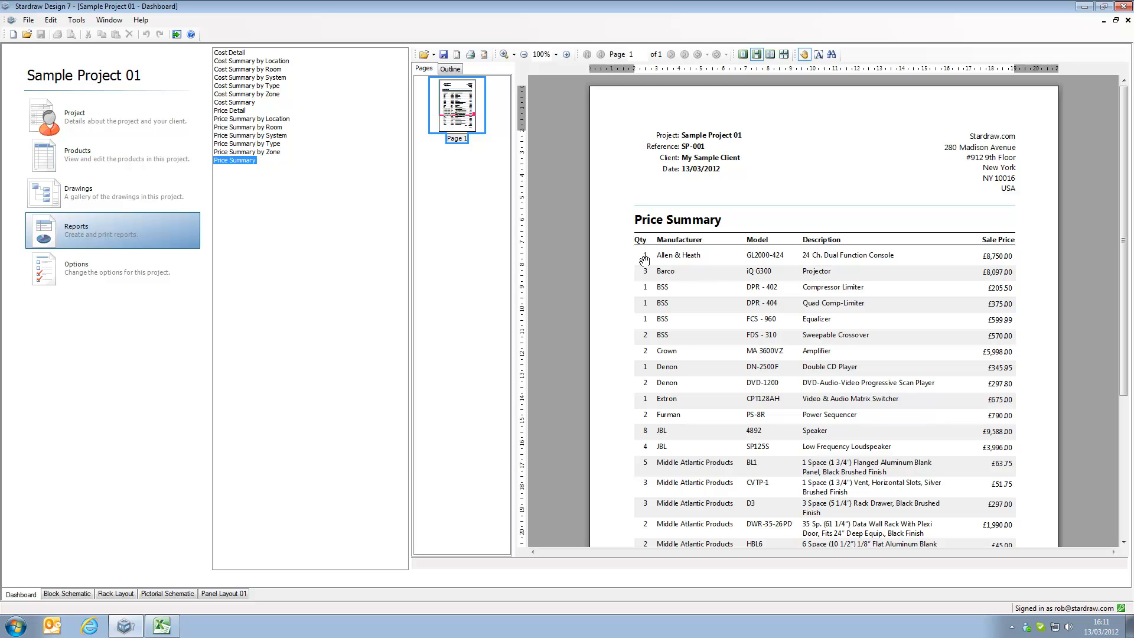
mouse_move(646, 356)
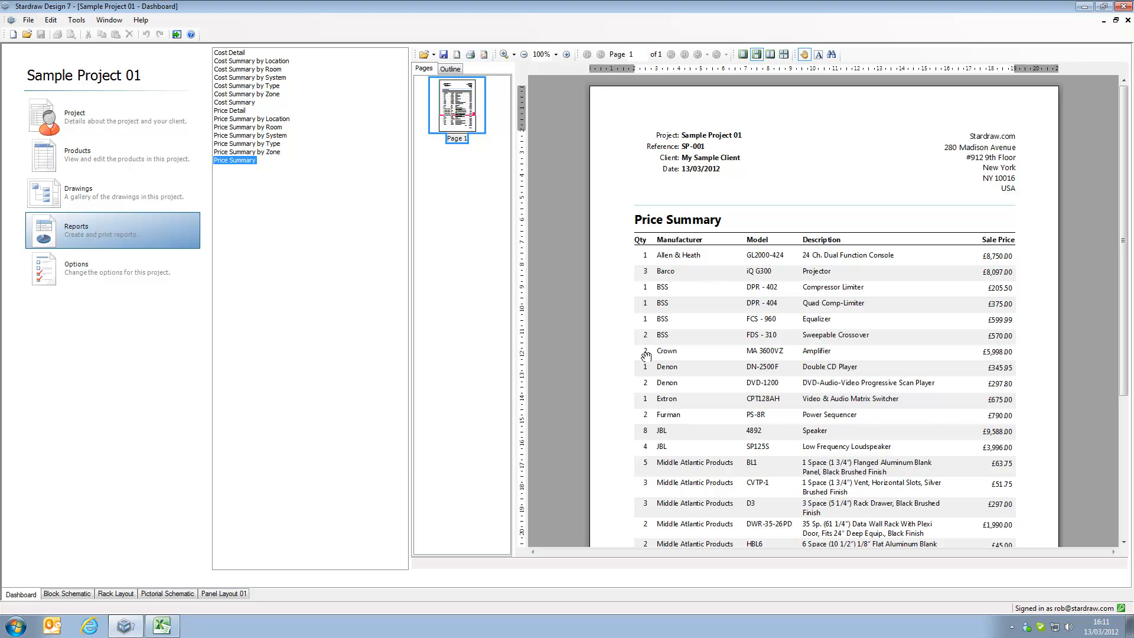
mouse_move(762, 382)
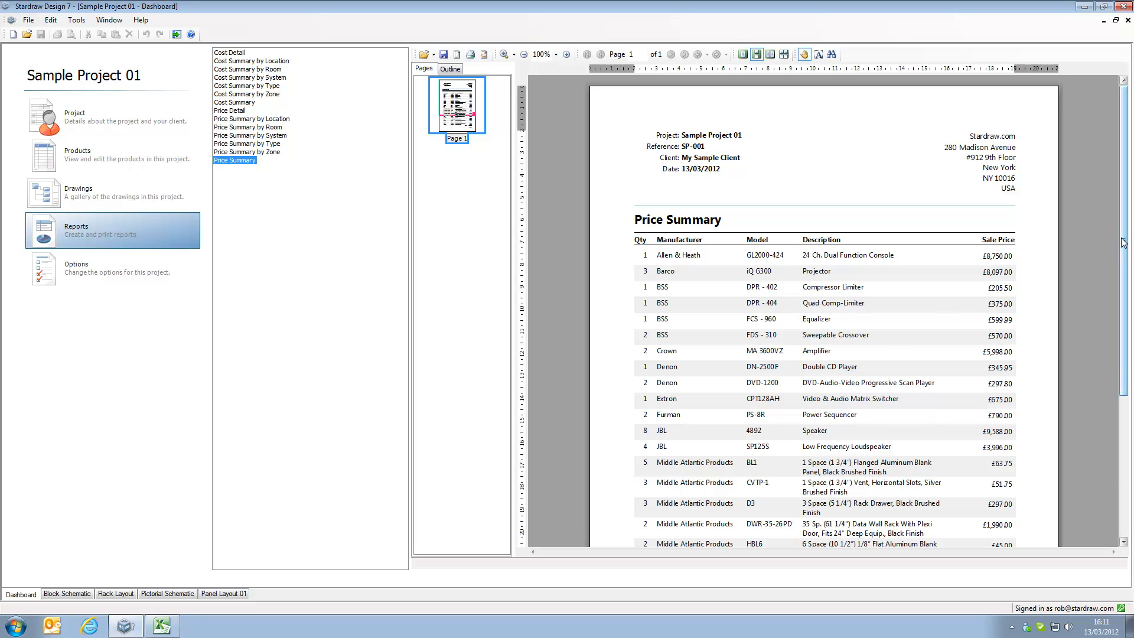
scroll("down", 3)
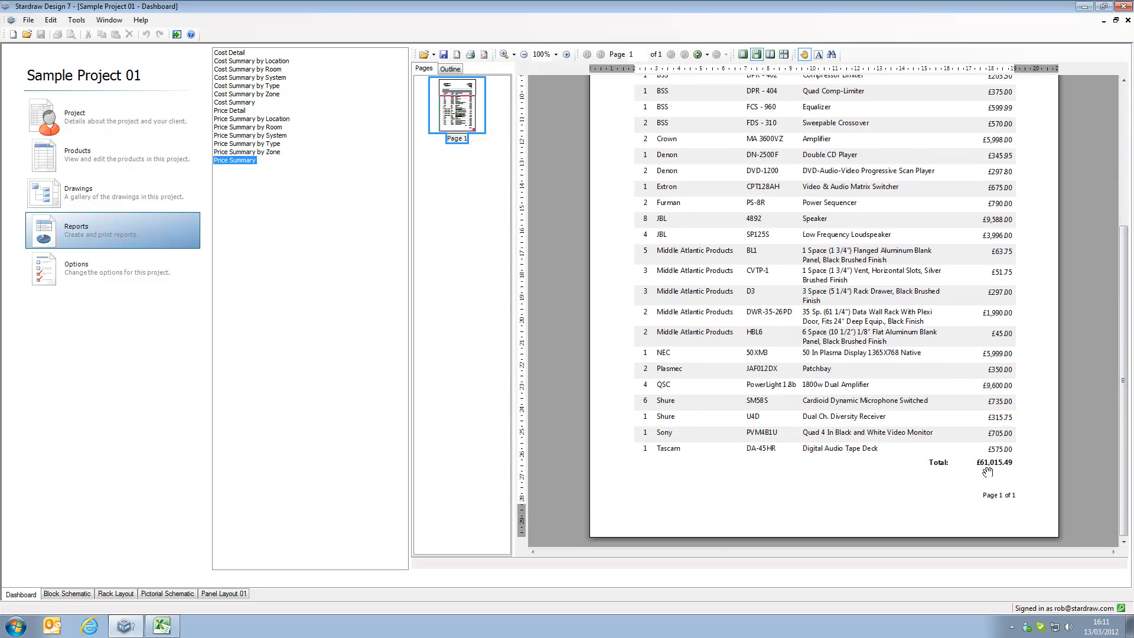
mouse_move(636, 318)
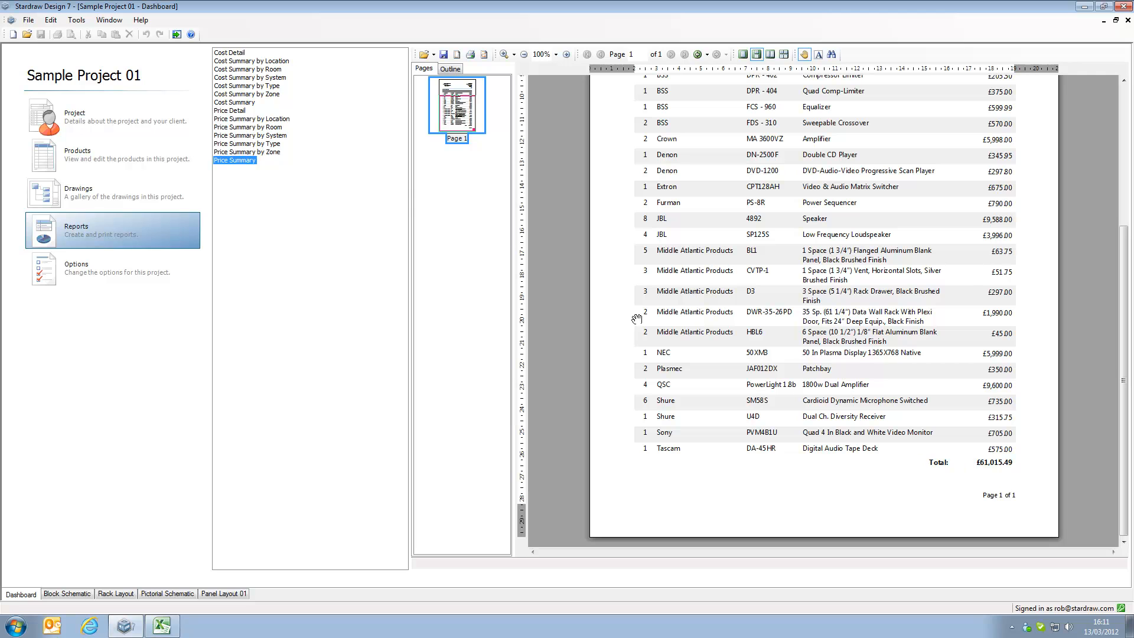
mouse_move(272, 151)
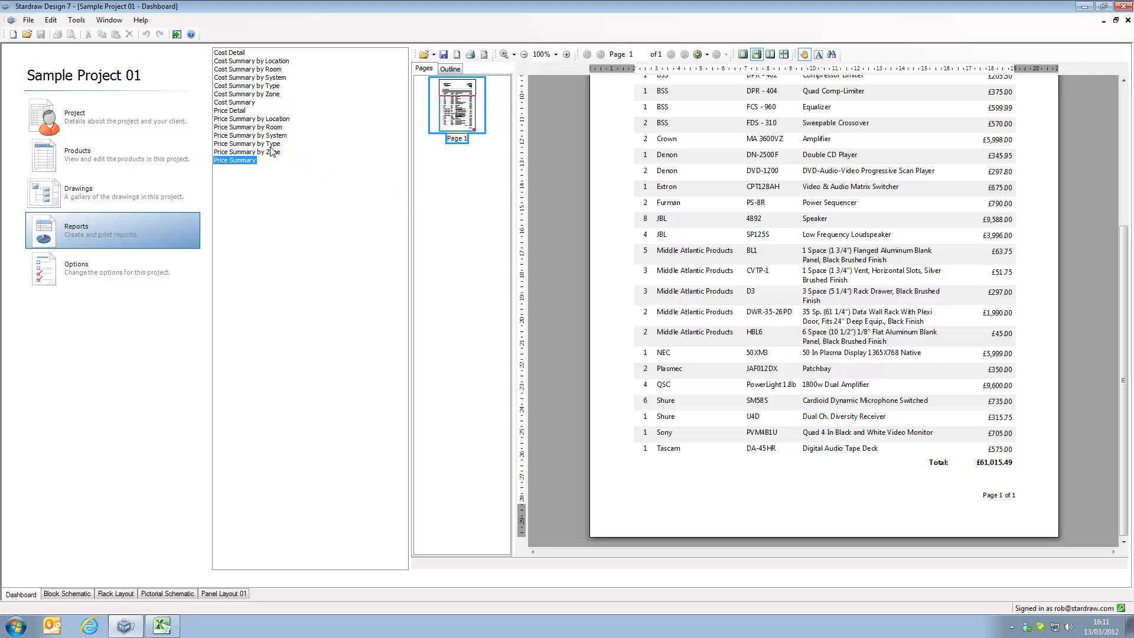
mouse_move(271, 146)
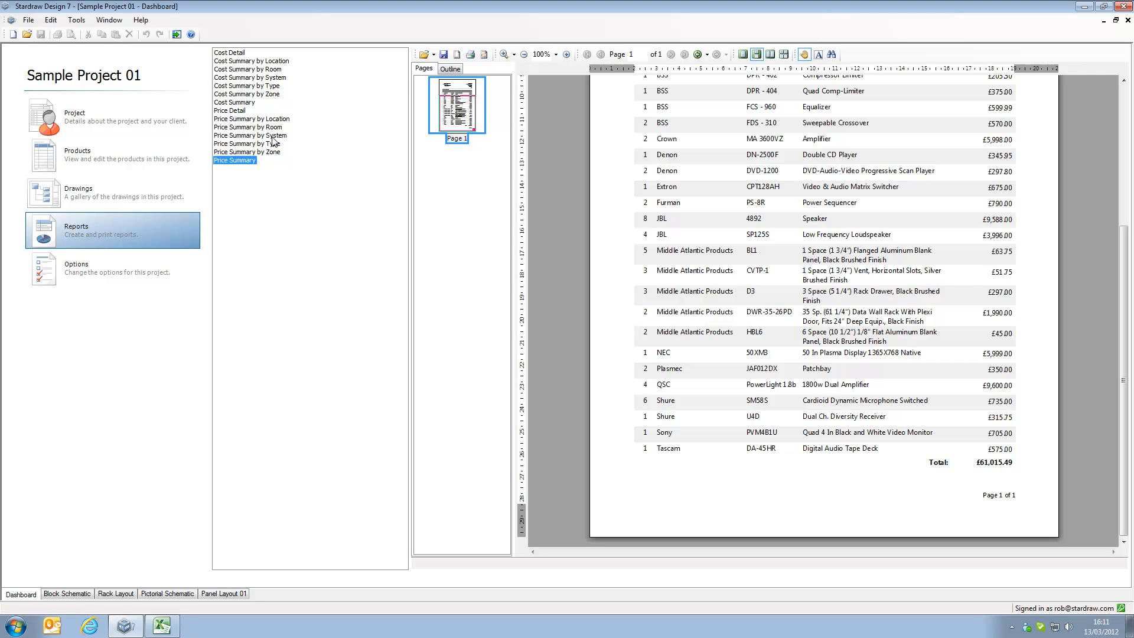
mouse_move(231, 126)
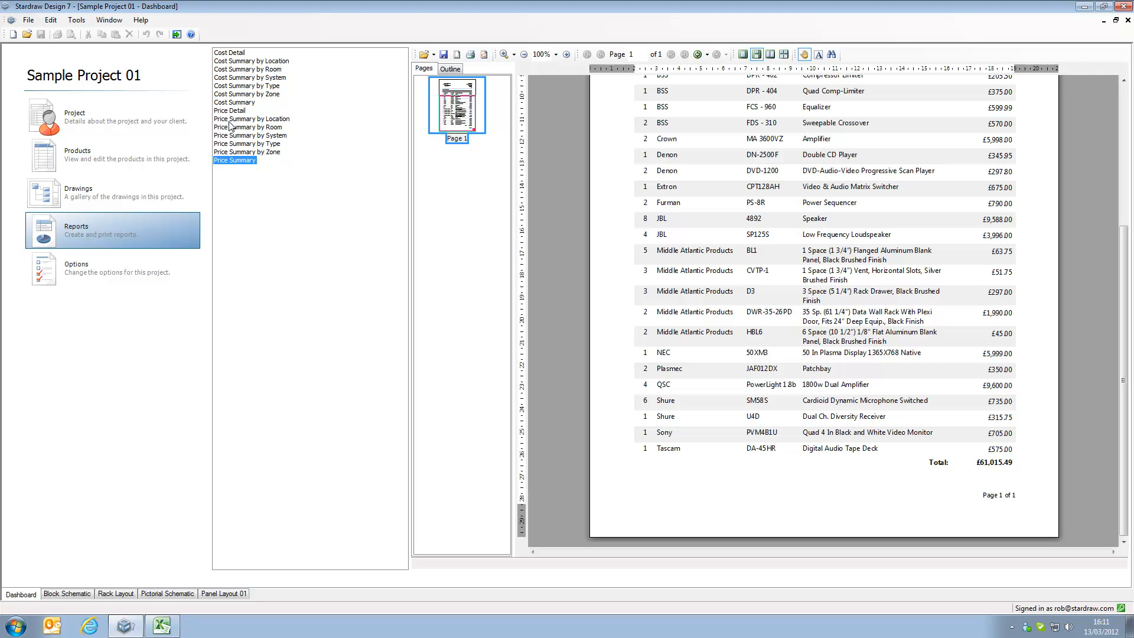
mouse_move(273, 130)
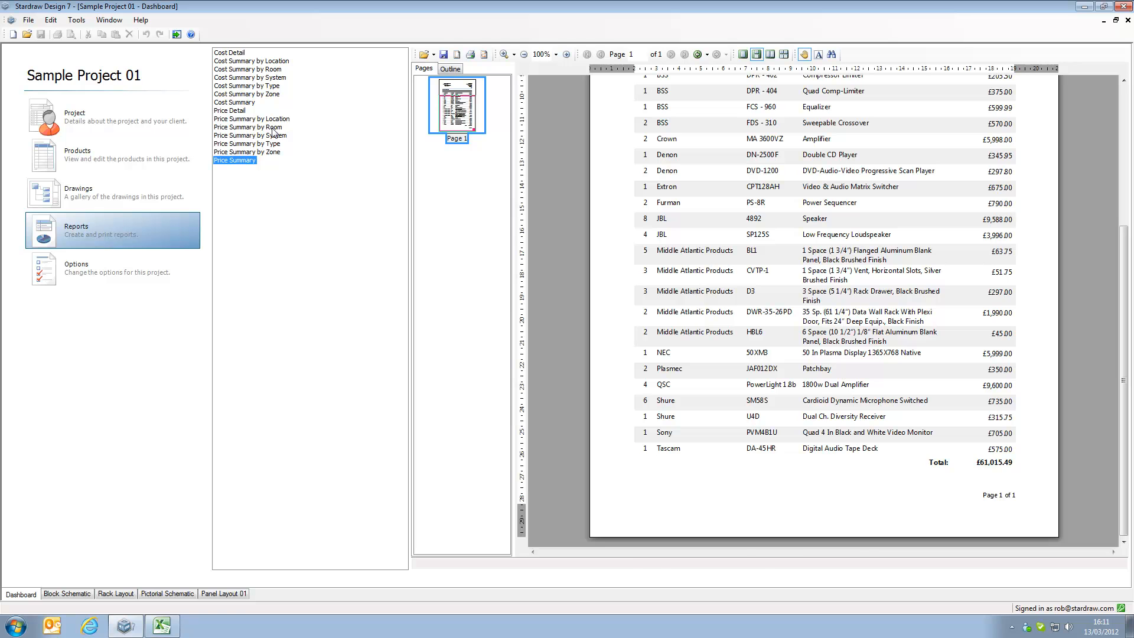
Generate the Price Summary by Room report and review both pages to the room totals and £61,015.49 total
left_click(249, 127)
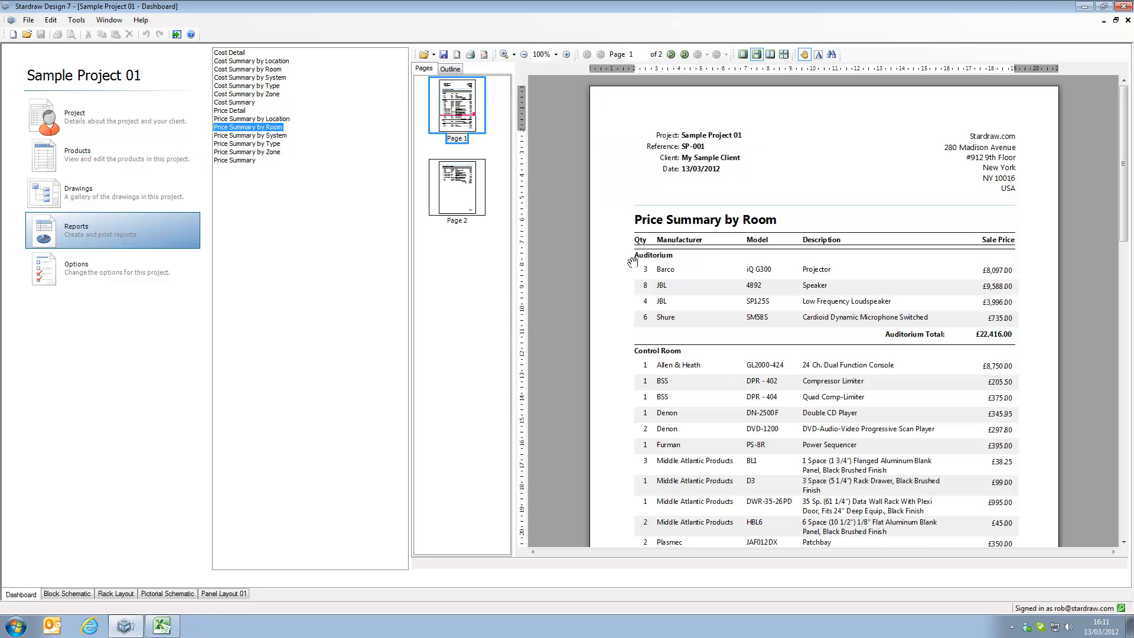
mouse_move(670, 293)
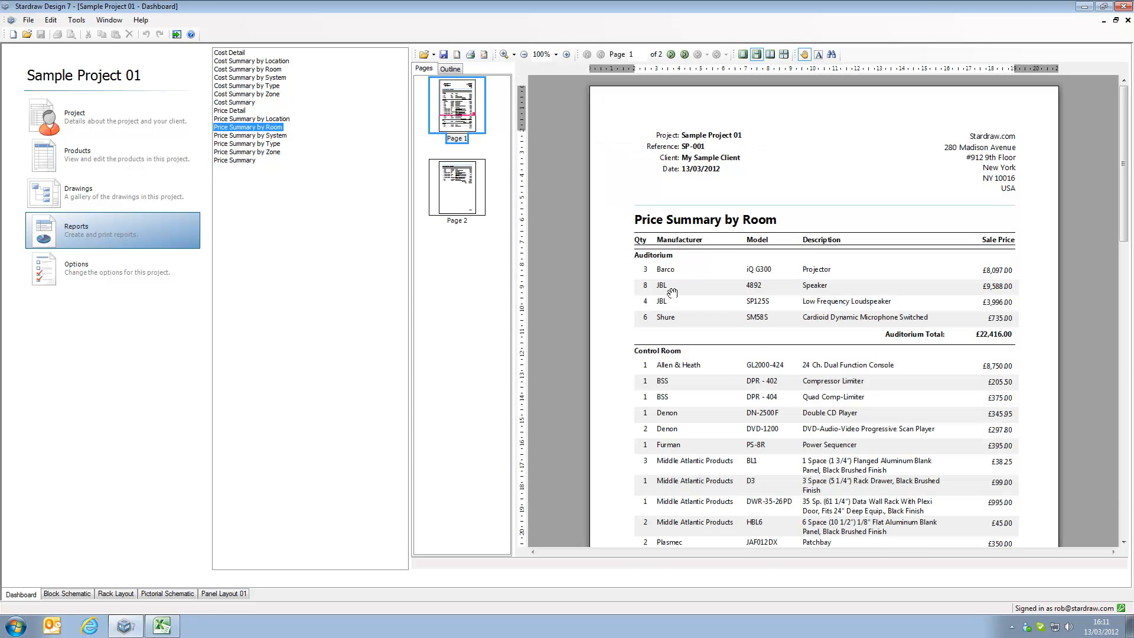
mouse_move(643, 379)
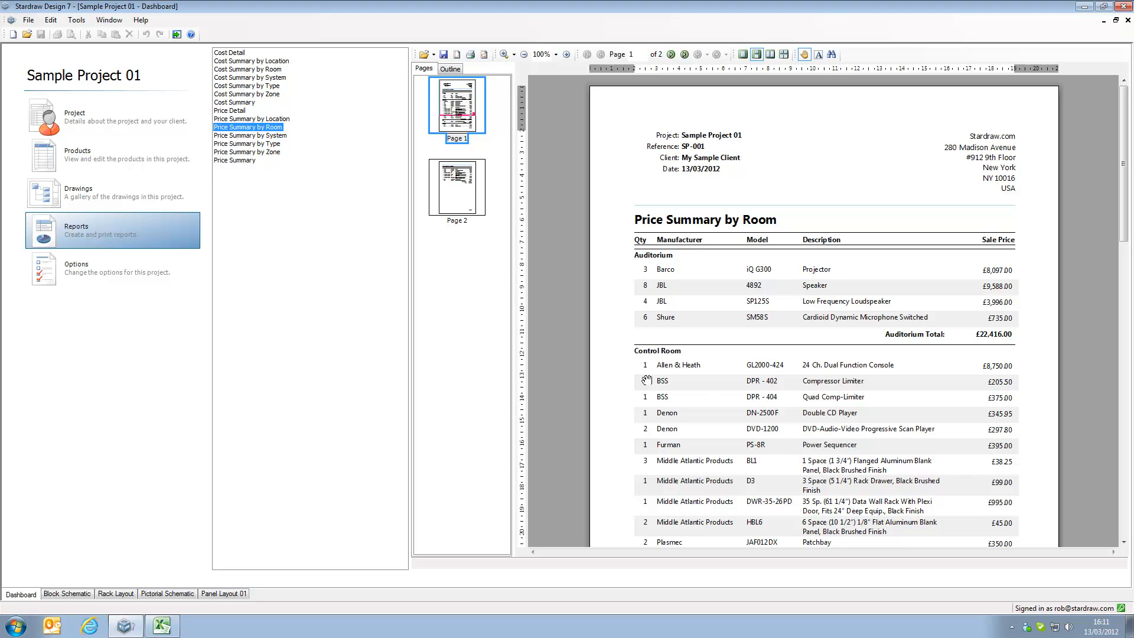
mouse_move(914, 374)
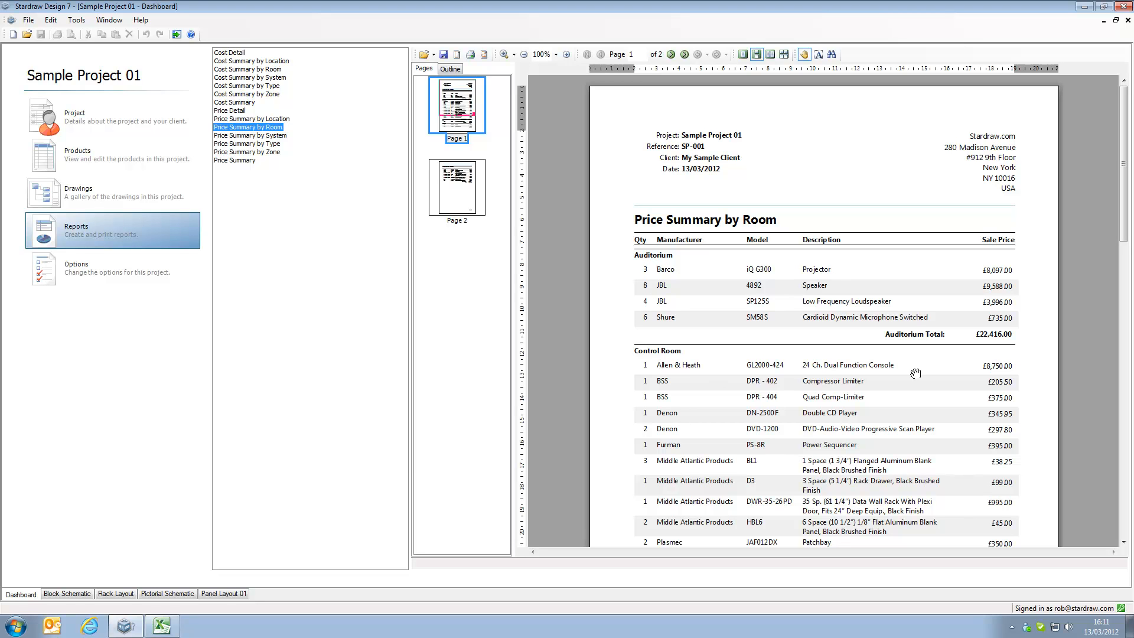
mouse_move(993, 339)
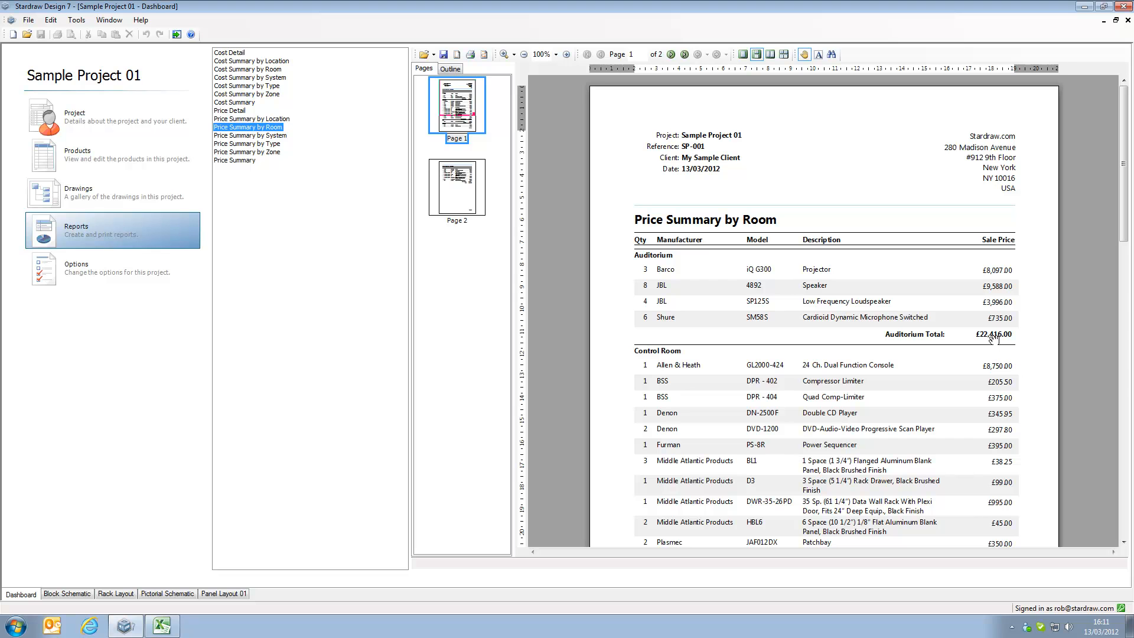
scroll("down", 3)
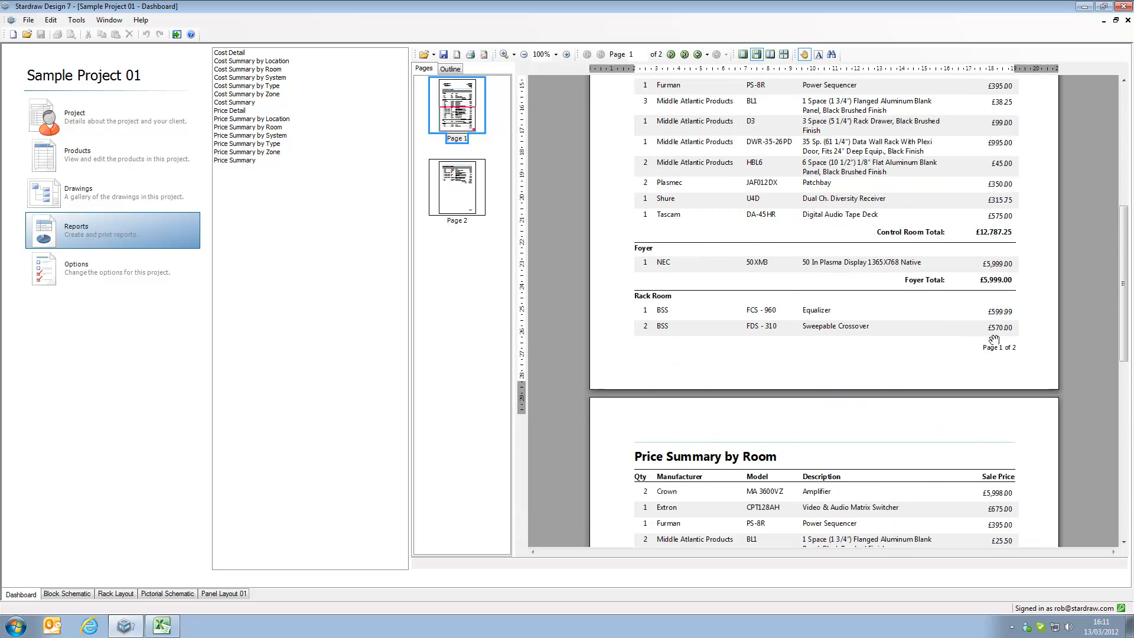
left_click(456, 187)
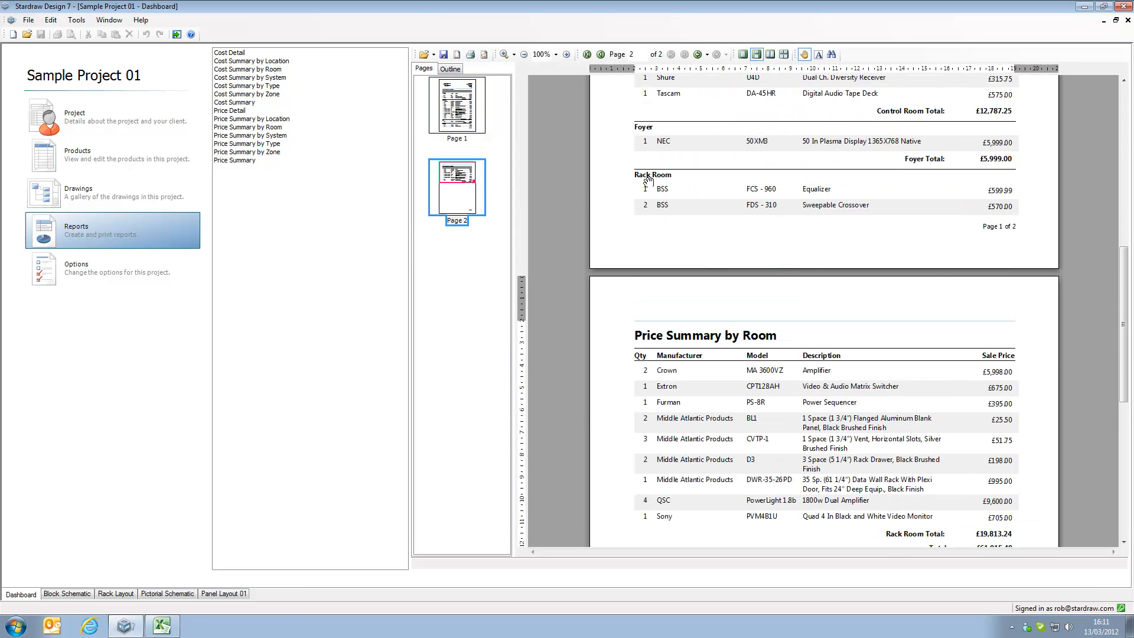
scroll("down", 3)
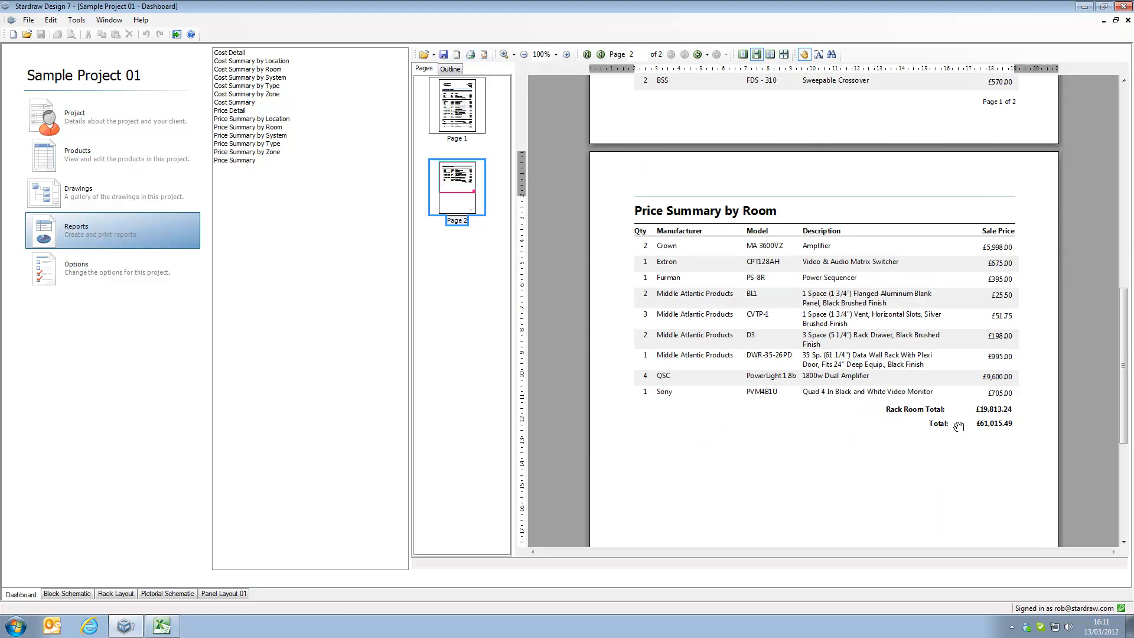
mouse_move(985, 426)
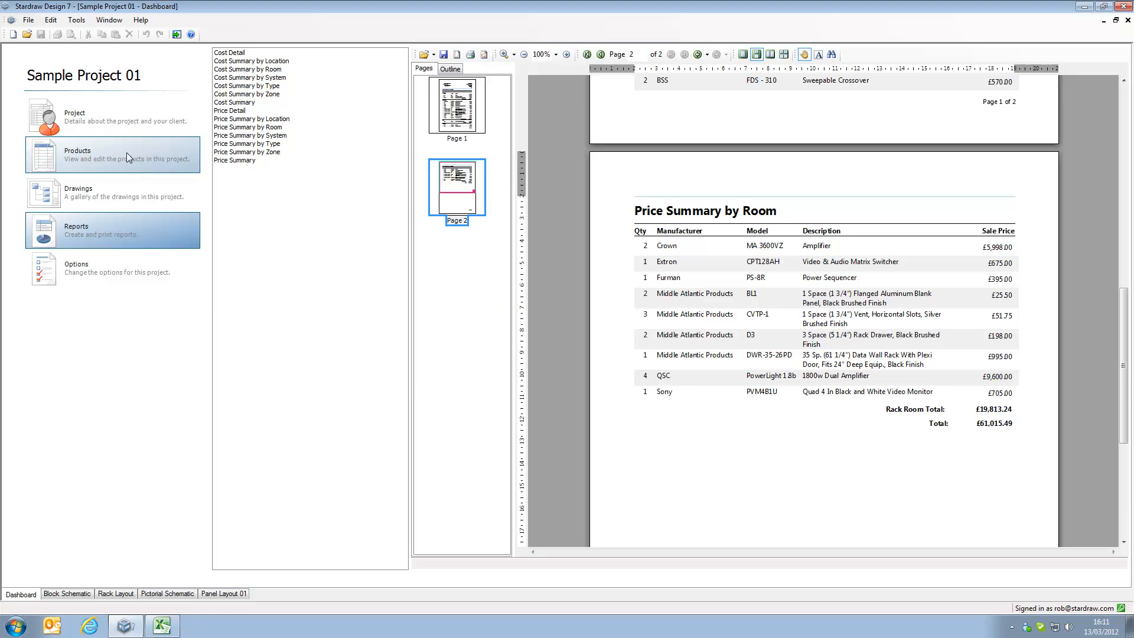
Export the Products list as Sample Project 01.xls in Excel format to the desktop
left_click(113, 153)
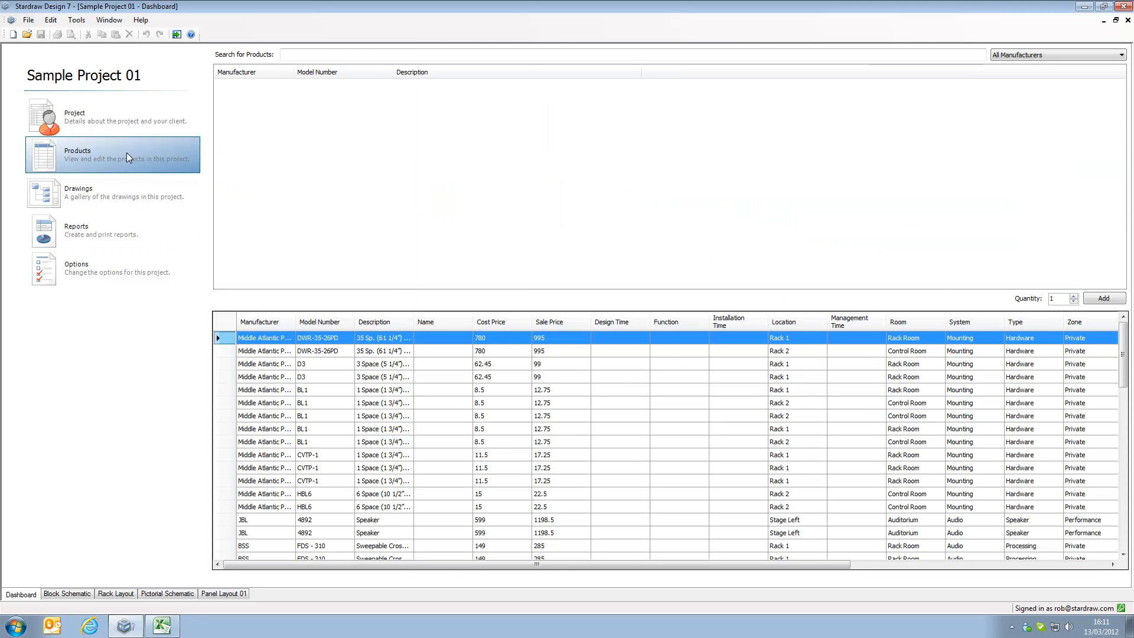
mouse_move(98, 156)
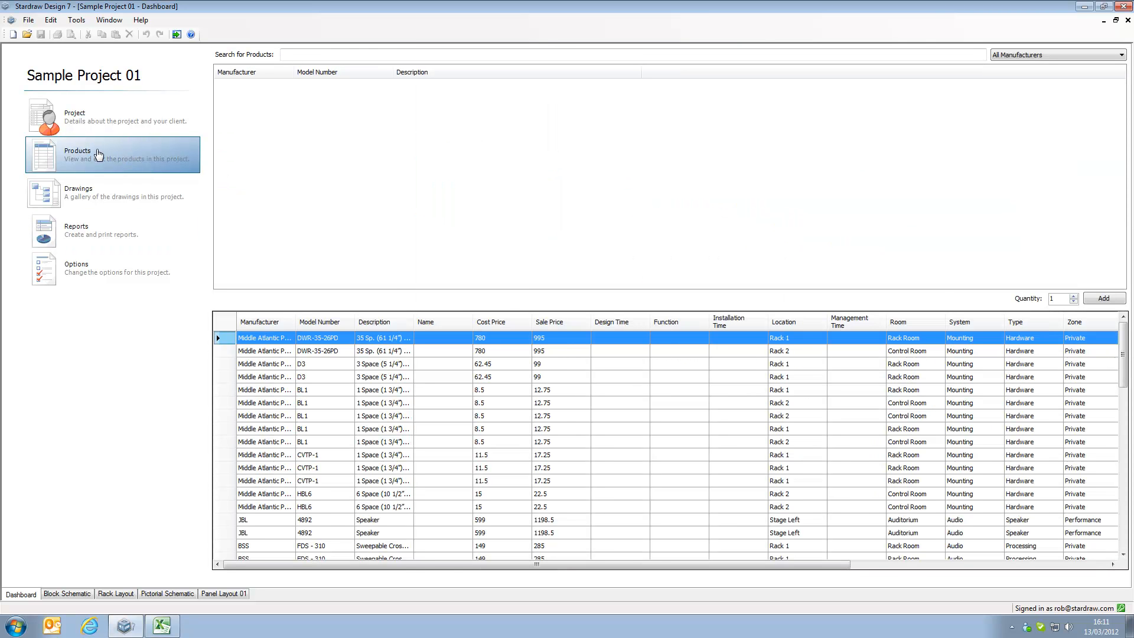
mouse_move(347, 389)
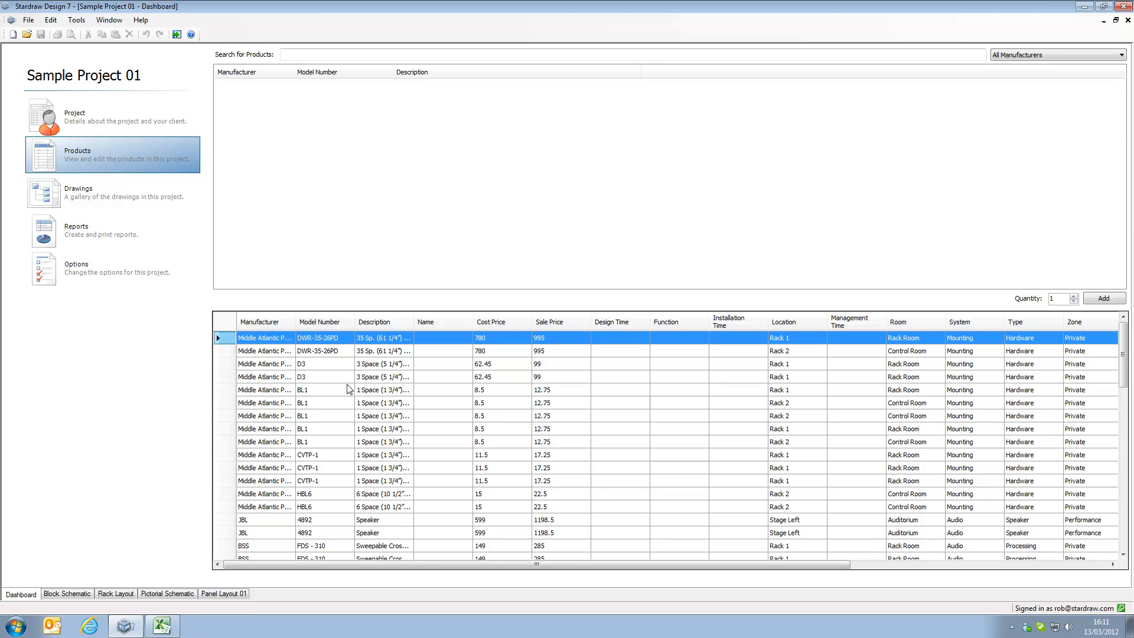
left_click(27, 20)
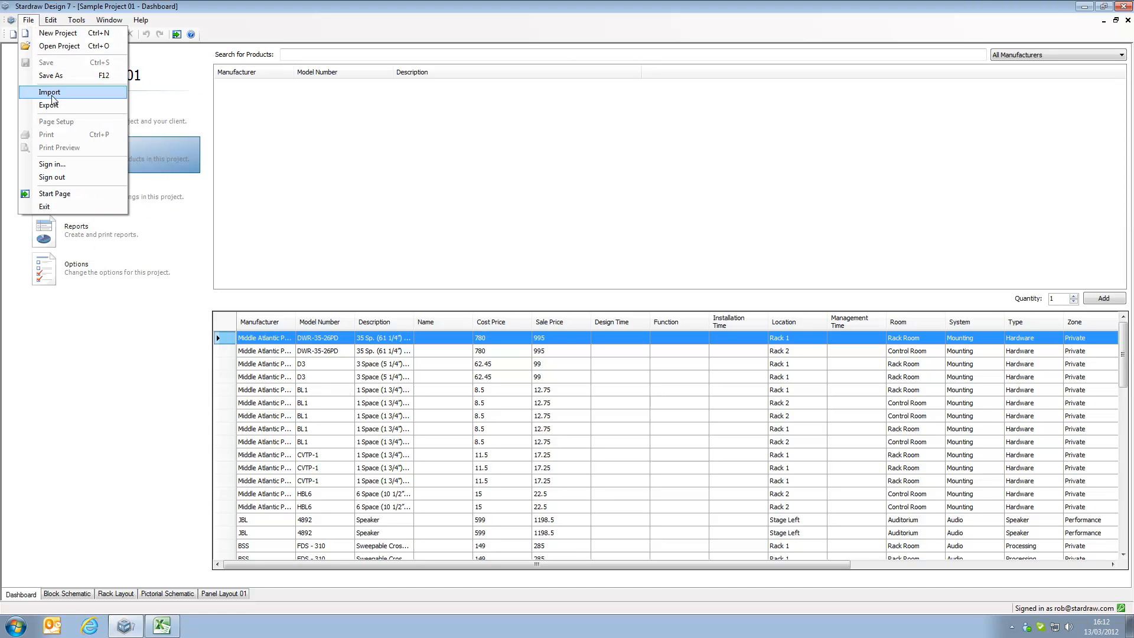
left_click(50, 105)
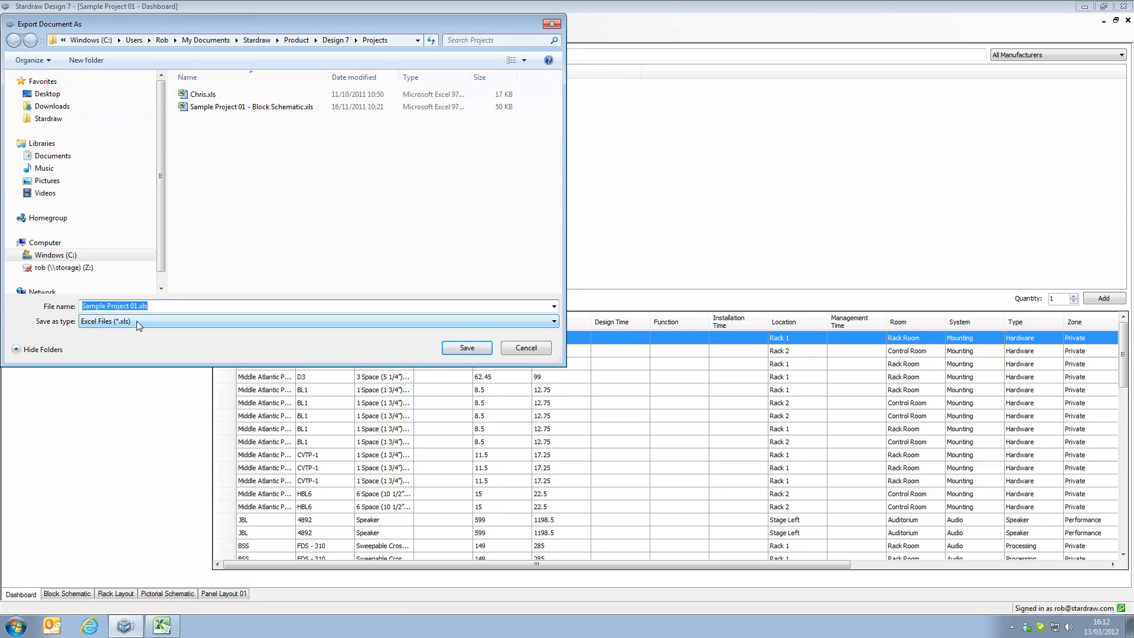
mouse_move(748, 451)
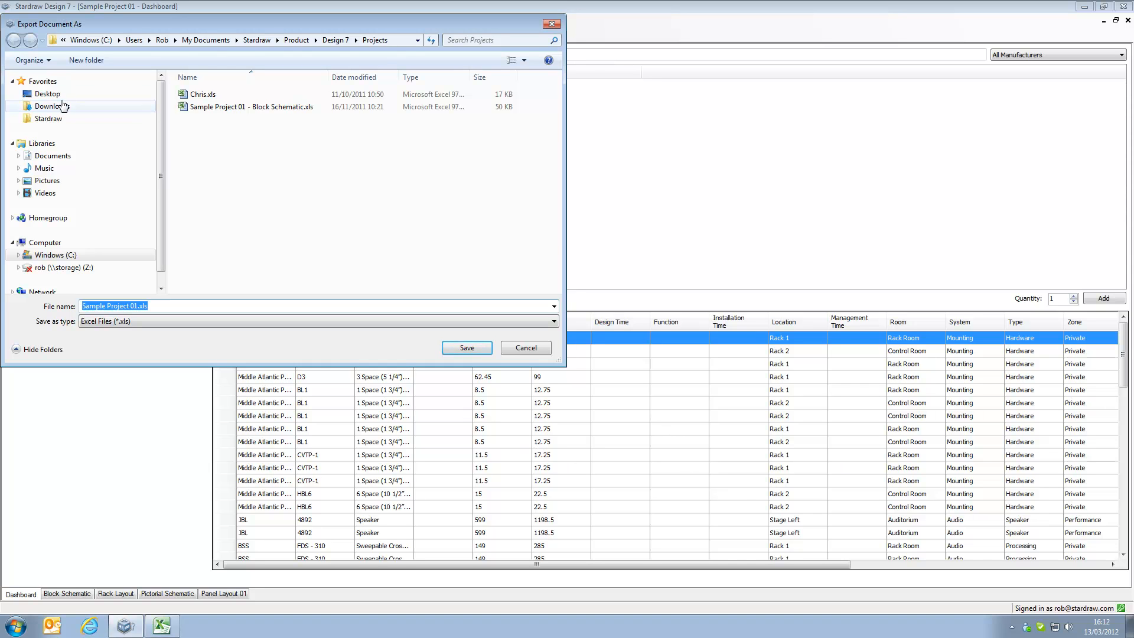
left_click(47, 93)
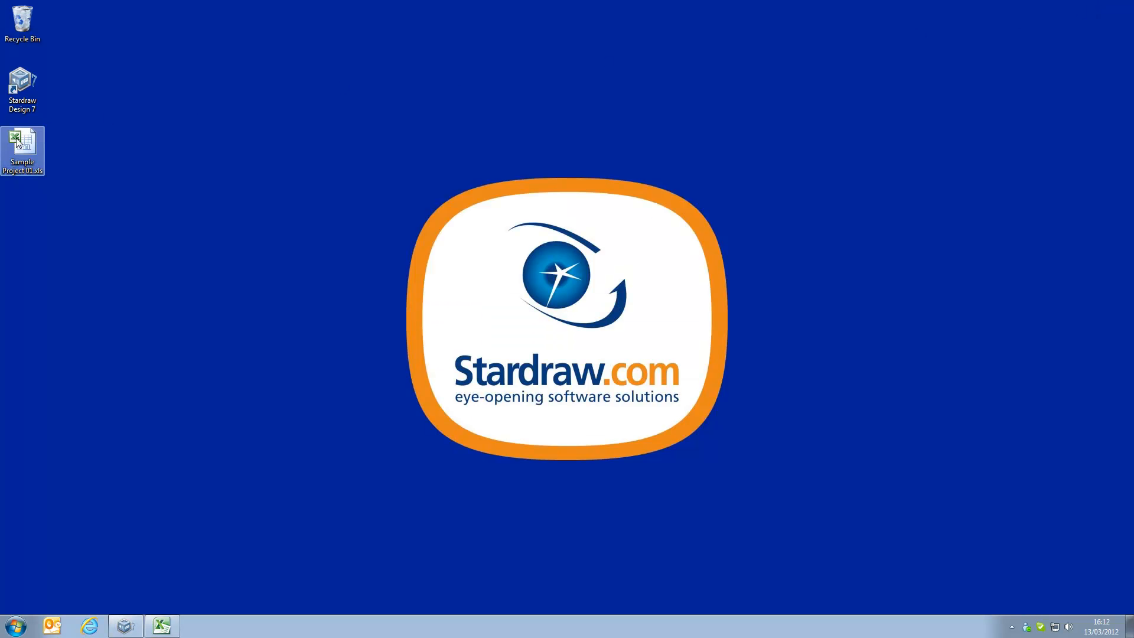
Review Sample Project 01.xls maximised in Excel, then return to Stardraw Design 7
double_click(21, 144)
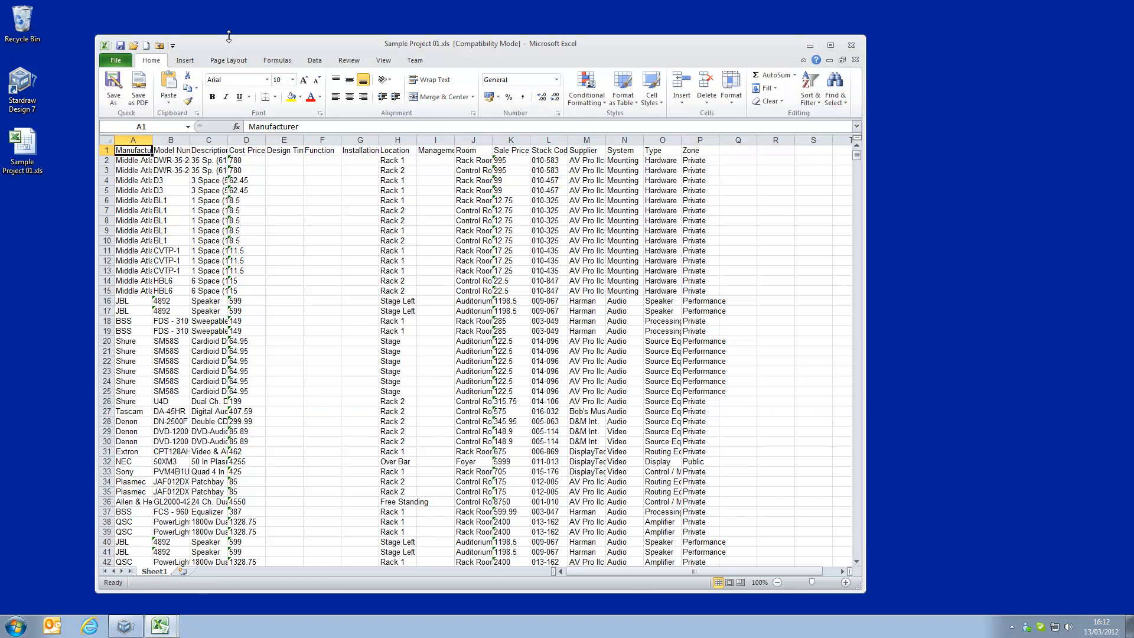
left_click(831, 45)
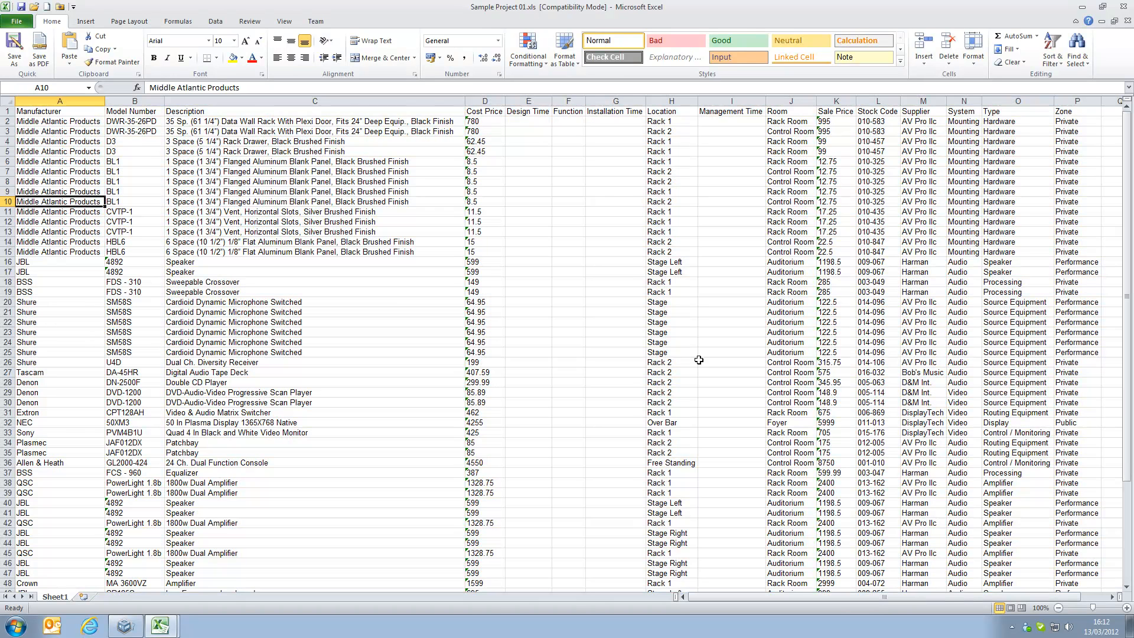
mouse_move(700, 294)
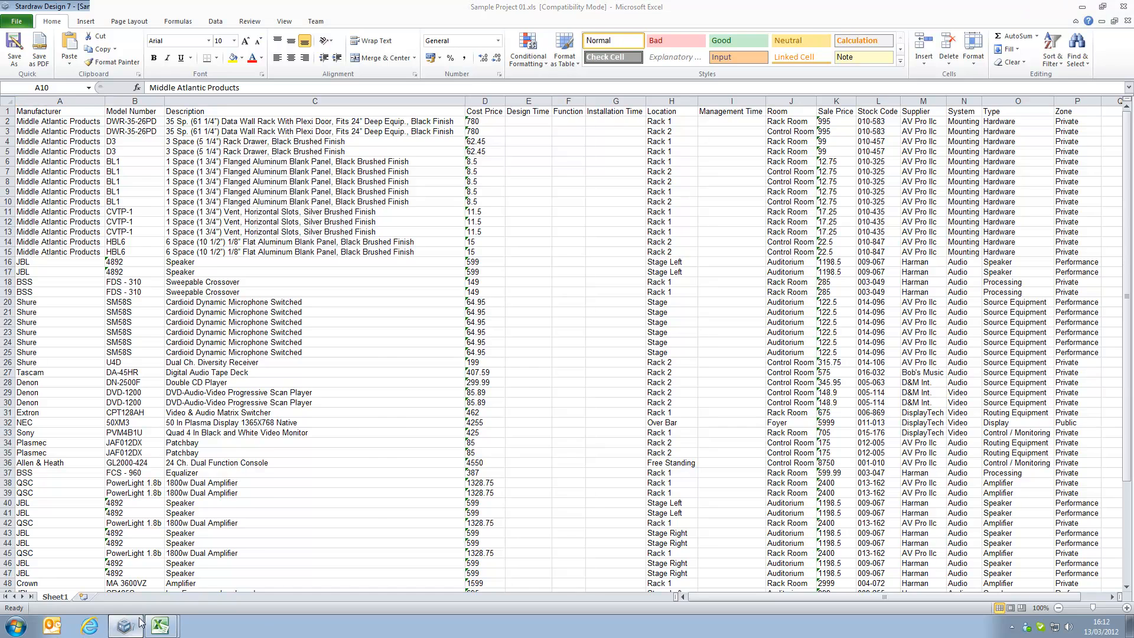
left_click(124, 626)
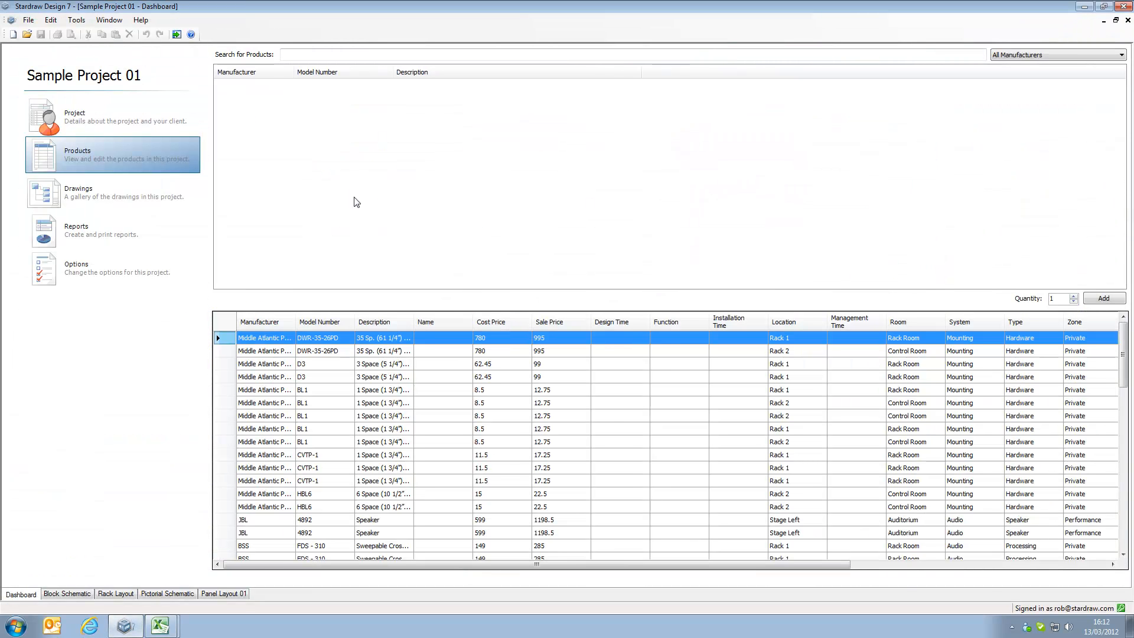